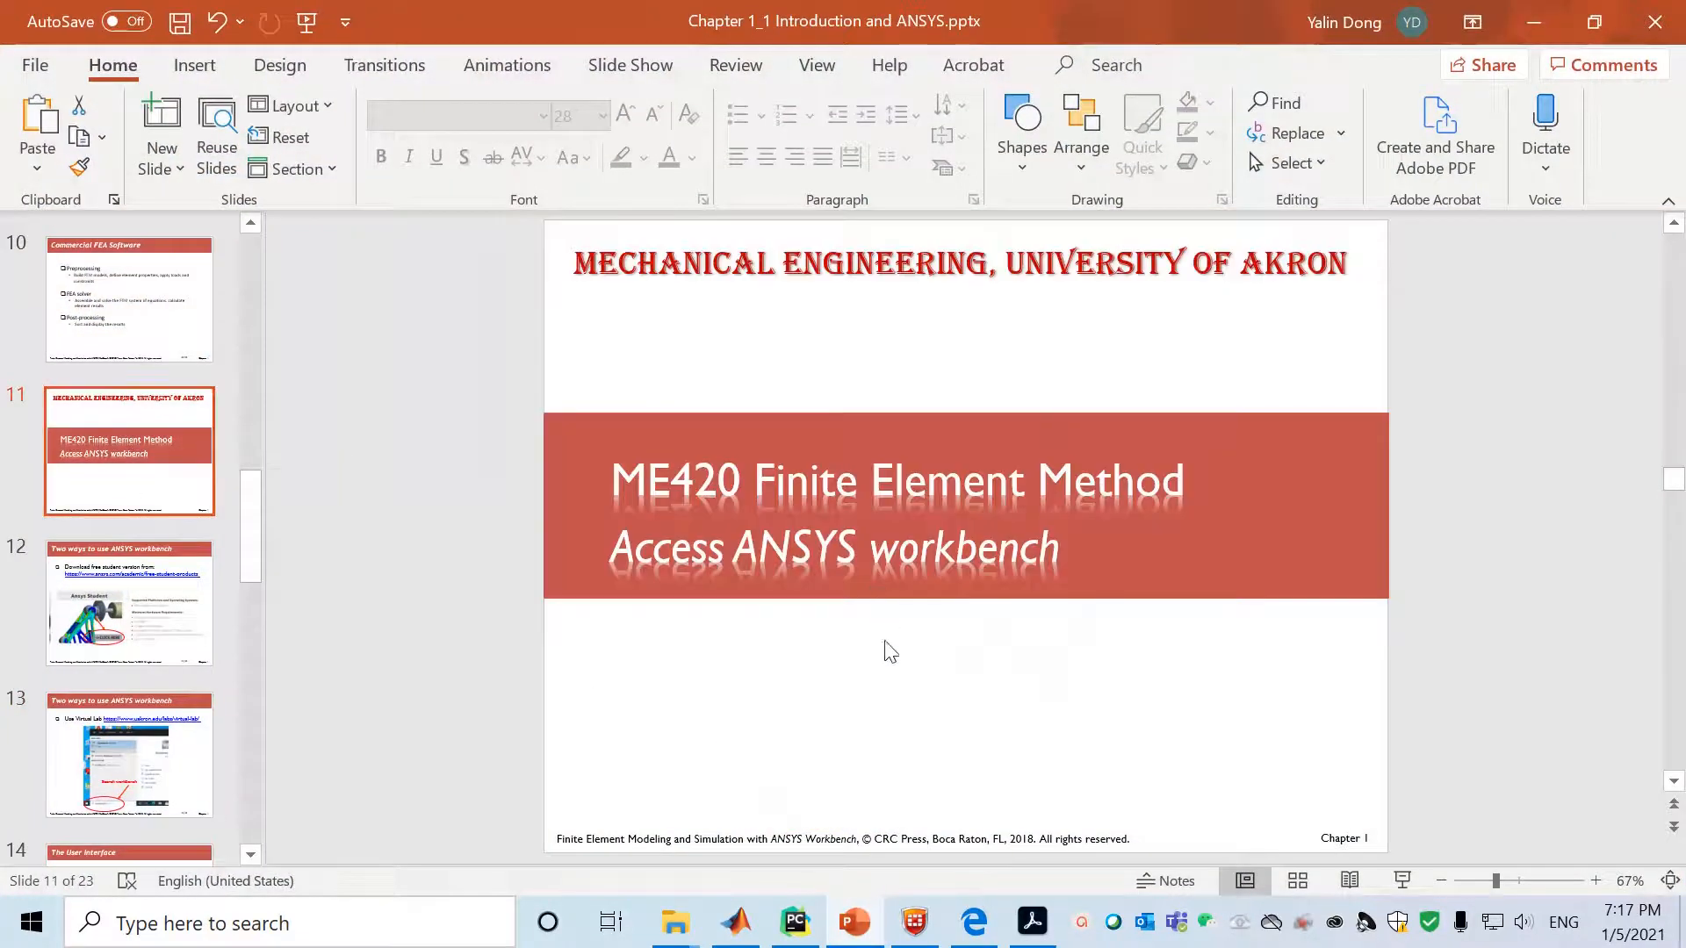
mouse_move(896, 674)
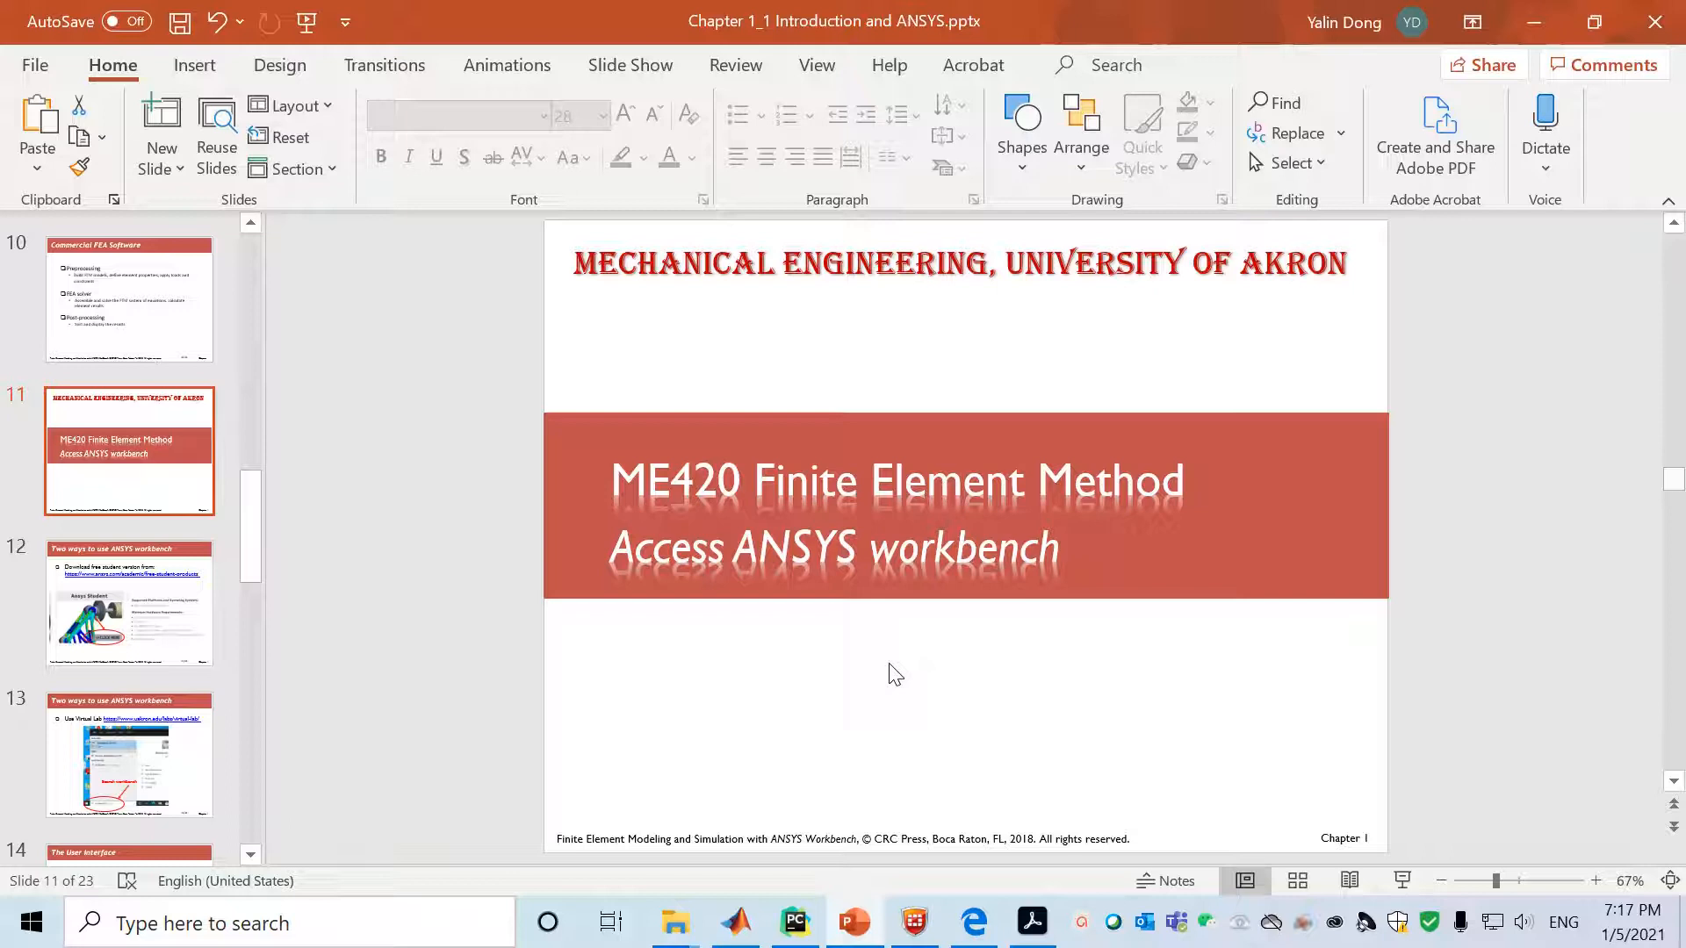
mouse_move(979, 664)
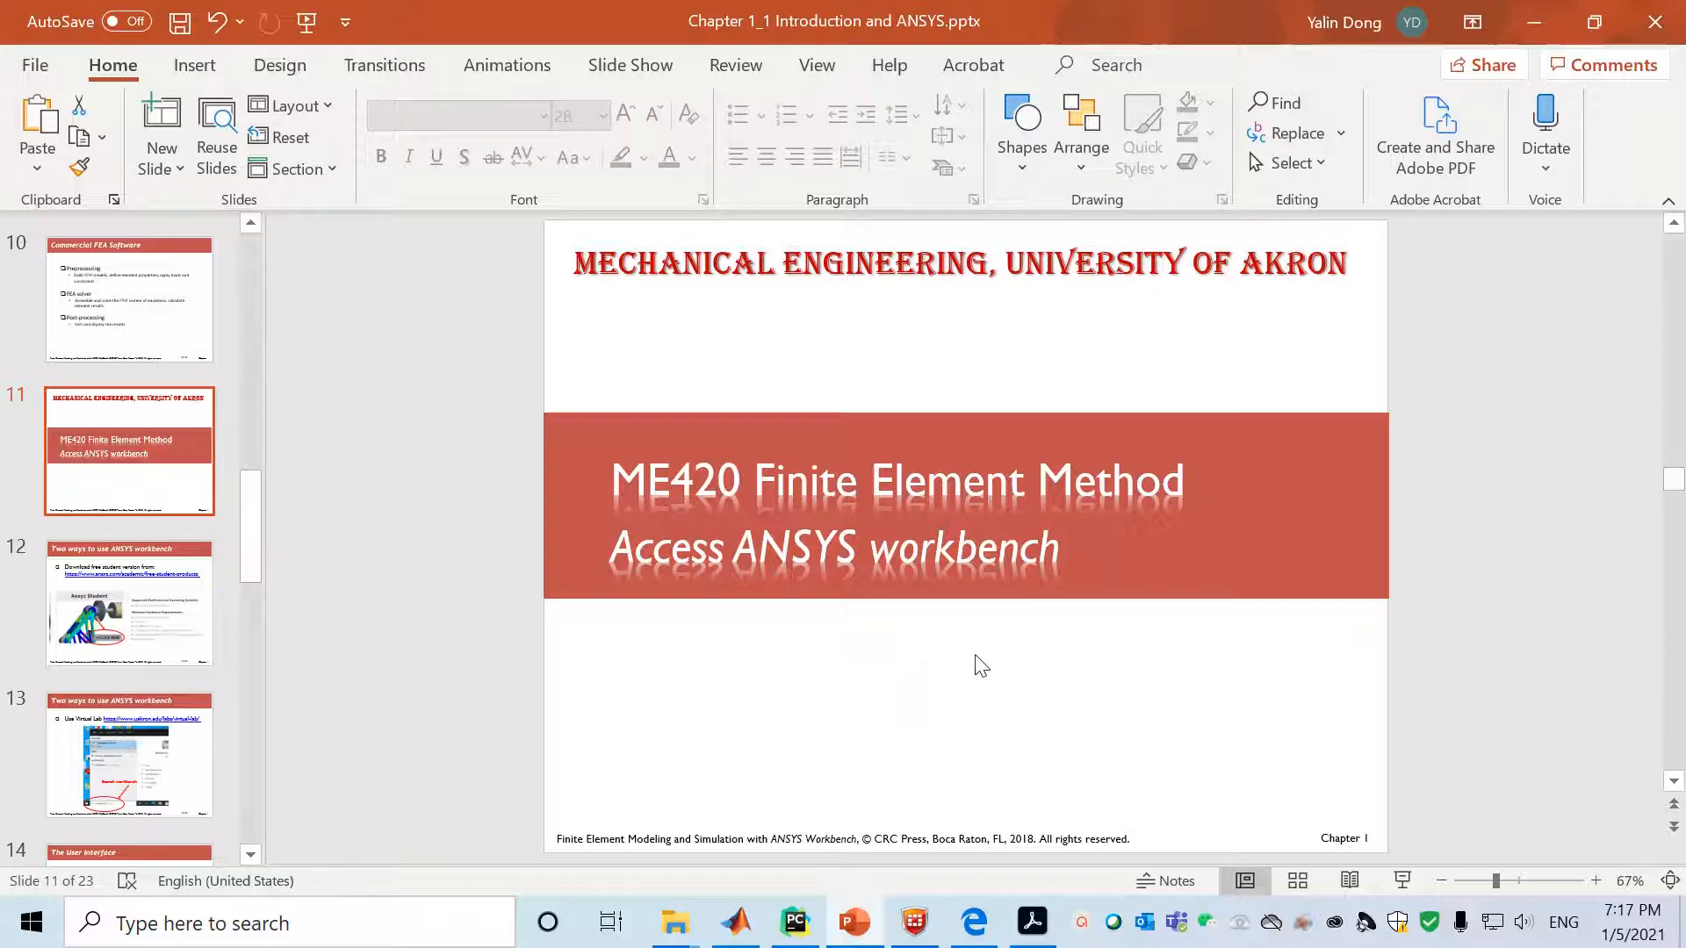
Show slide 12 on the free student version, with its download link and hardware requirements
left_click(128, 602)
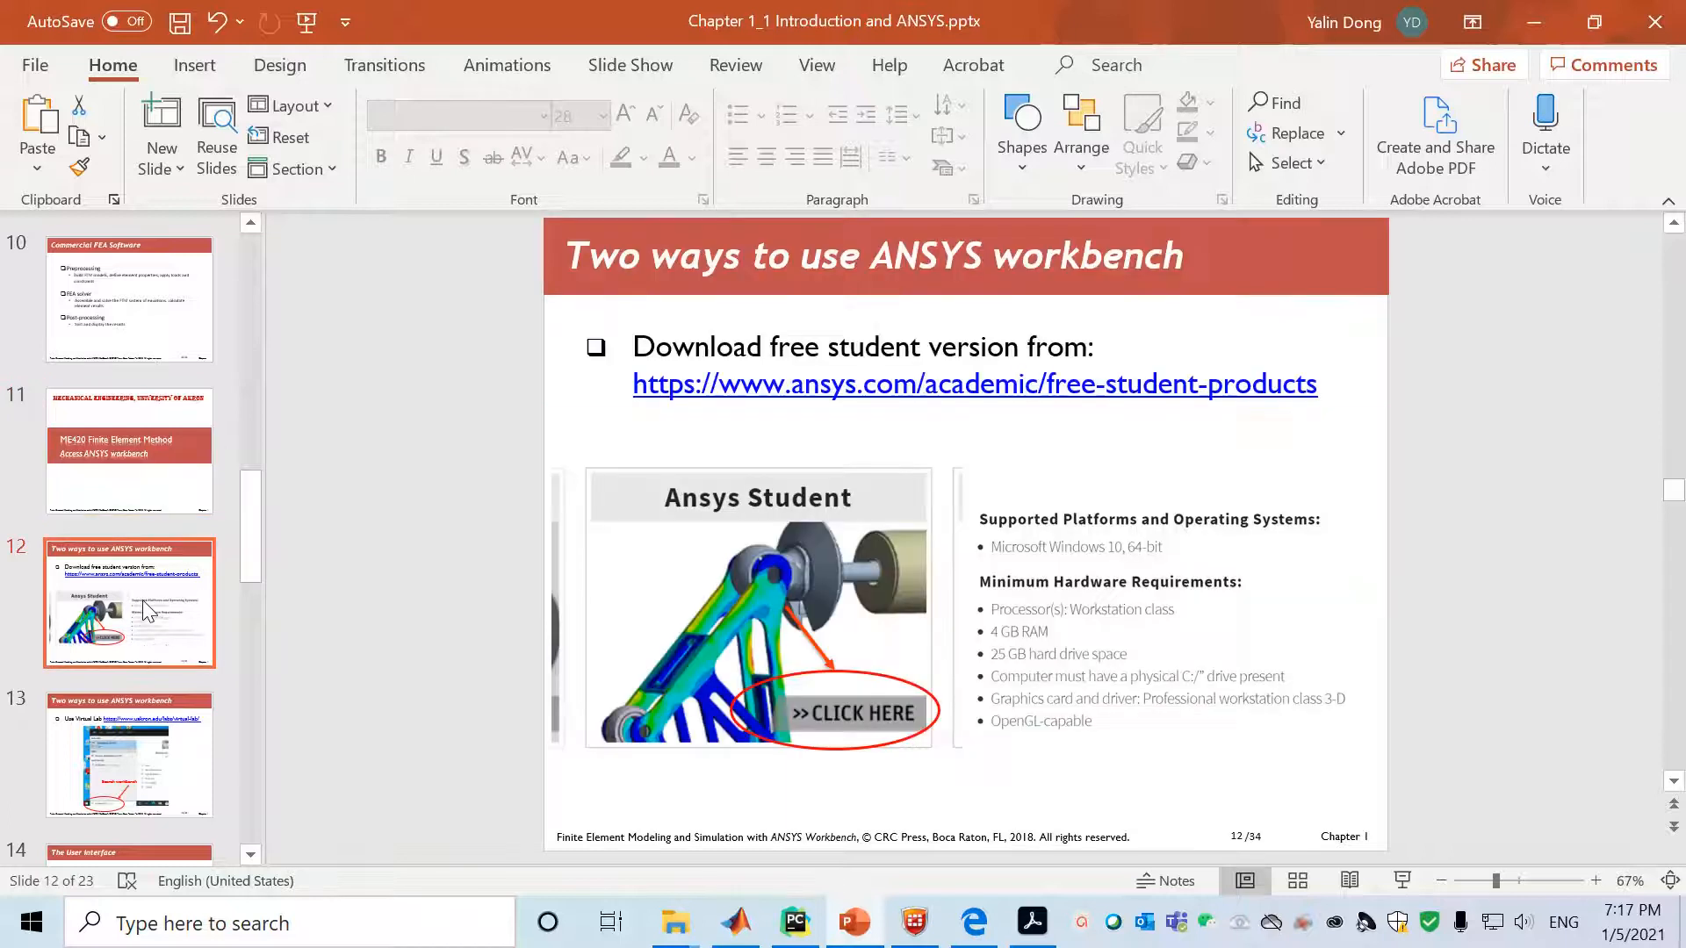
mouse_move(1452, 595)
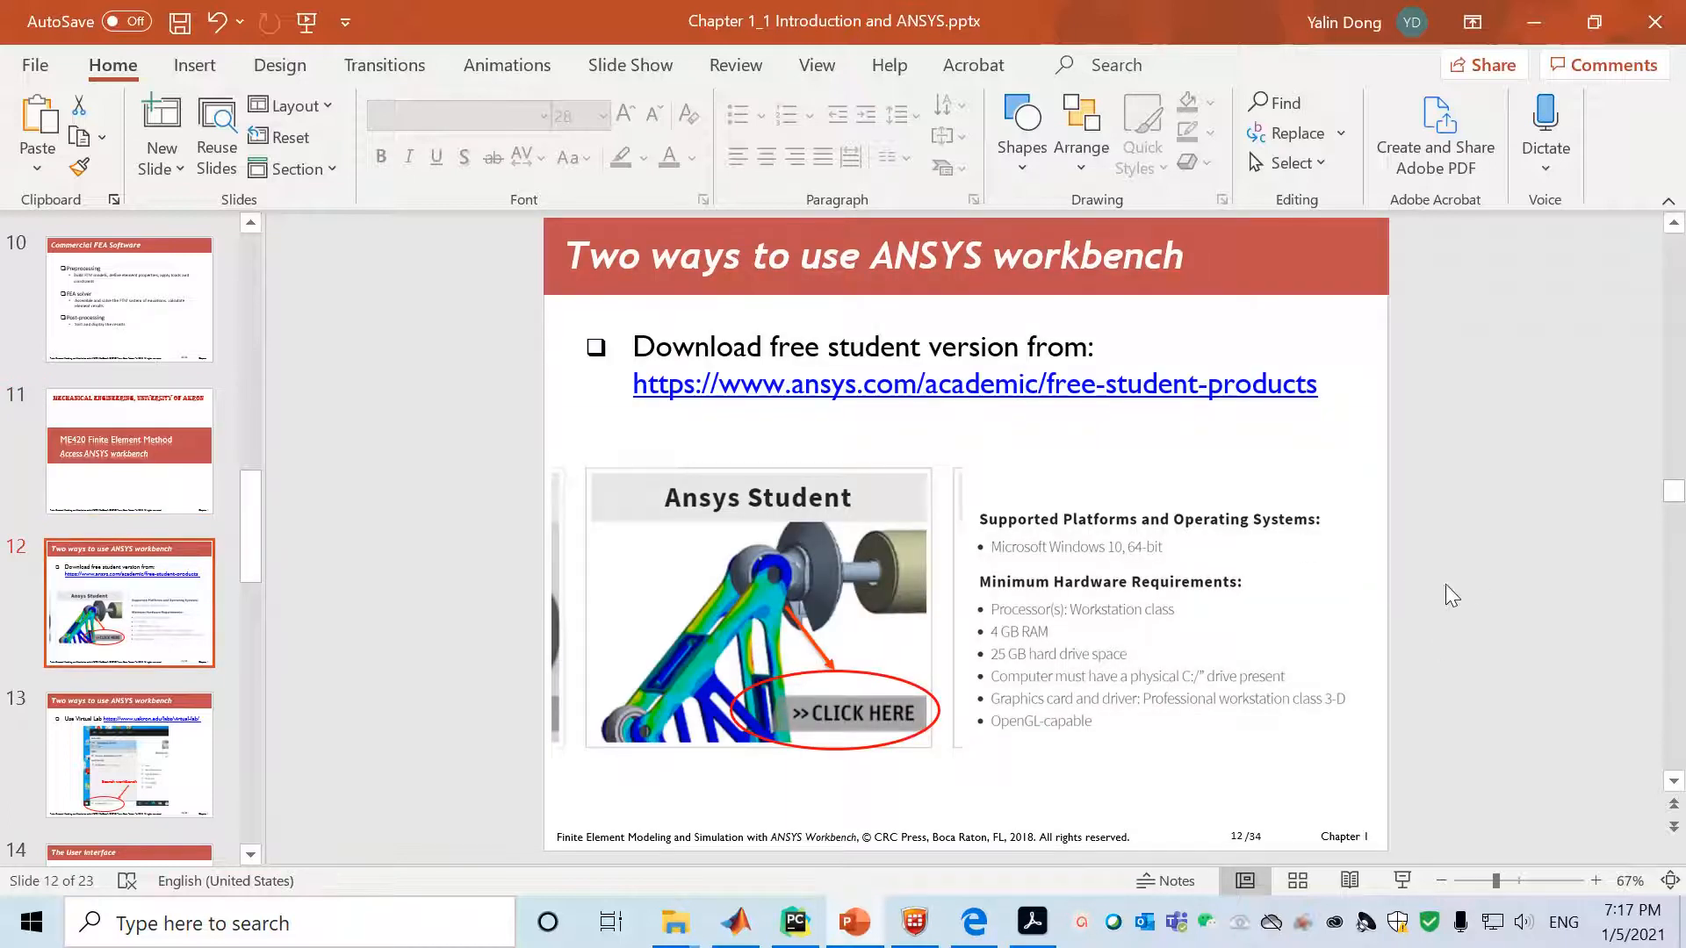
mouse_move(1428, 515)
type("ansys stdu")
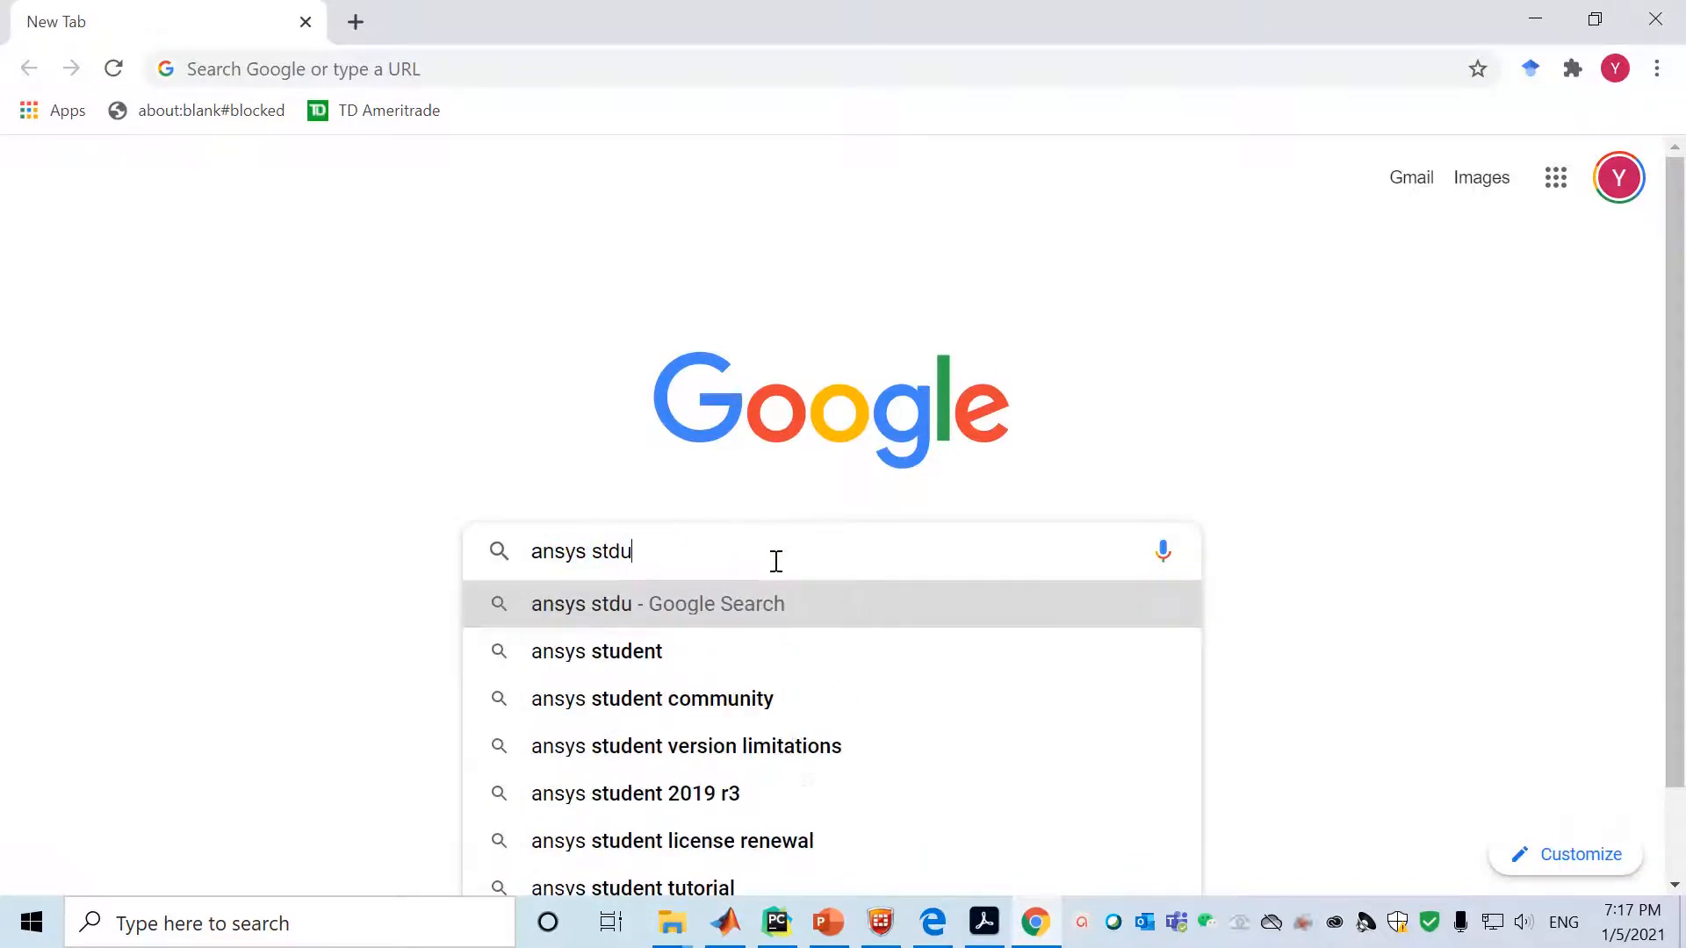
Search Google for 'ansys student version' and choose the ansys.com Free Student Software result
type("dent")
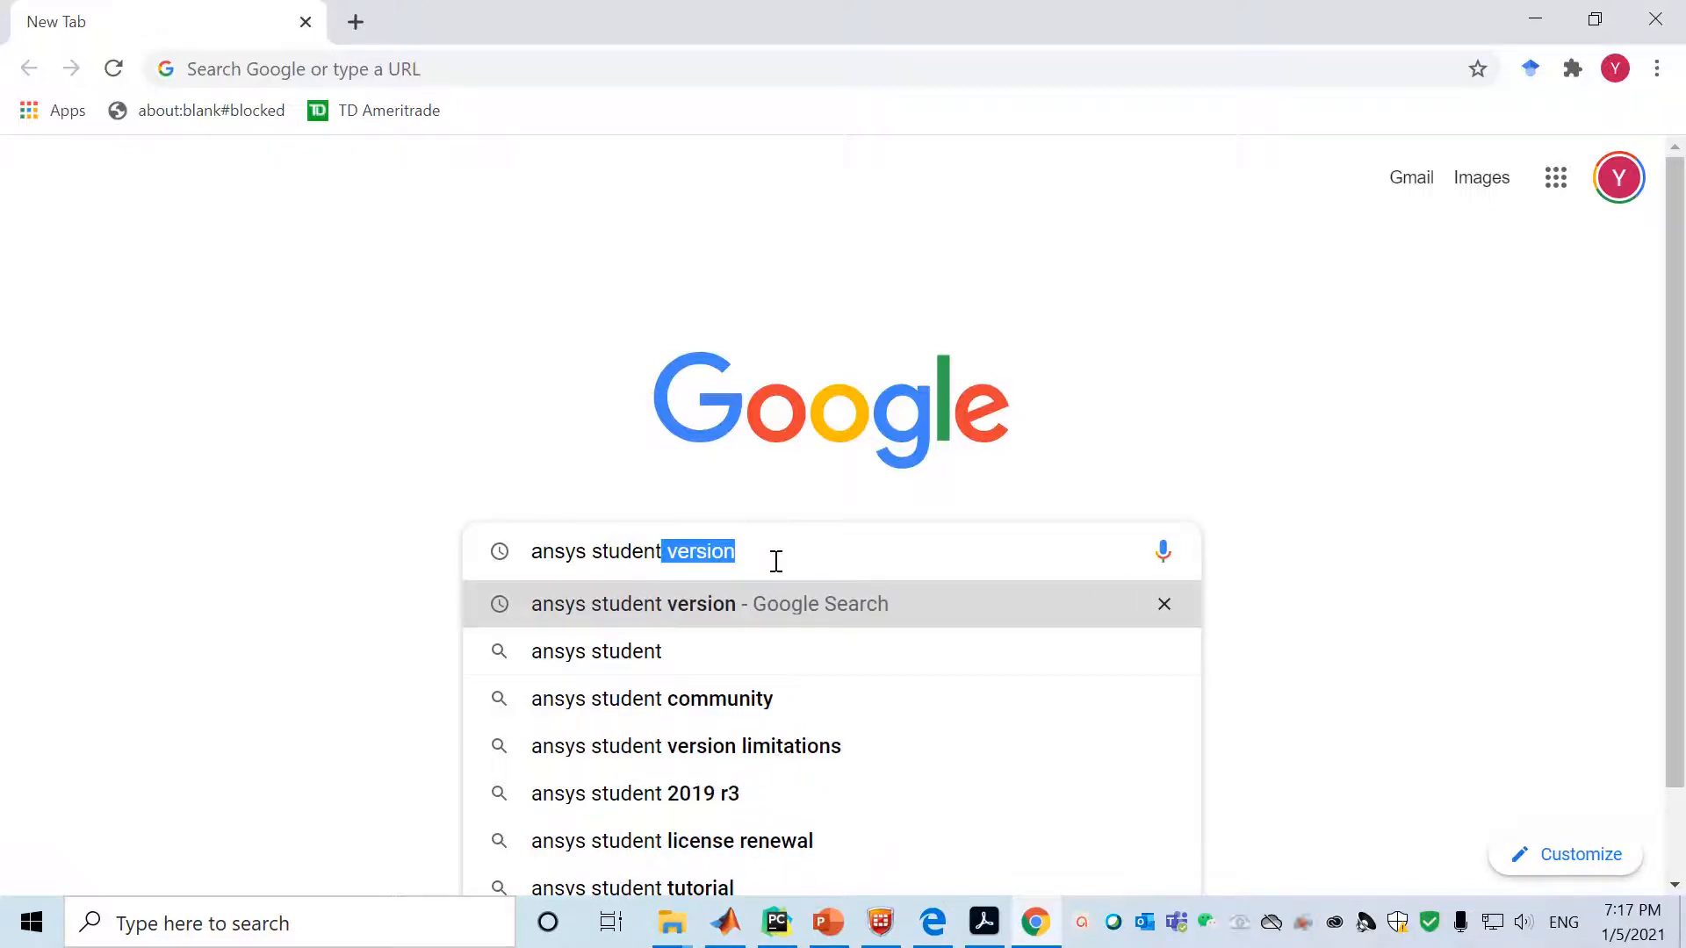
key("Return")
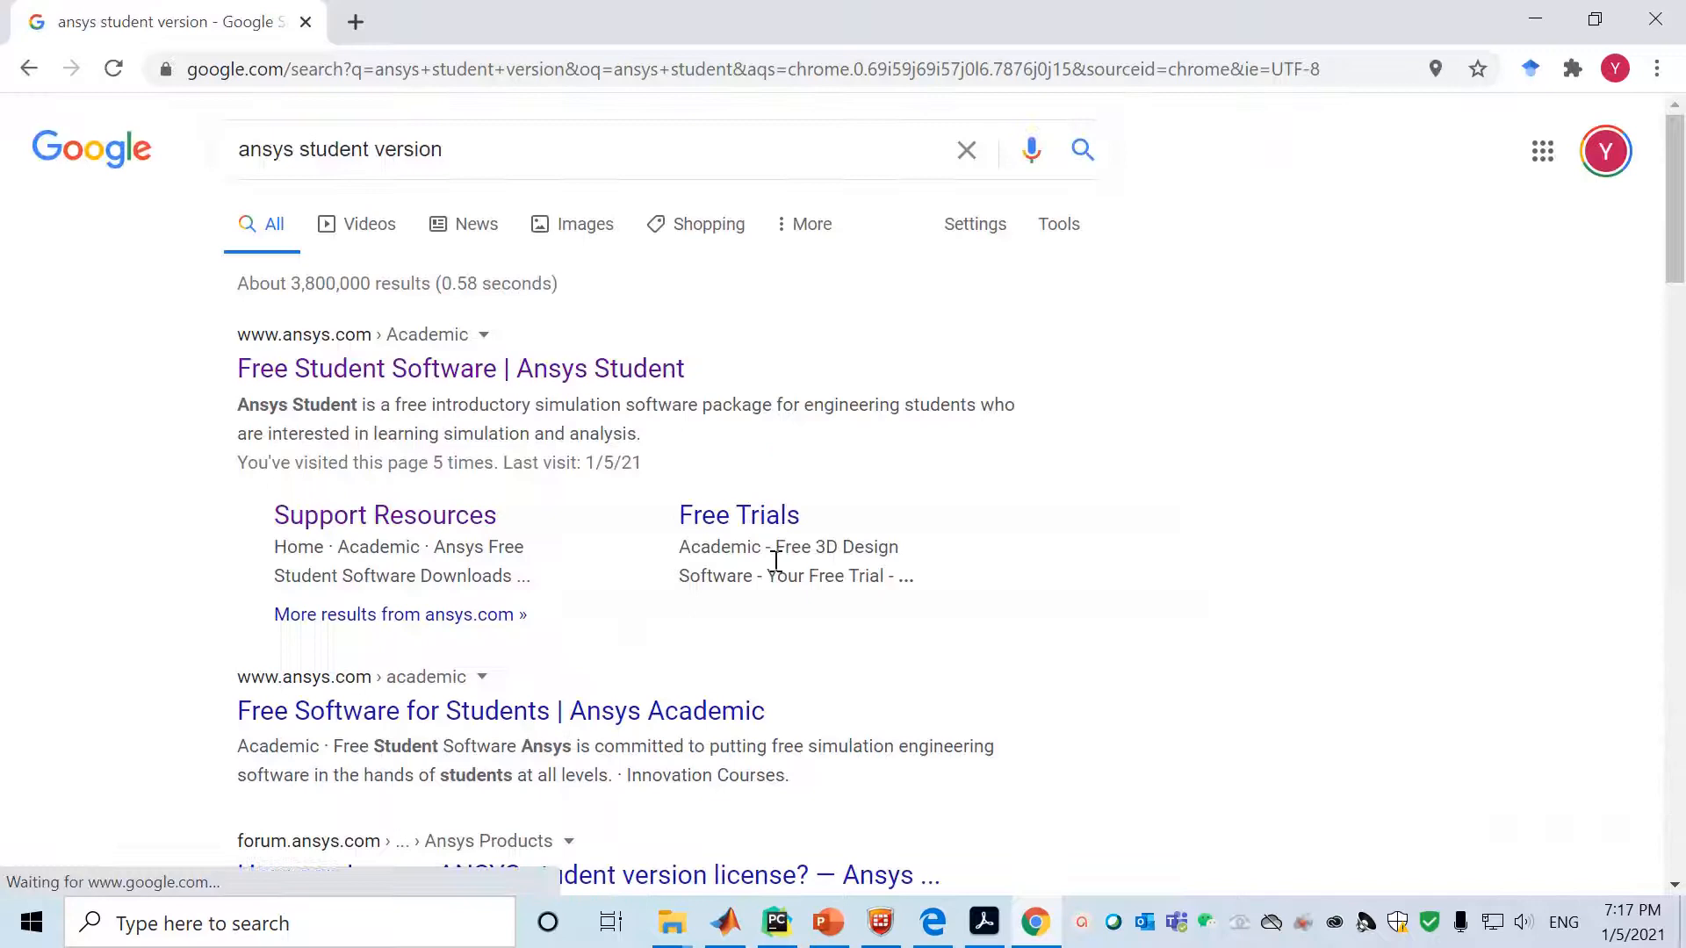
mouse_move(460, 367)
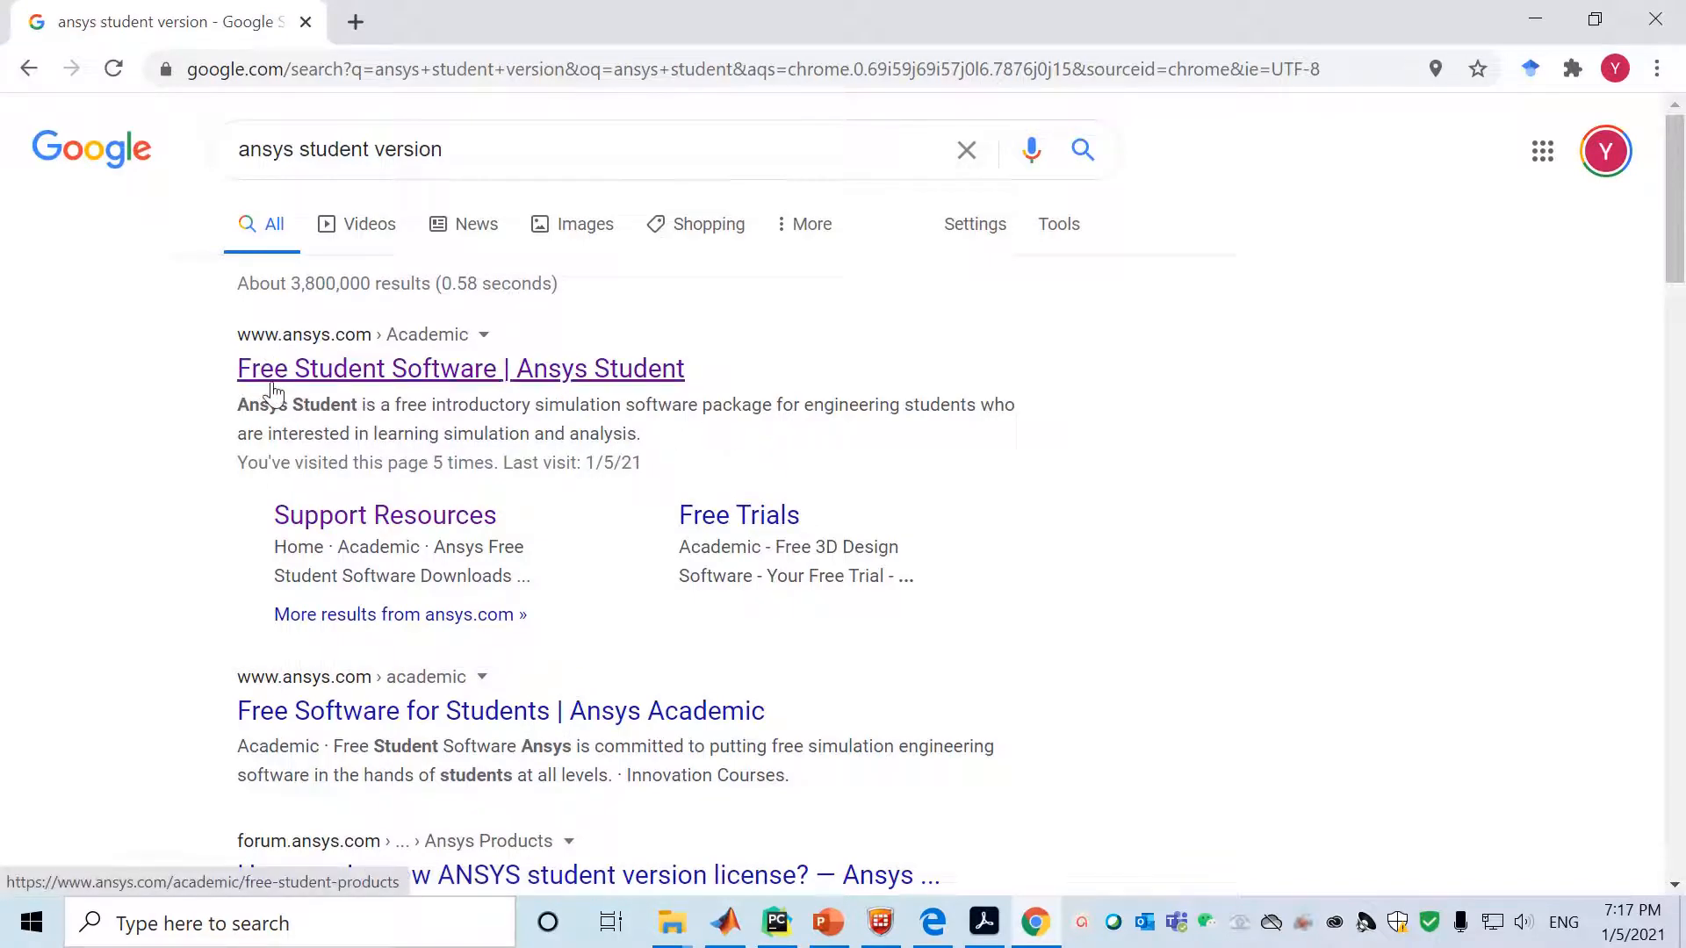
left_click(460, 369)
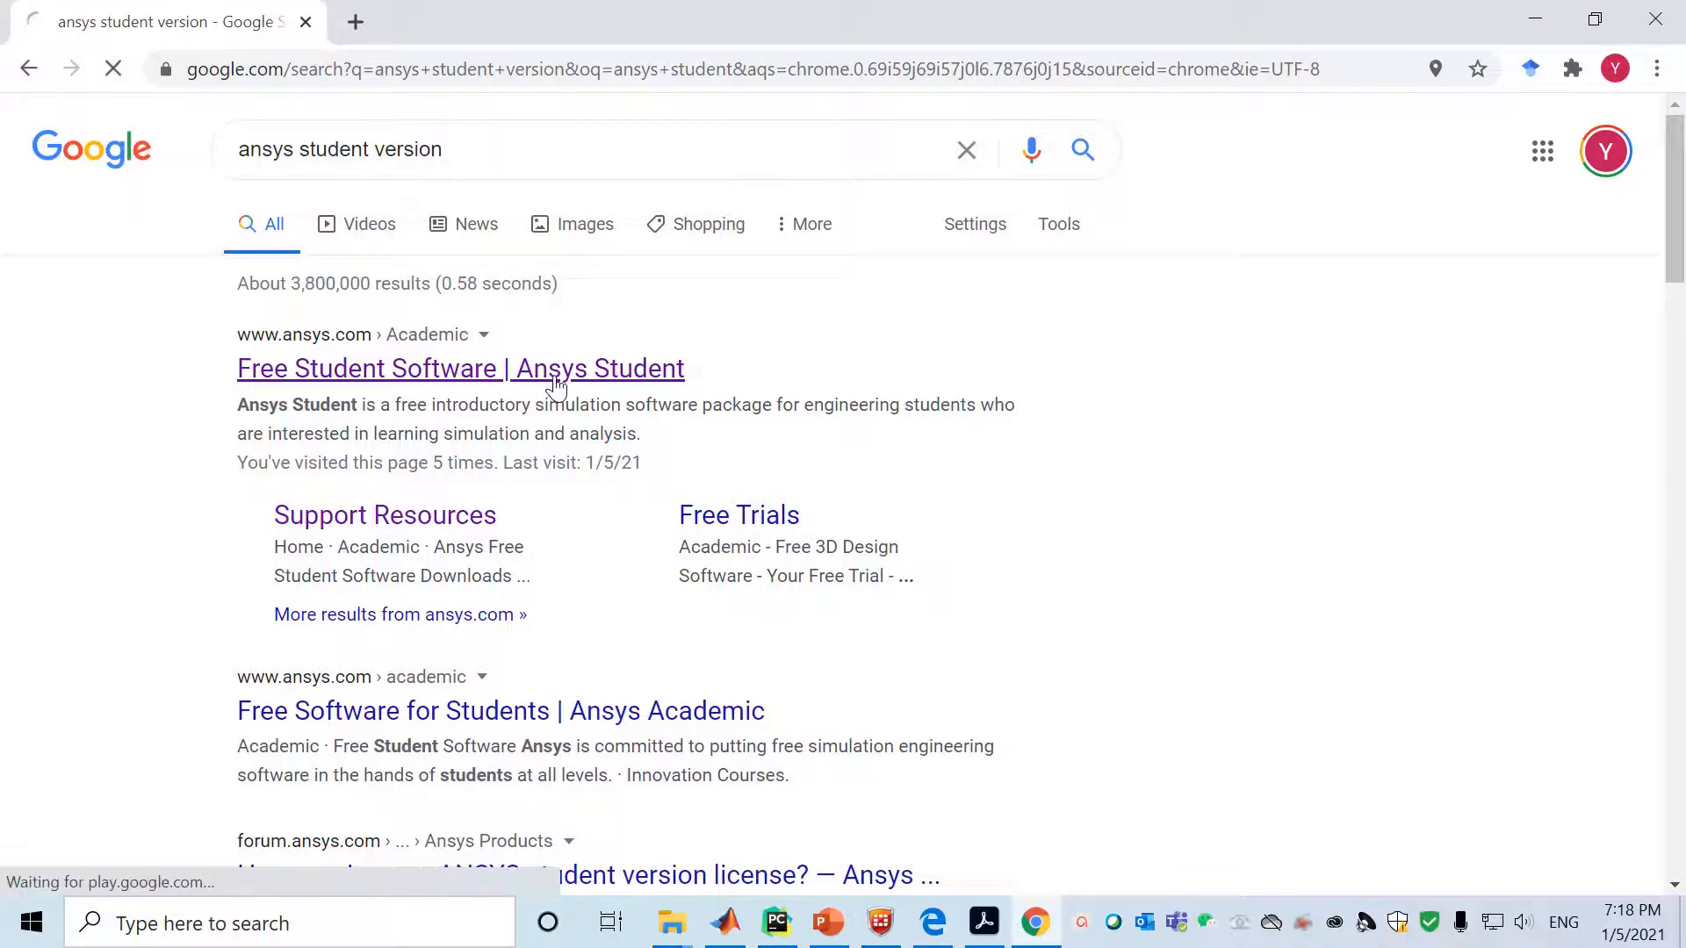
From the Ansys Student card, start the Ansys Student 2020 R2 download to reach its license agreement
left_click(459, 367)
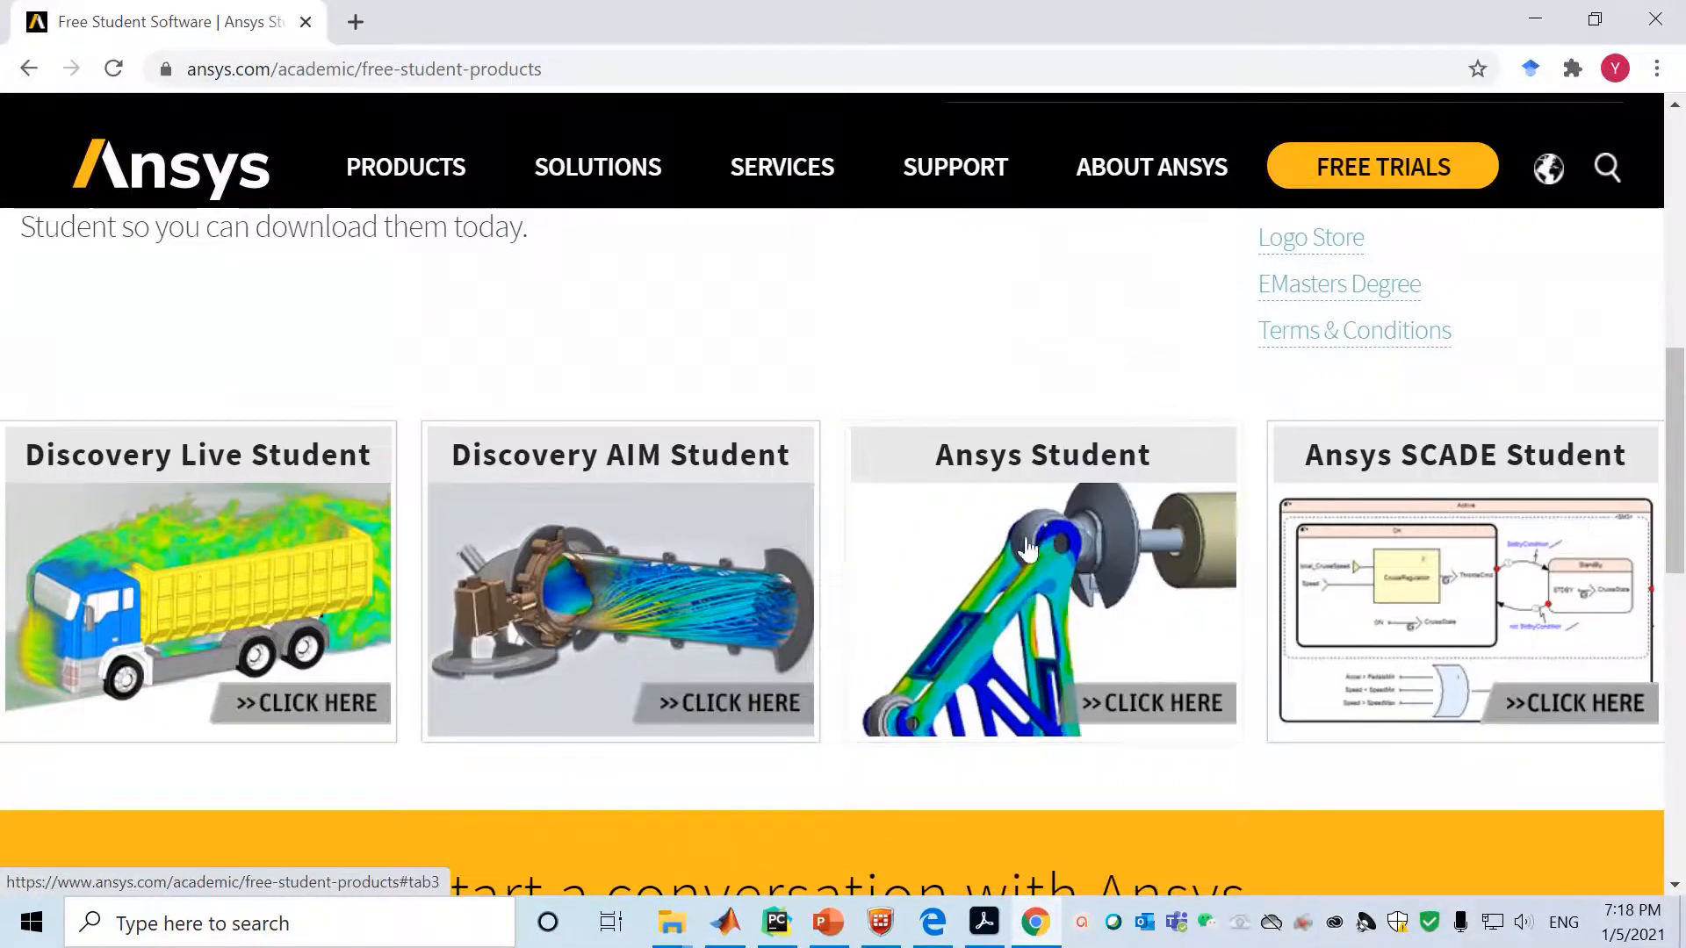
mouse_move(1091, 618)
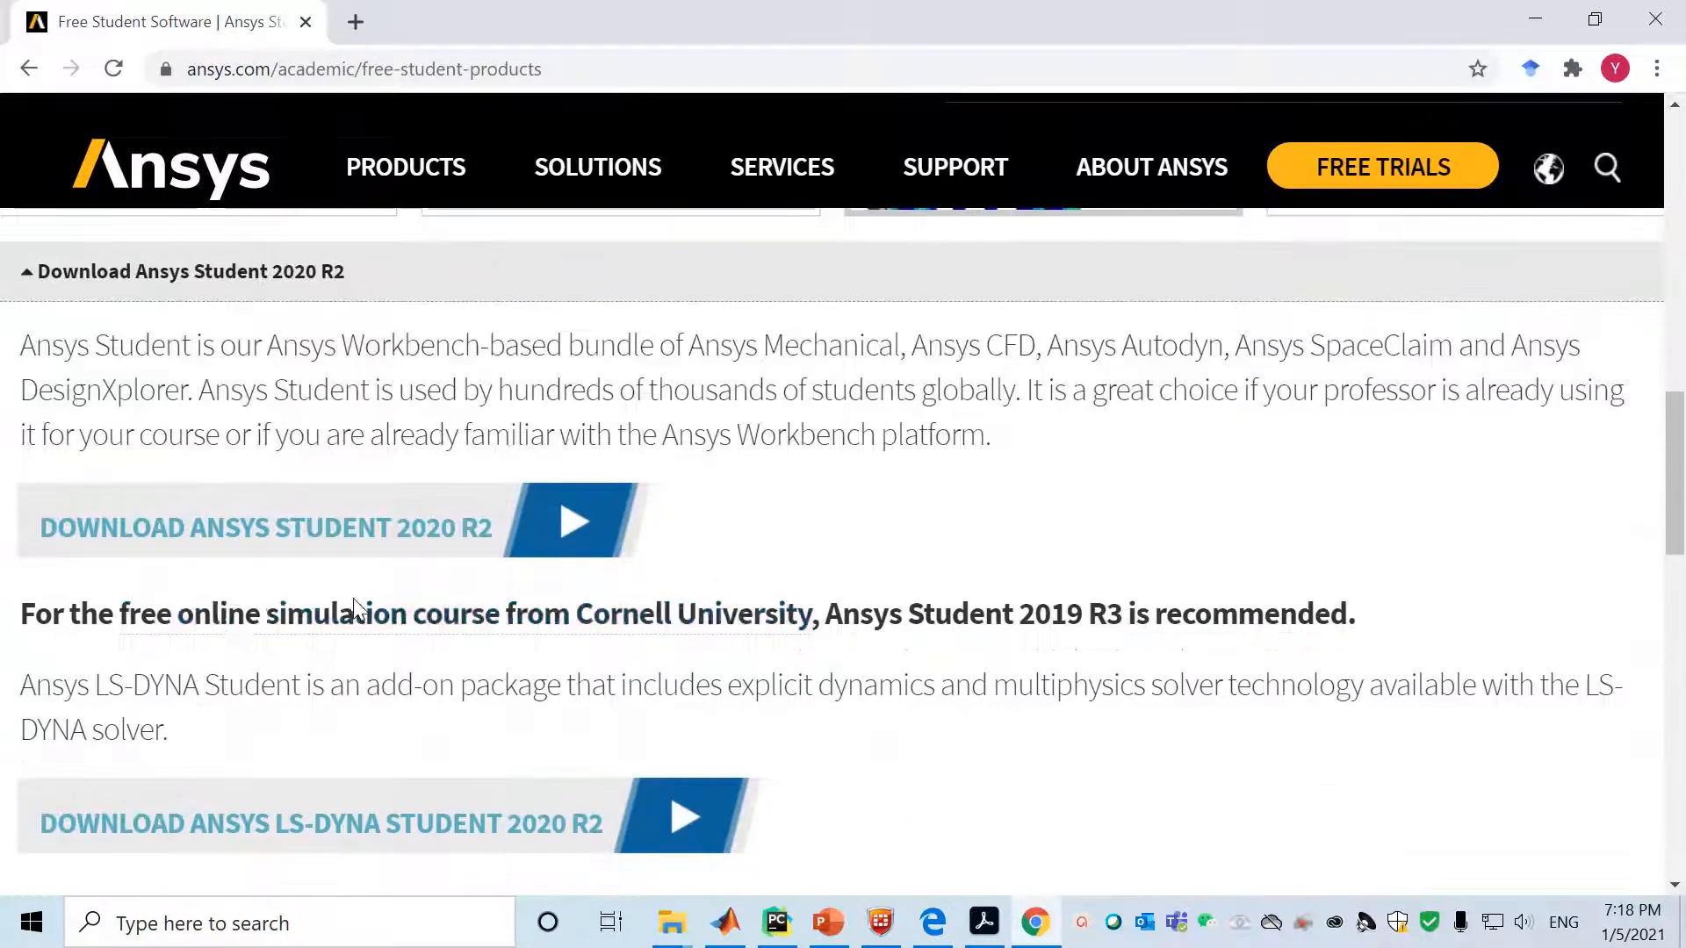
scroll("down", 3)
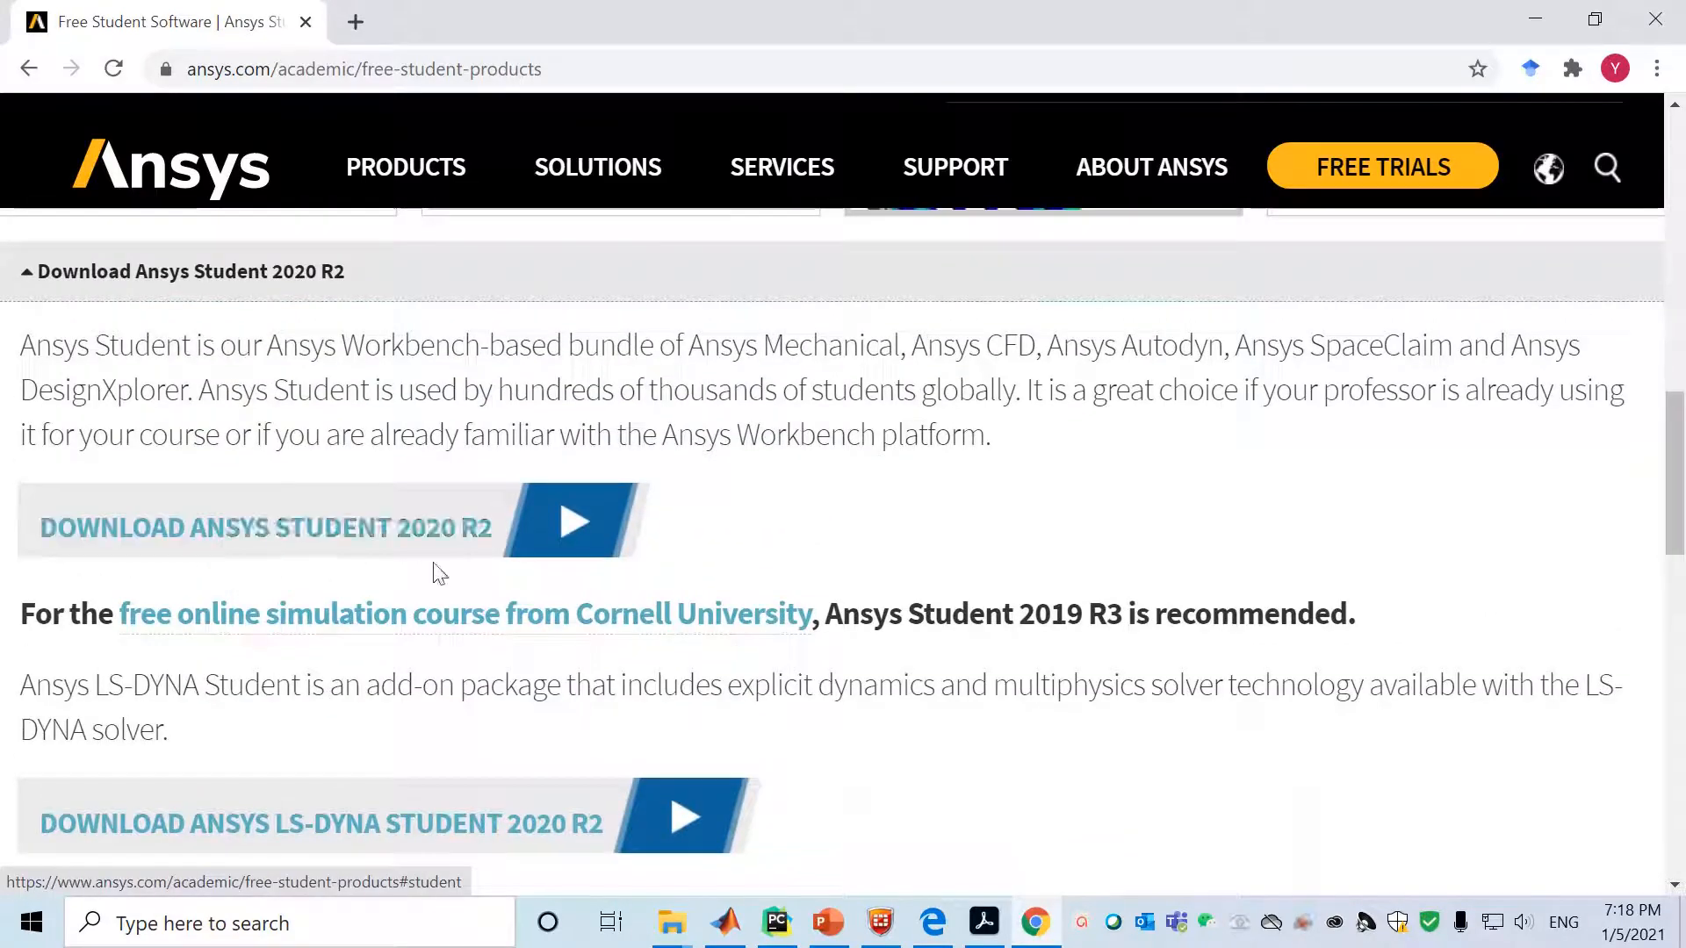
mouse_move(345, 534)
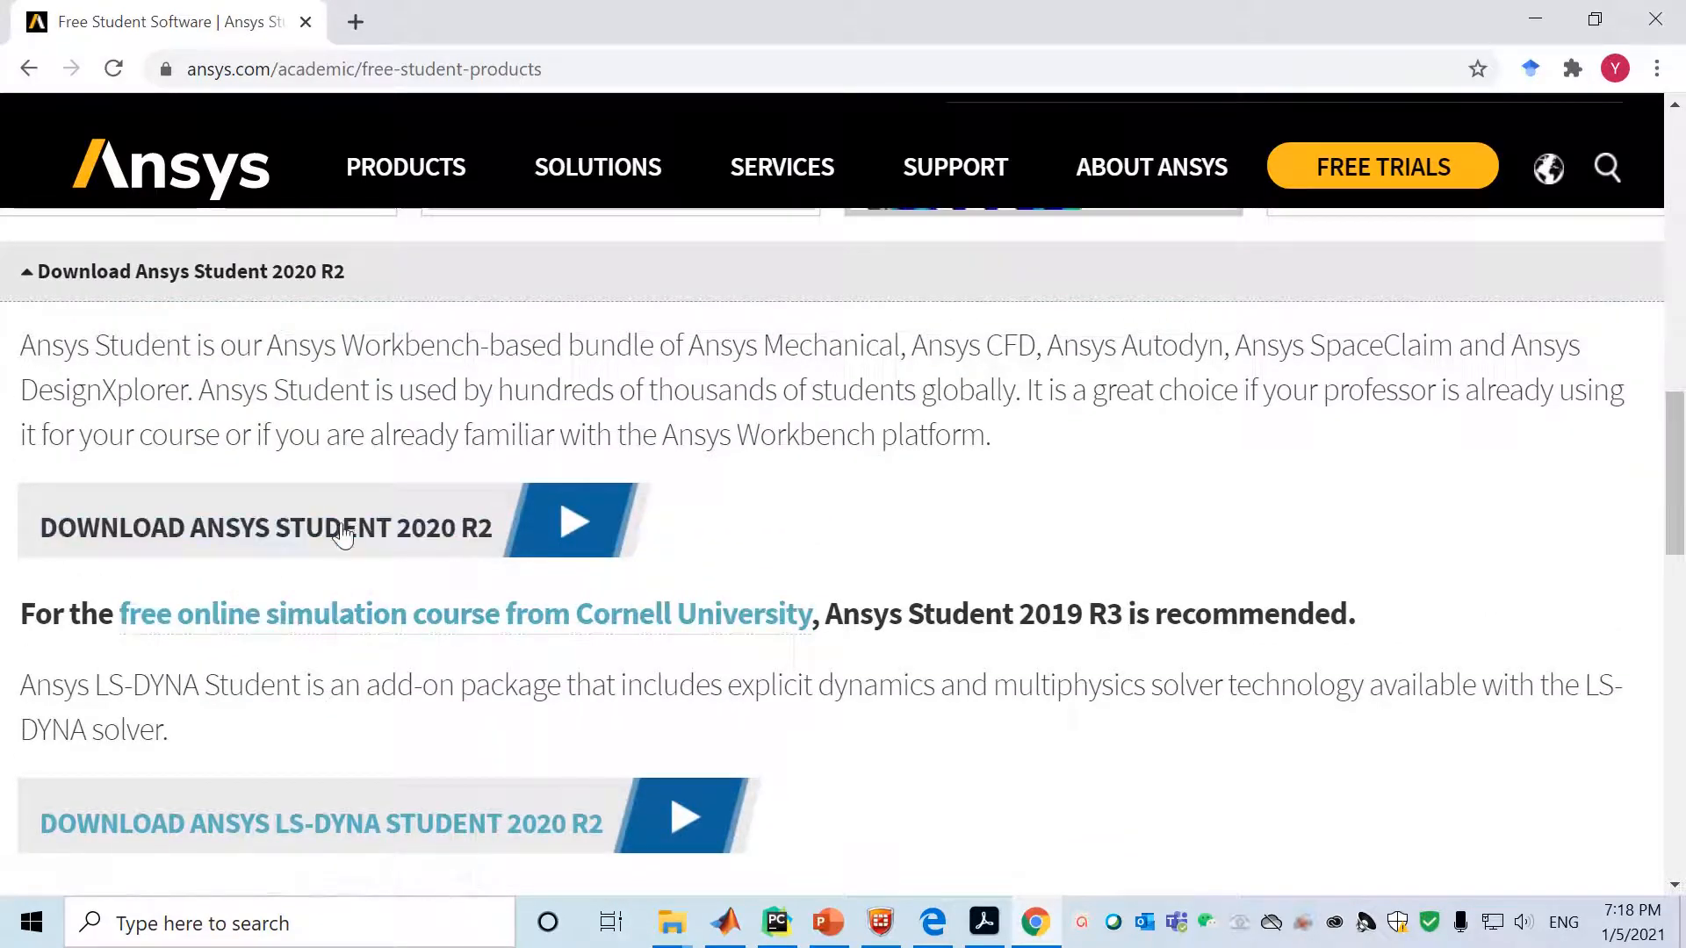
left_click(263, 528)
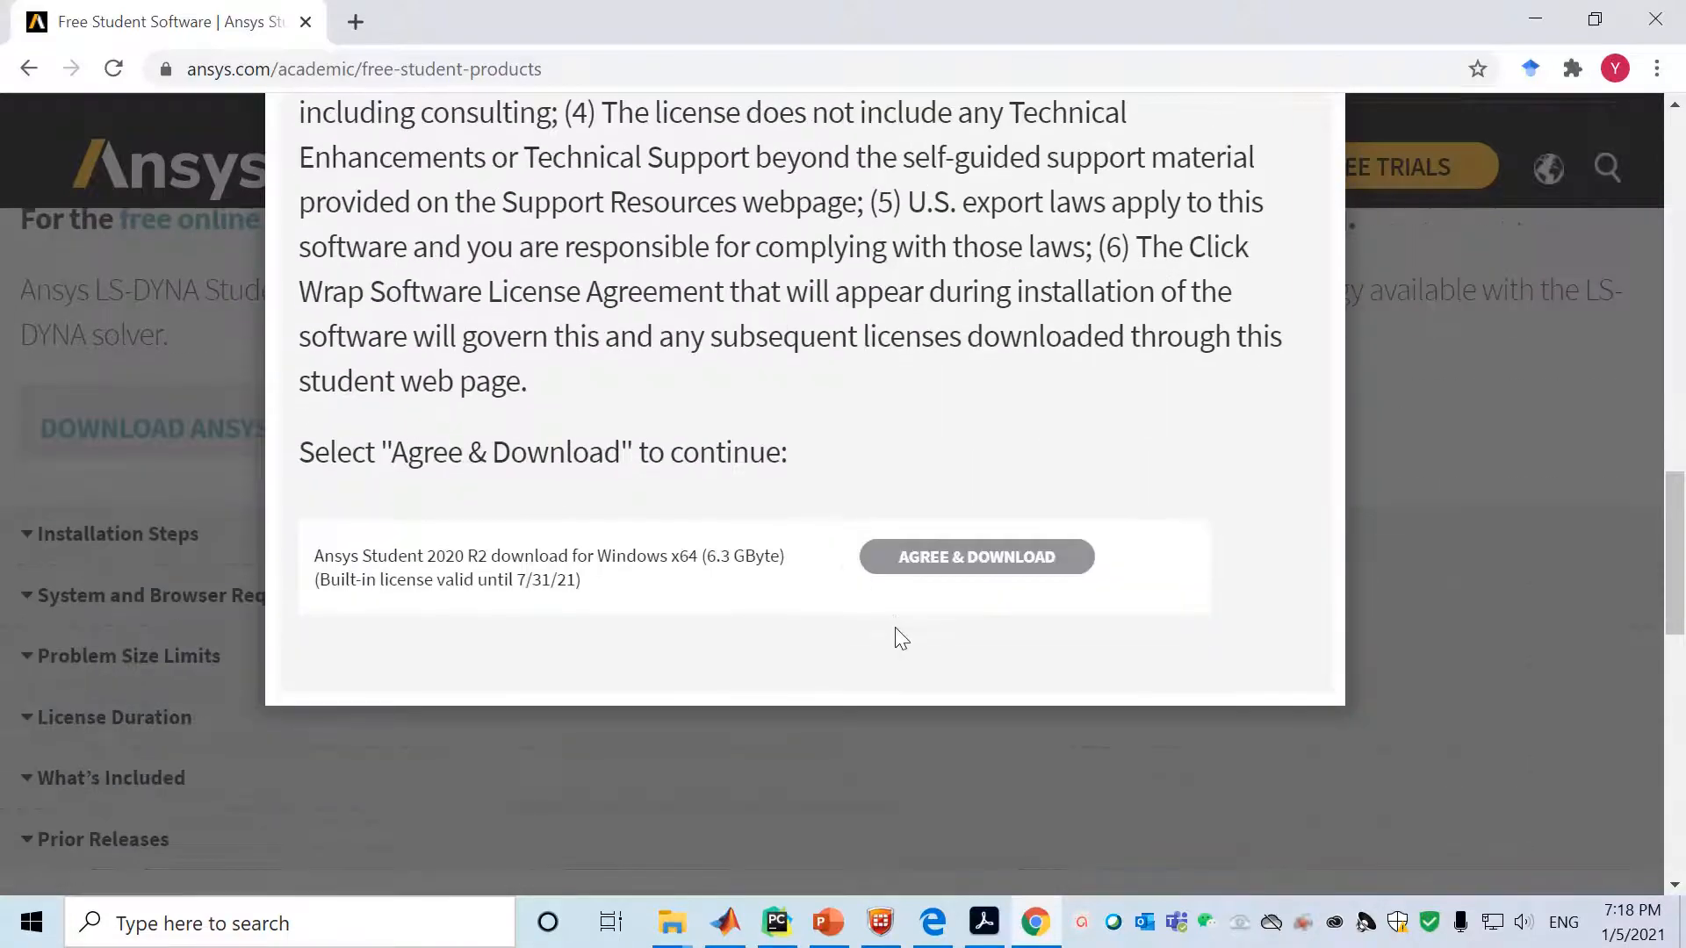
mouse_move(911, 569)
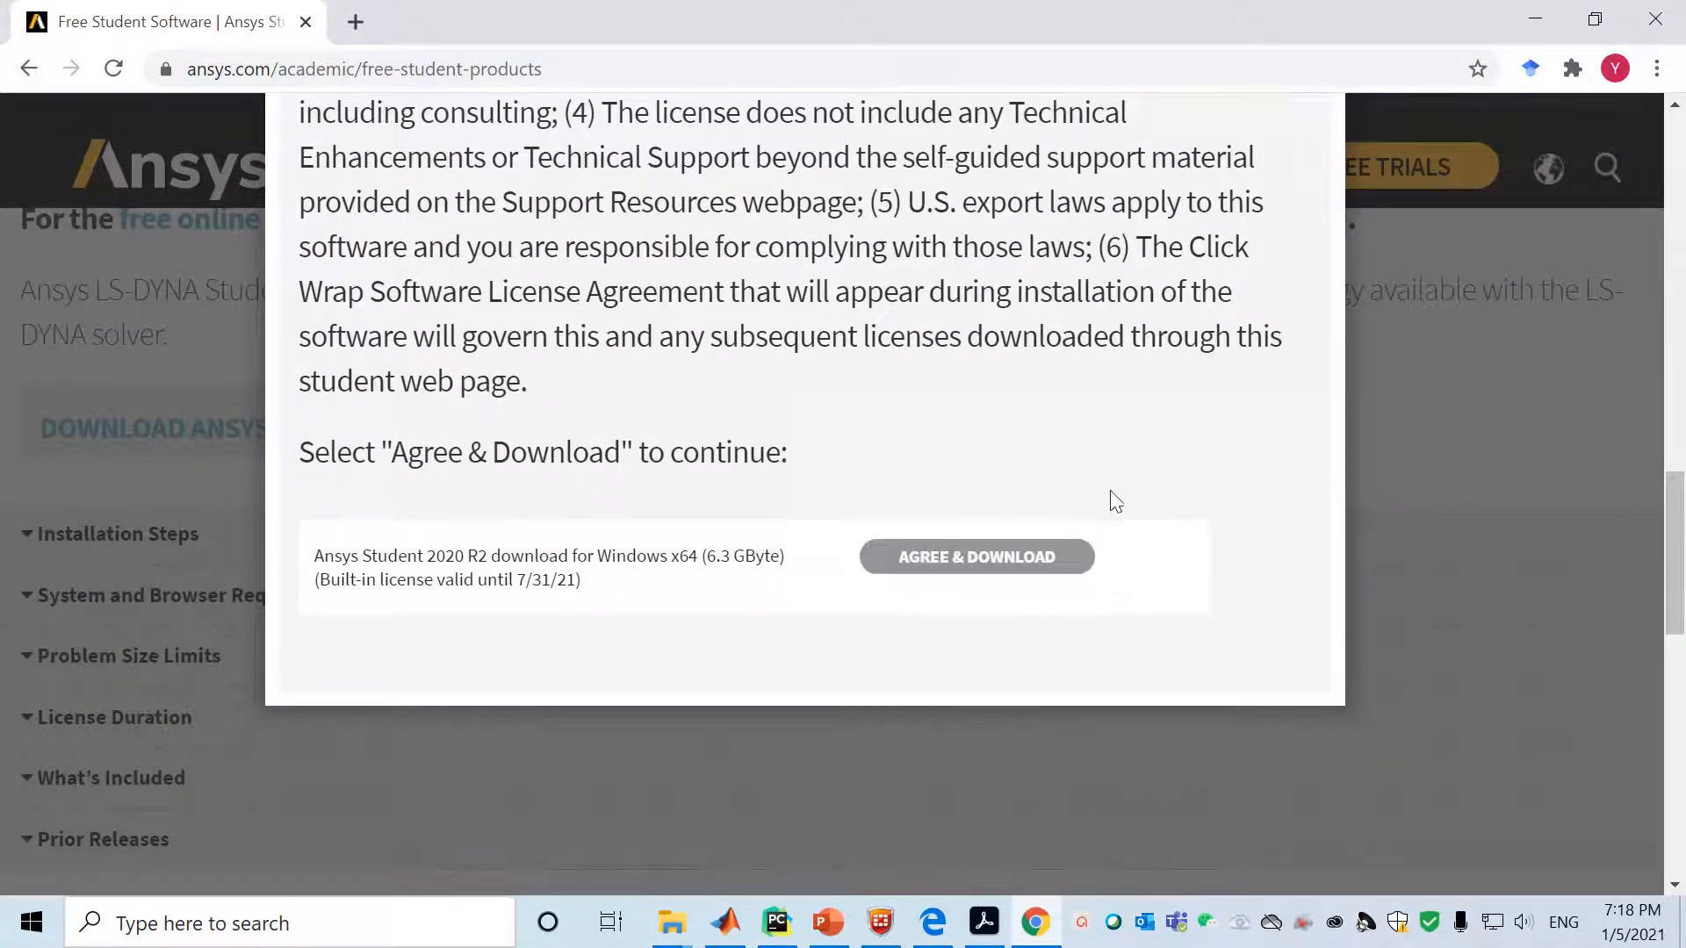
mouse_move(1076, 505)
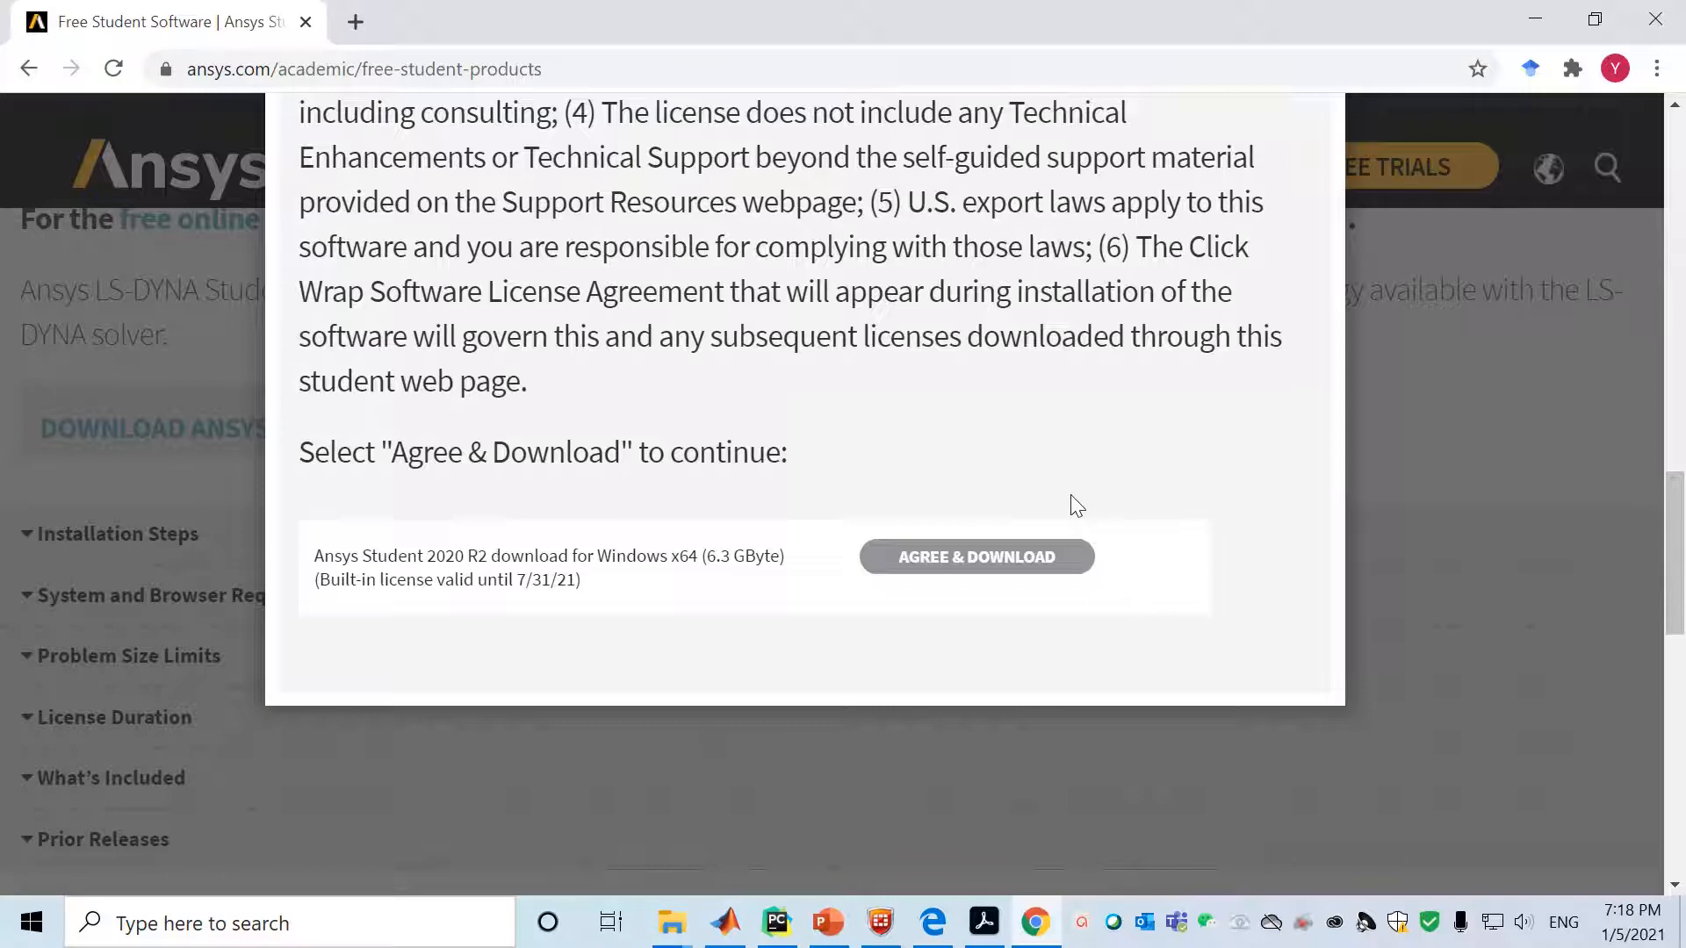
mouse_move(845, 933)
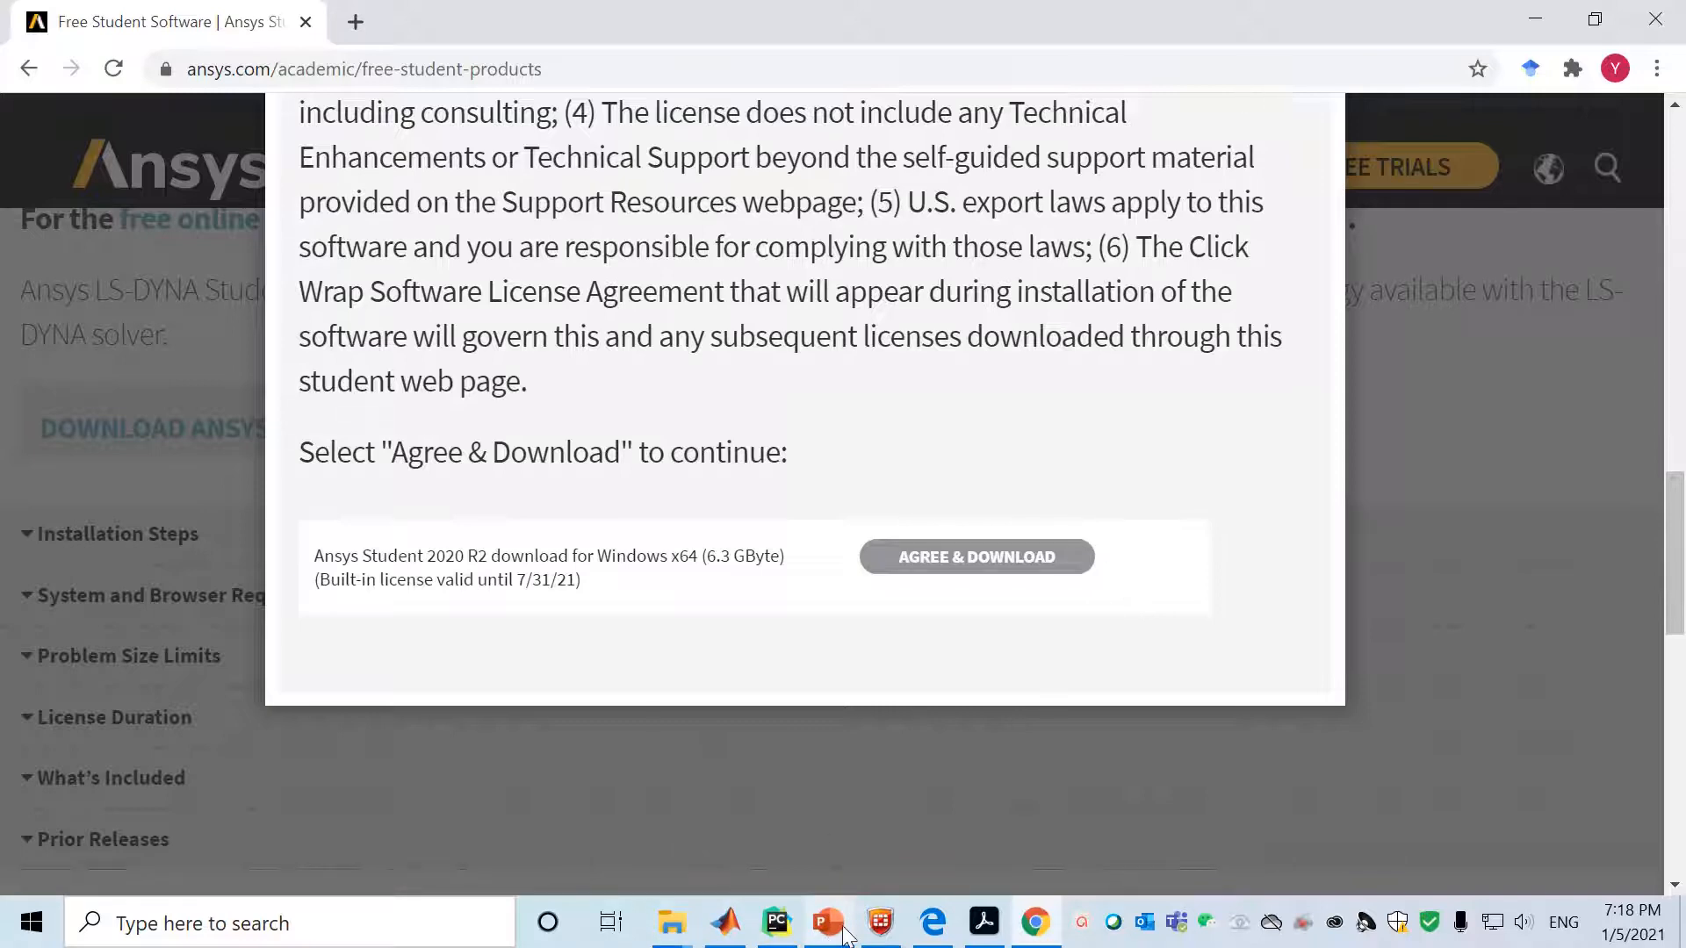
Switch back to the lecture slides on slide 12 and clear the selection
left_click(827, 922)
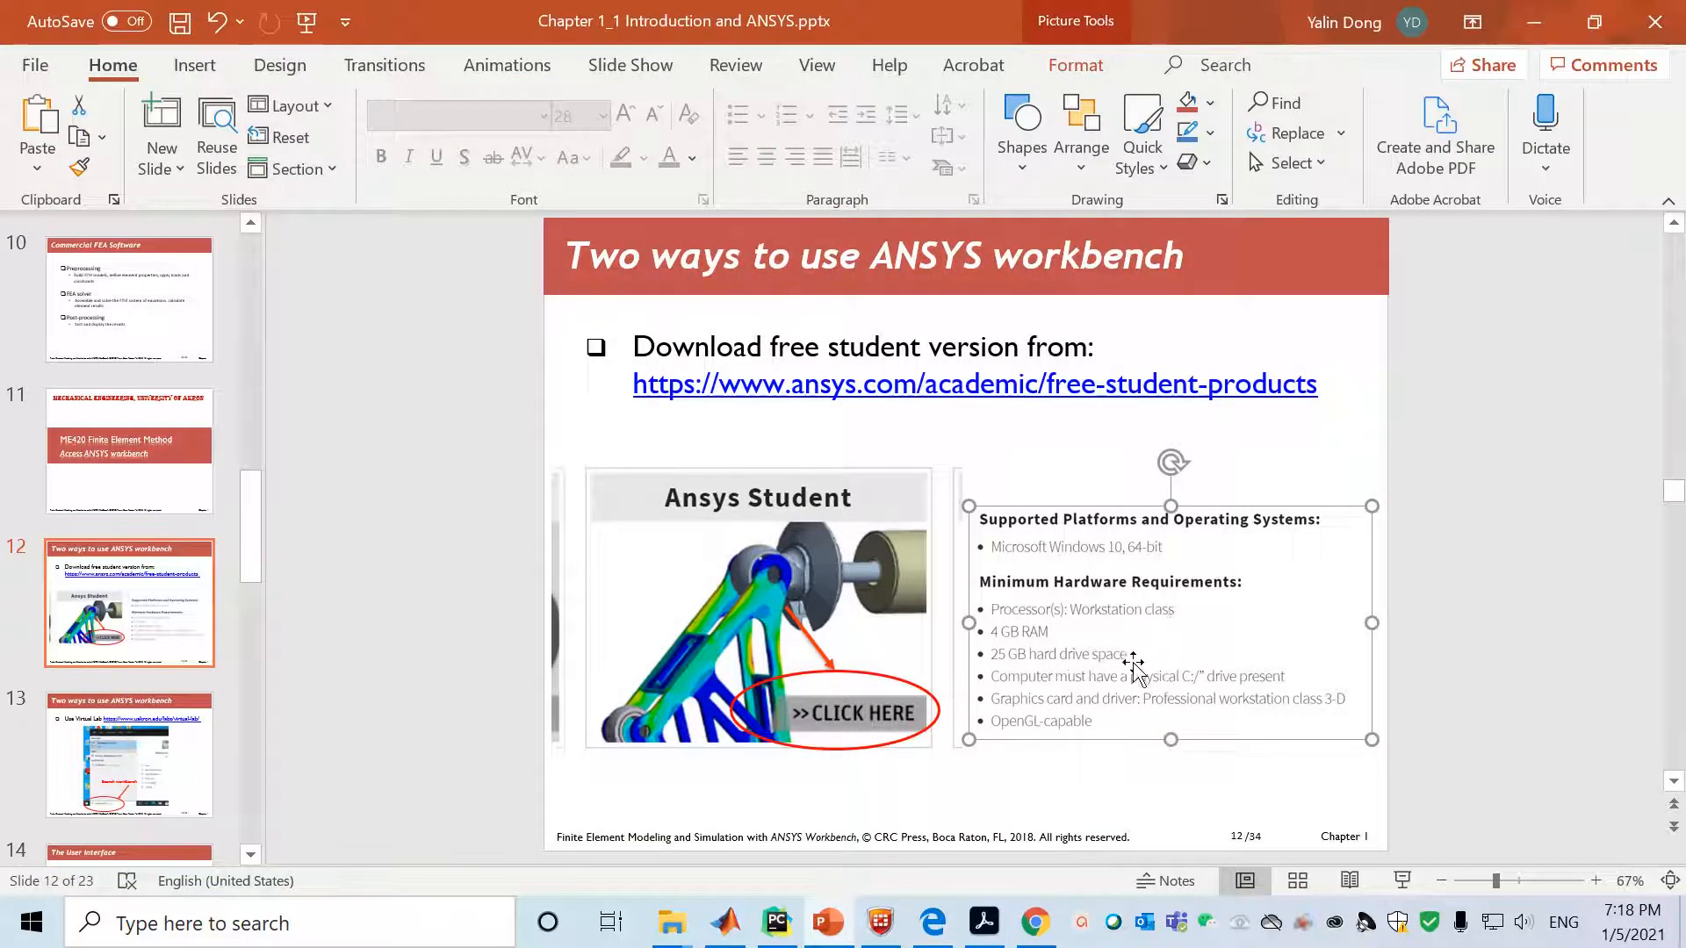
mouse_move(1000, 650)
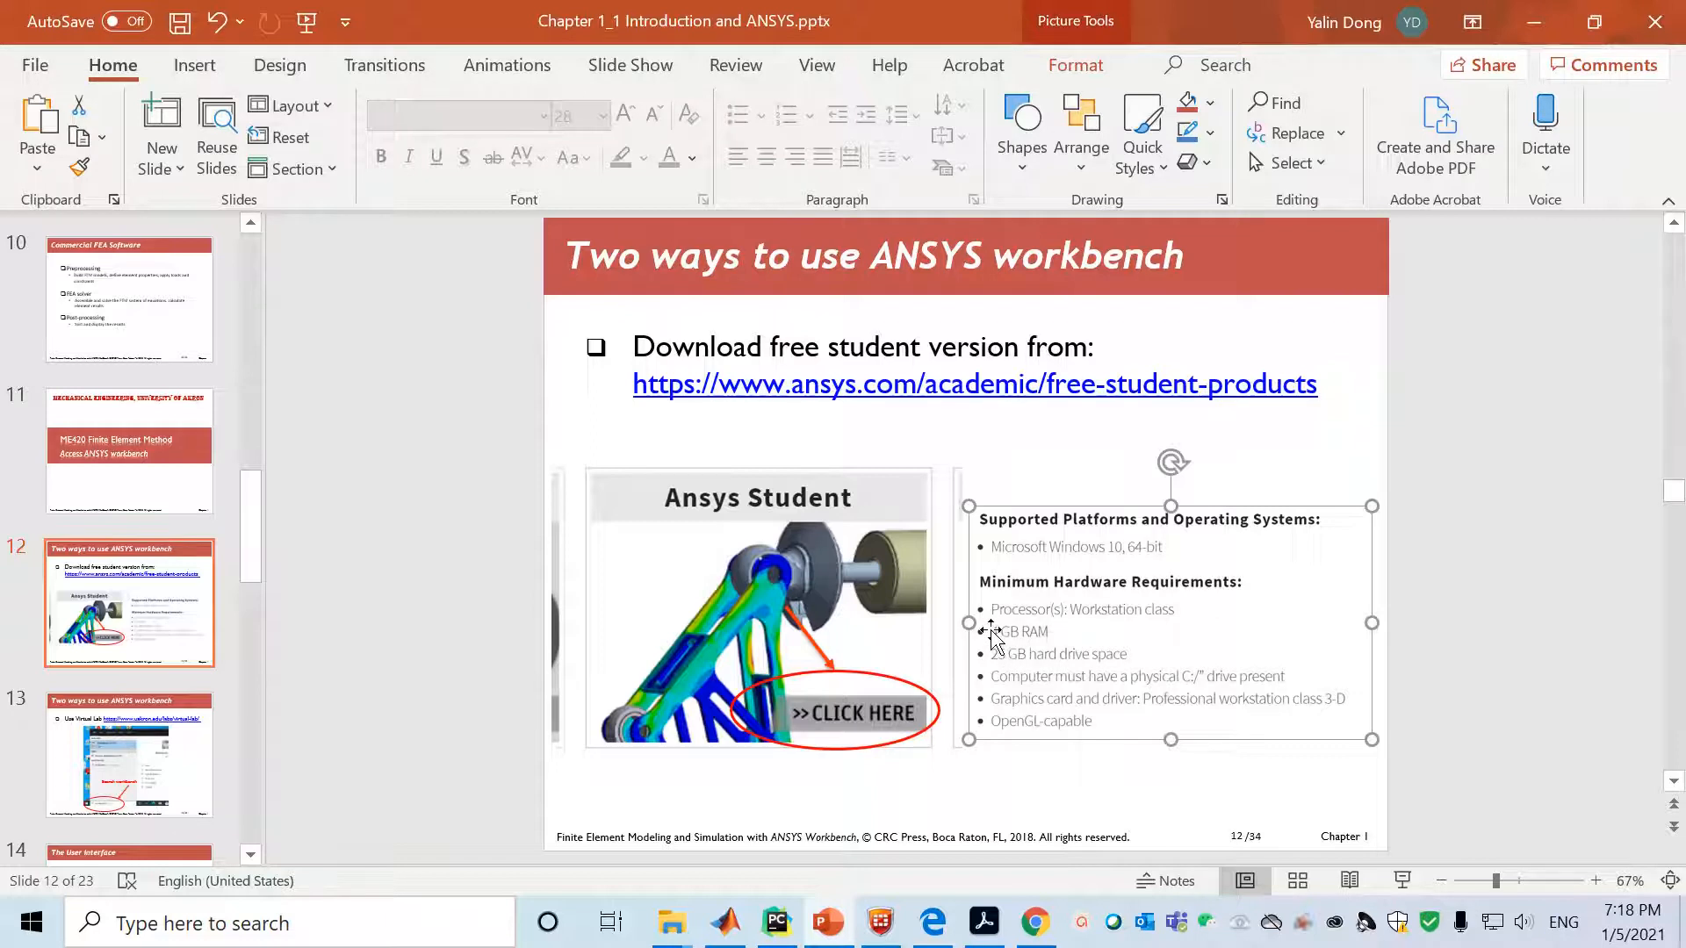
mouse_move(1031, 669)
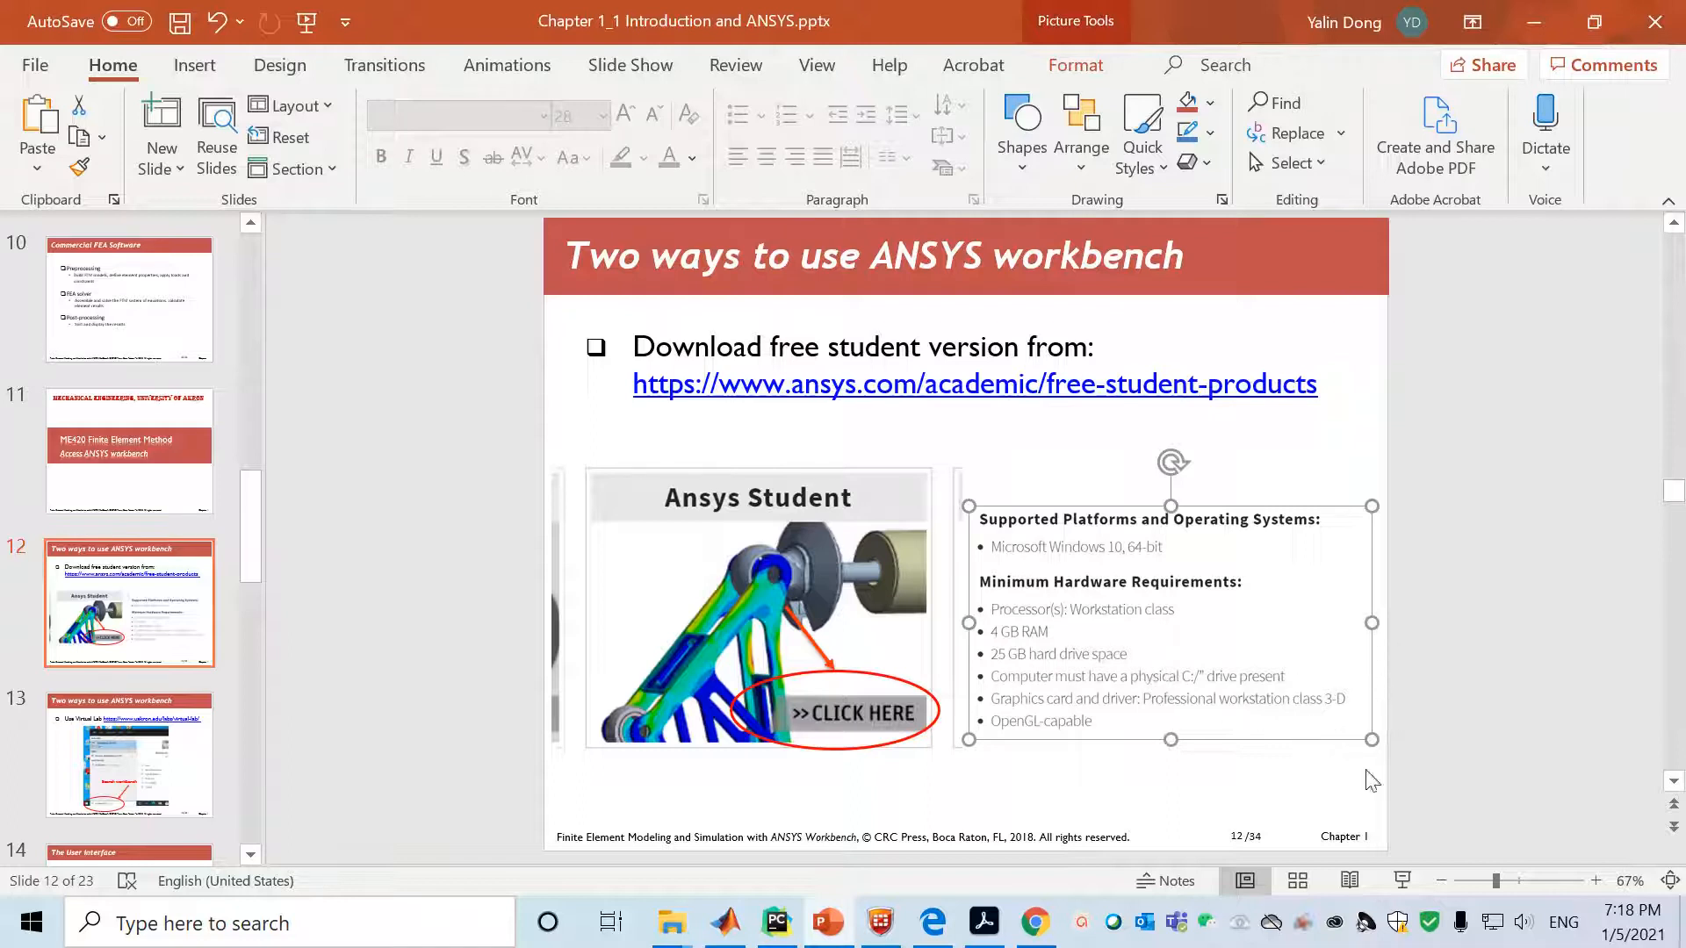
left_click(1222, 795)
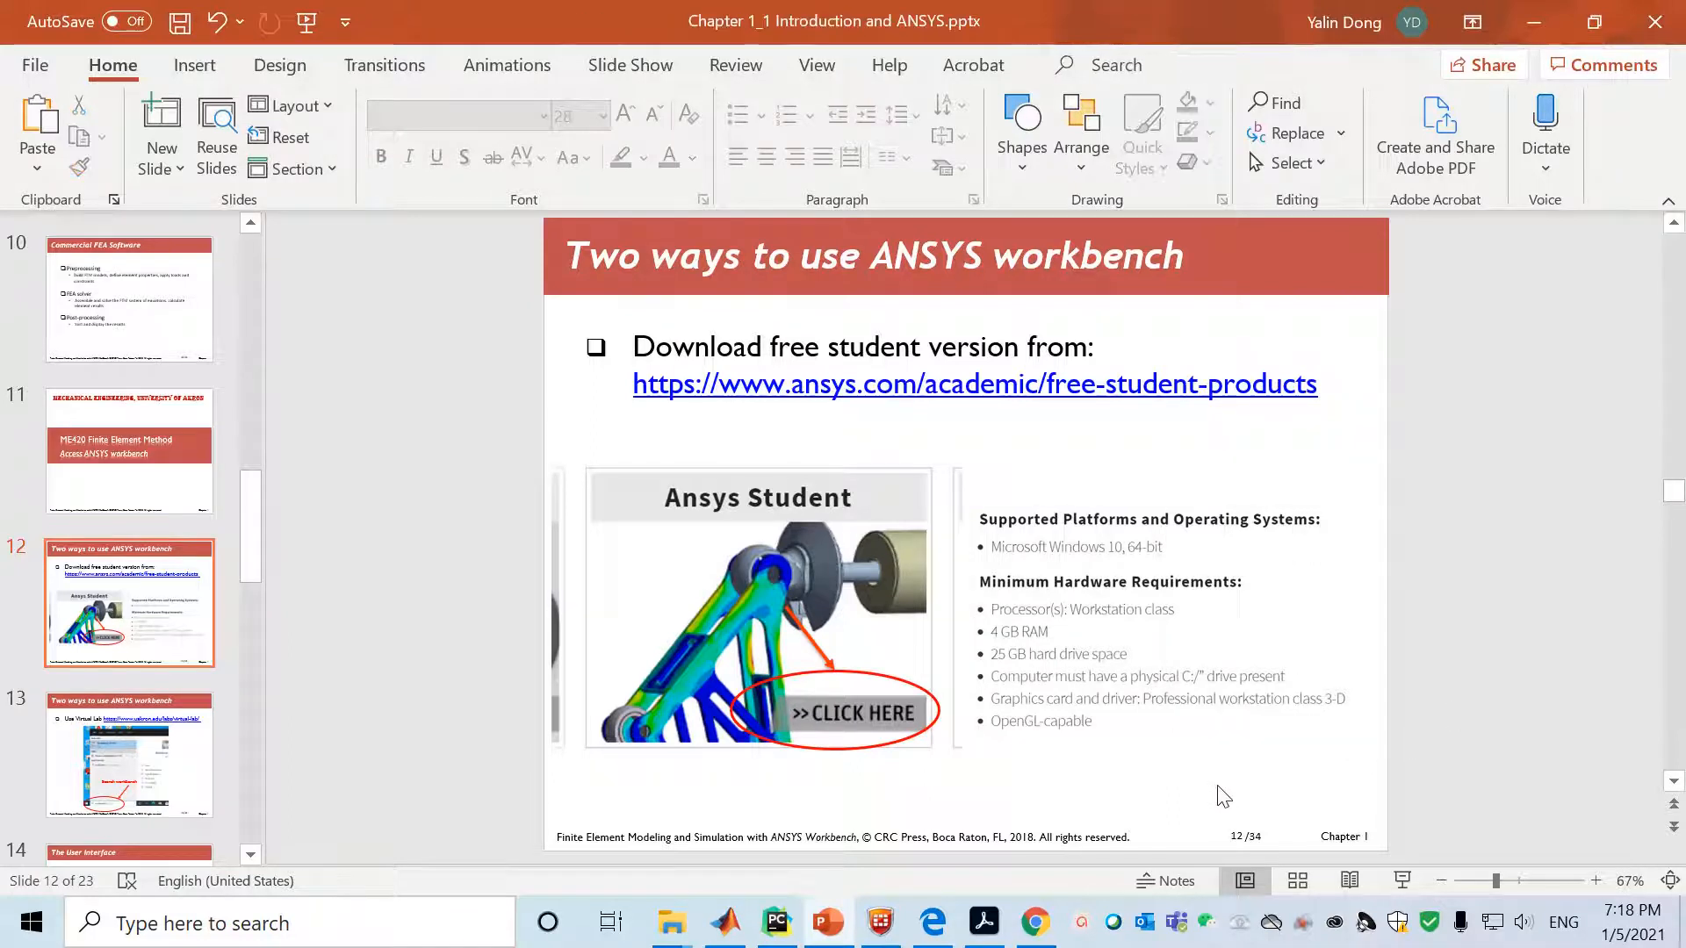
mouse_move(117, 769)
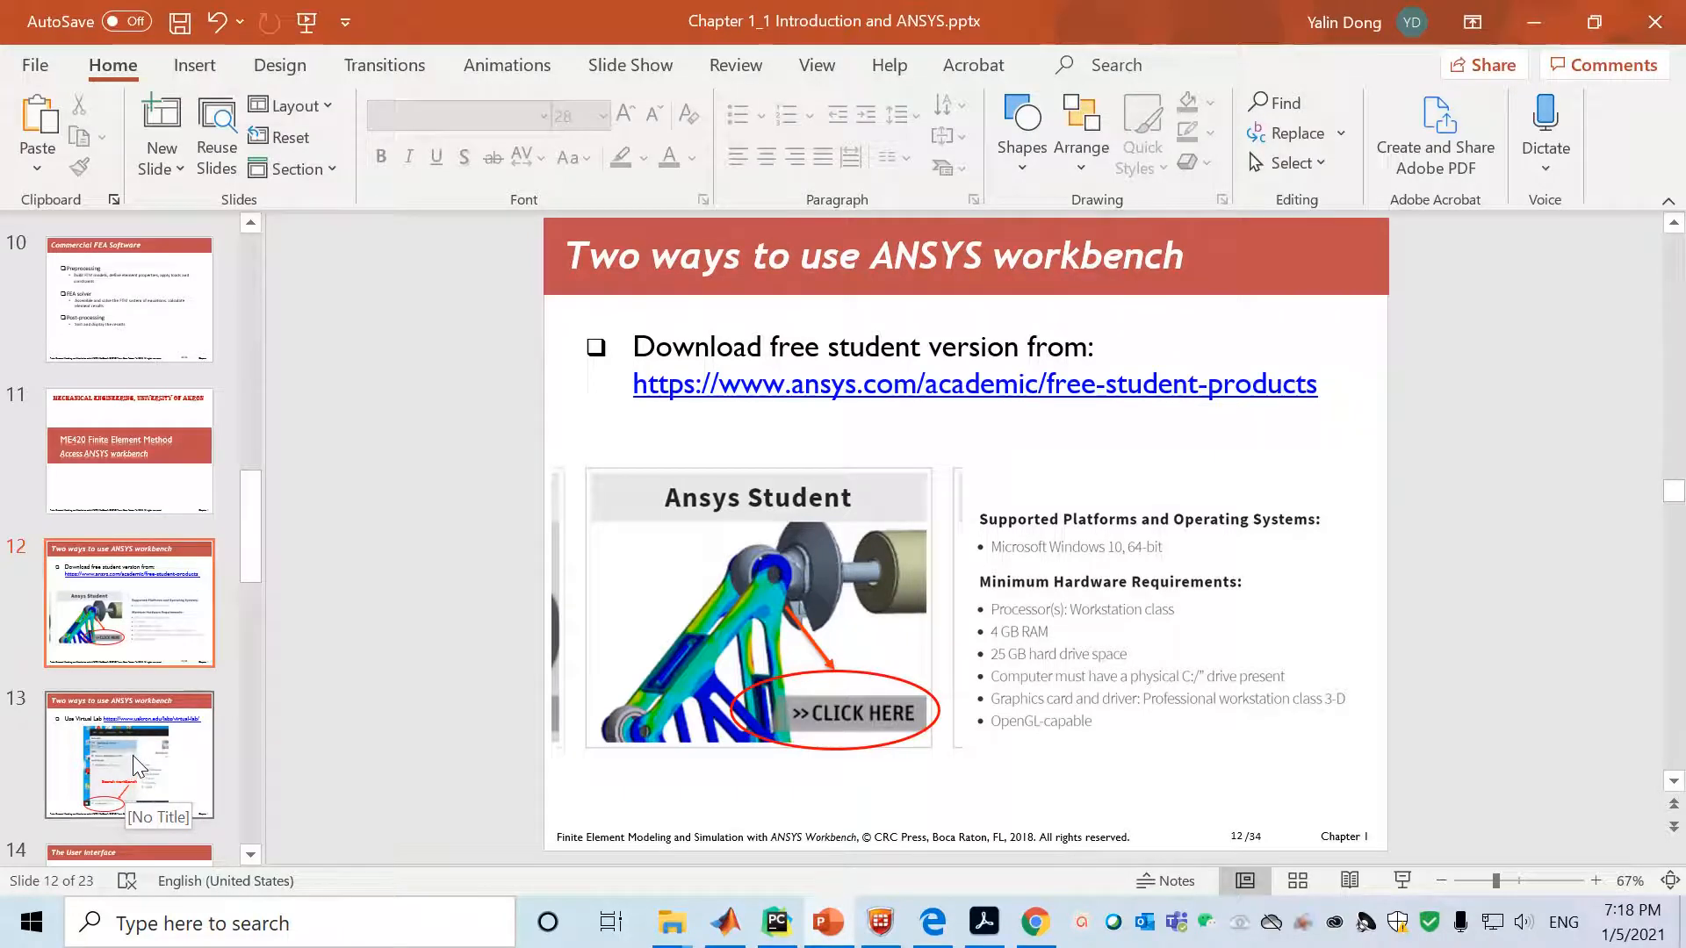
Move to slide 13 on the Virtual Lab, then return to the Chrome browser
left_click(128, 753)
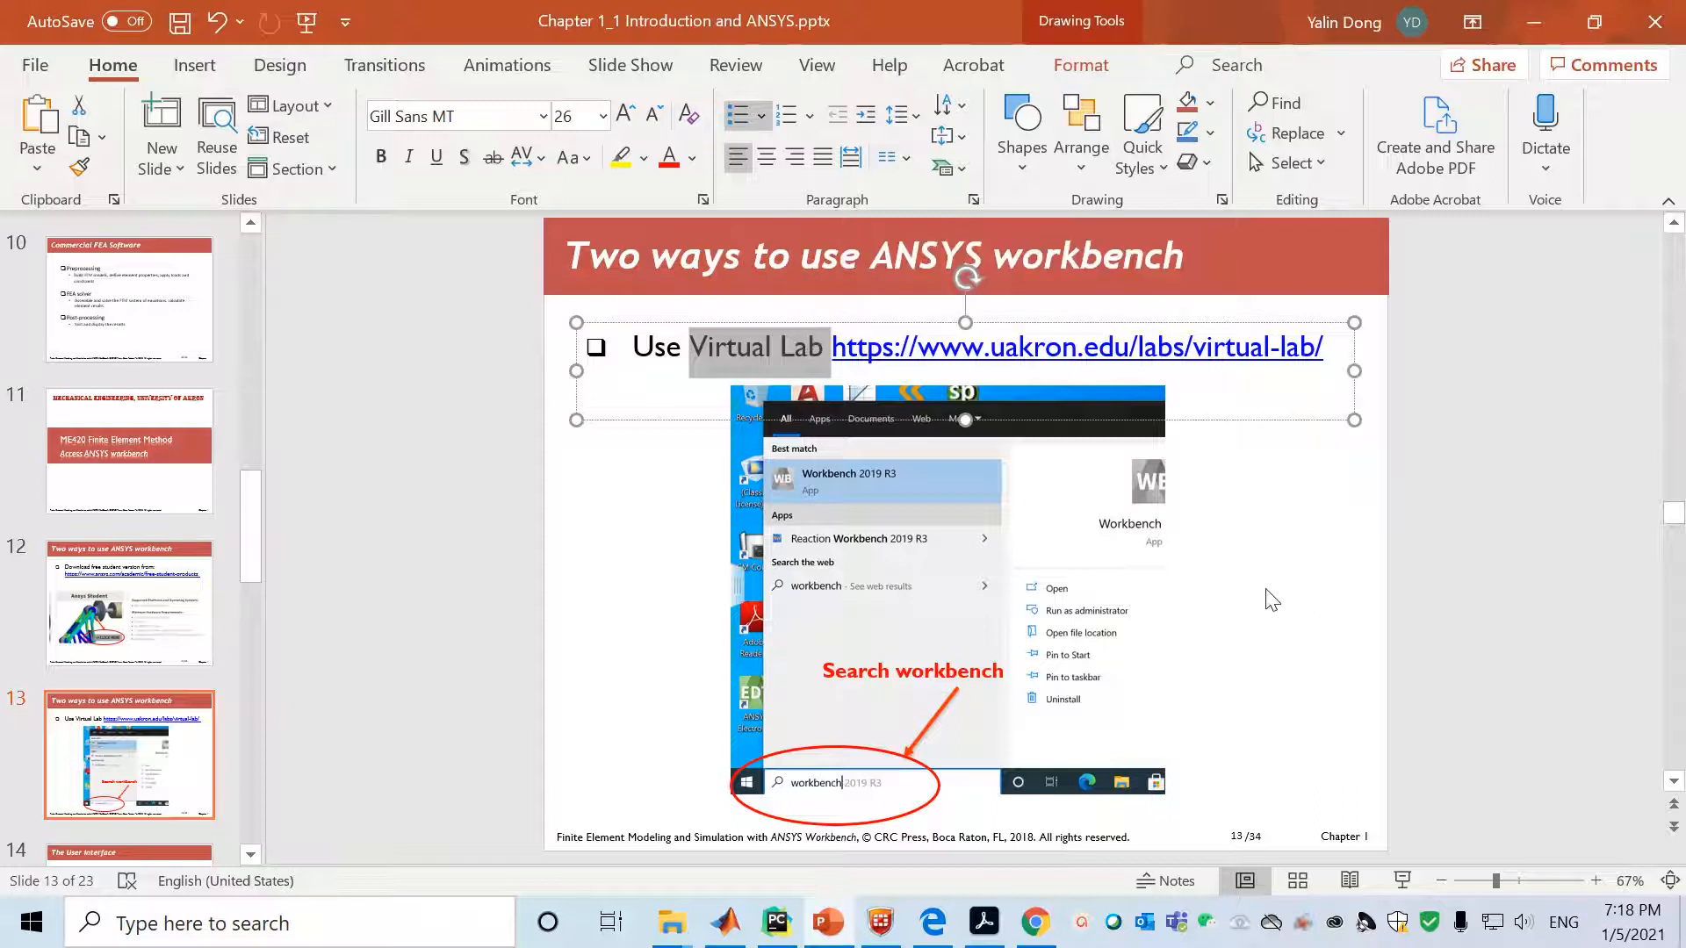
mouse_move(1298, 597)
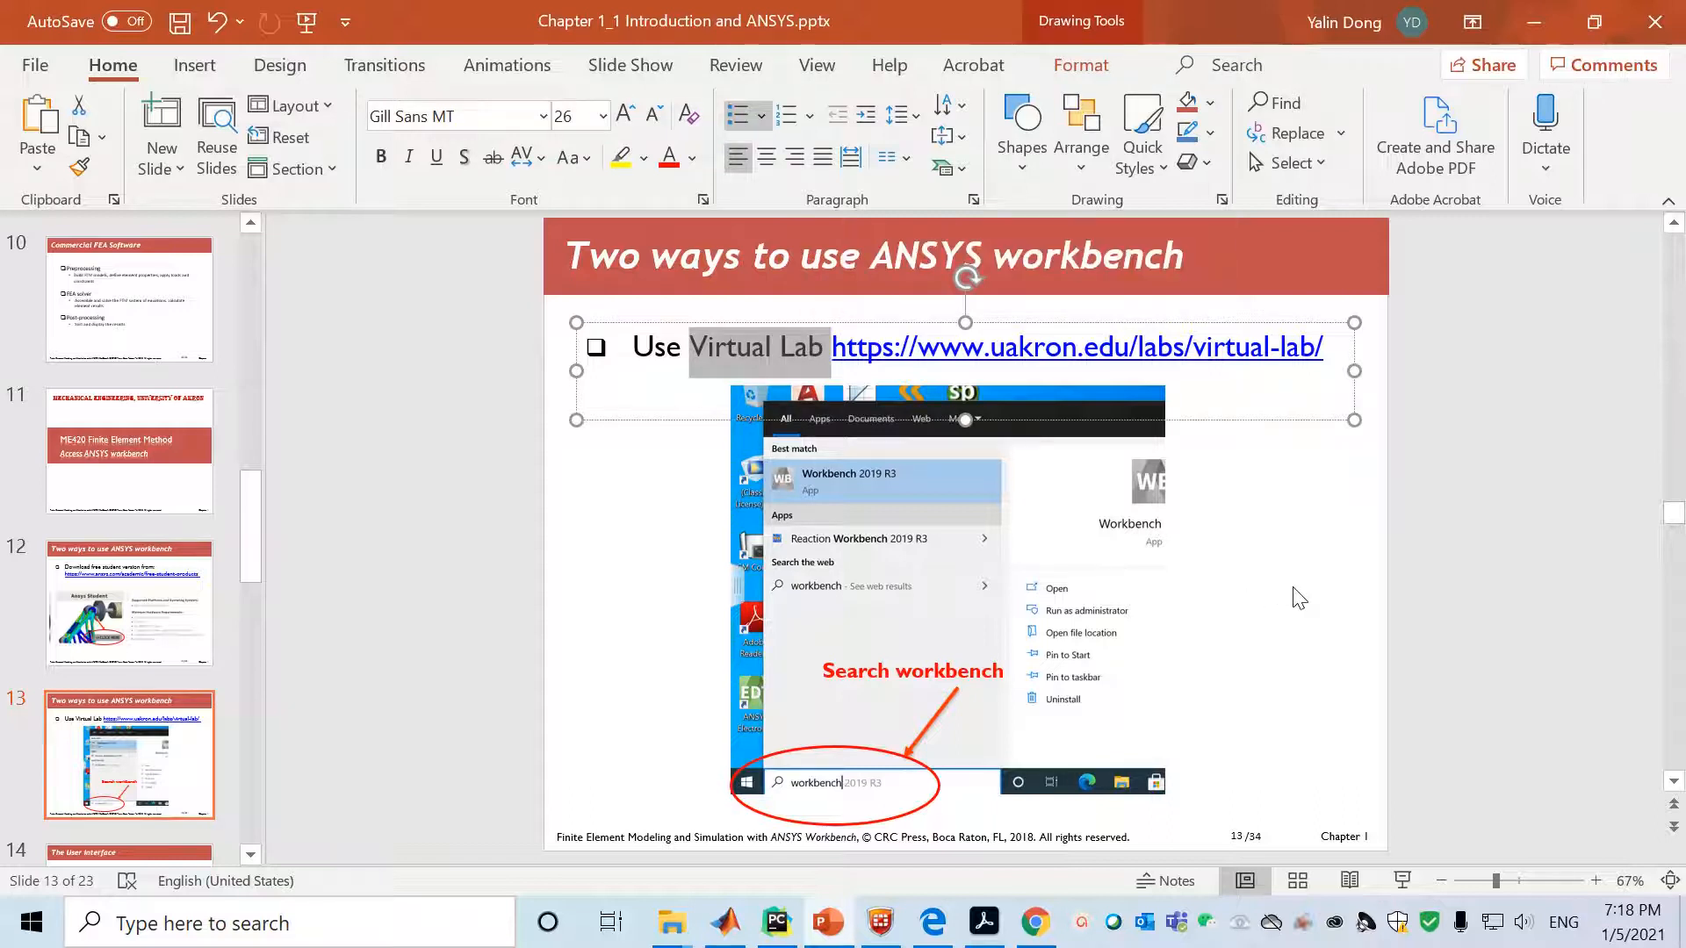
mouse_move(1036, 922)
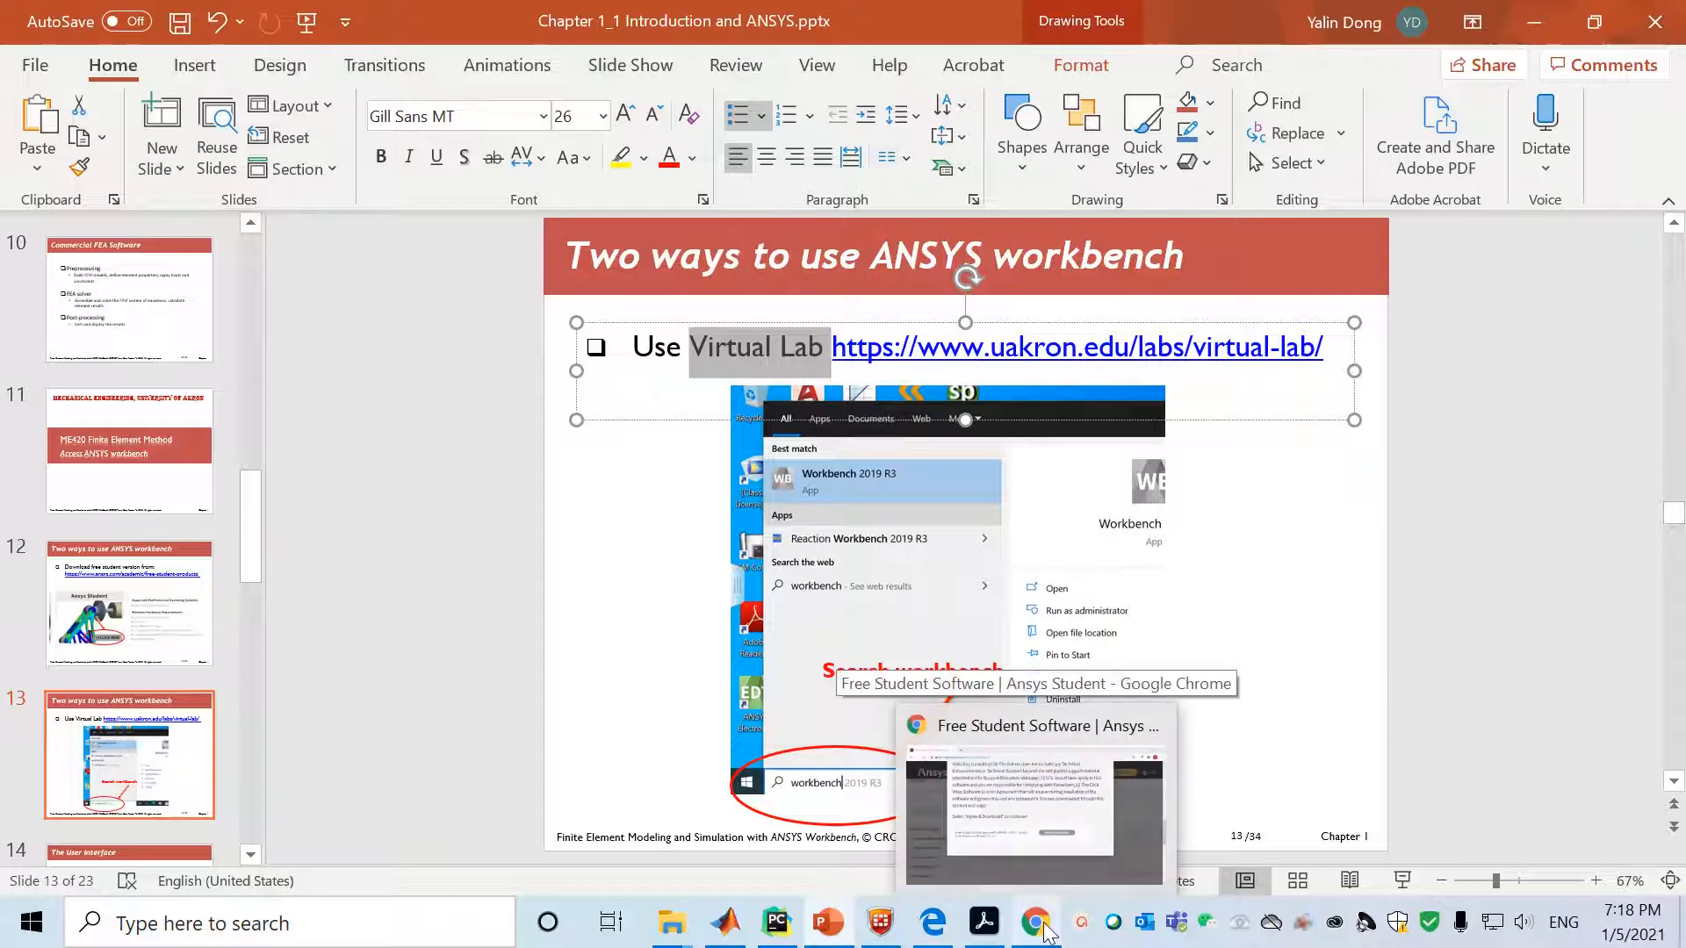
left_click(1036, 921)
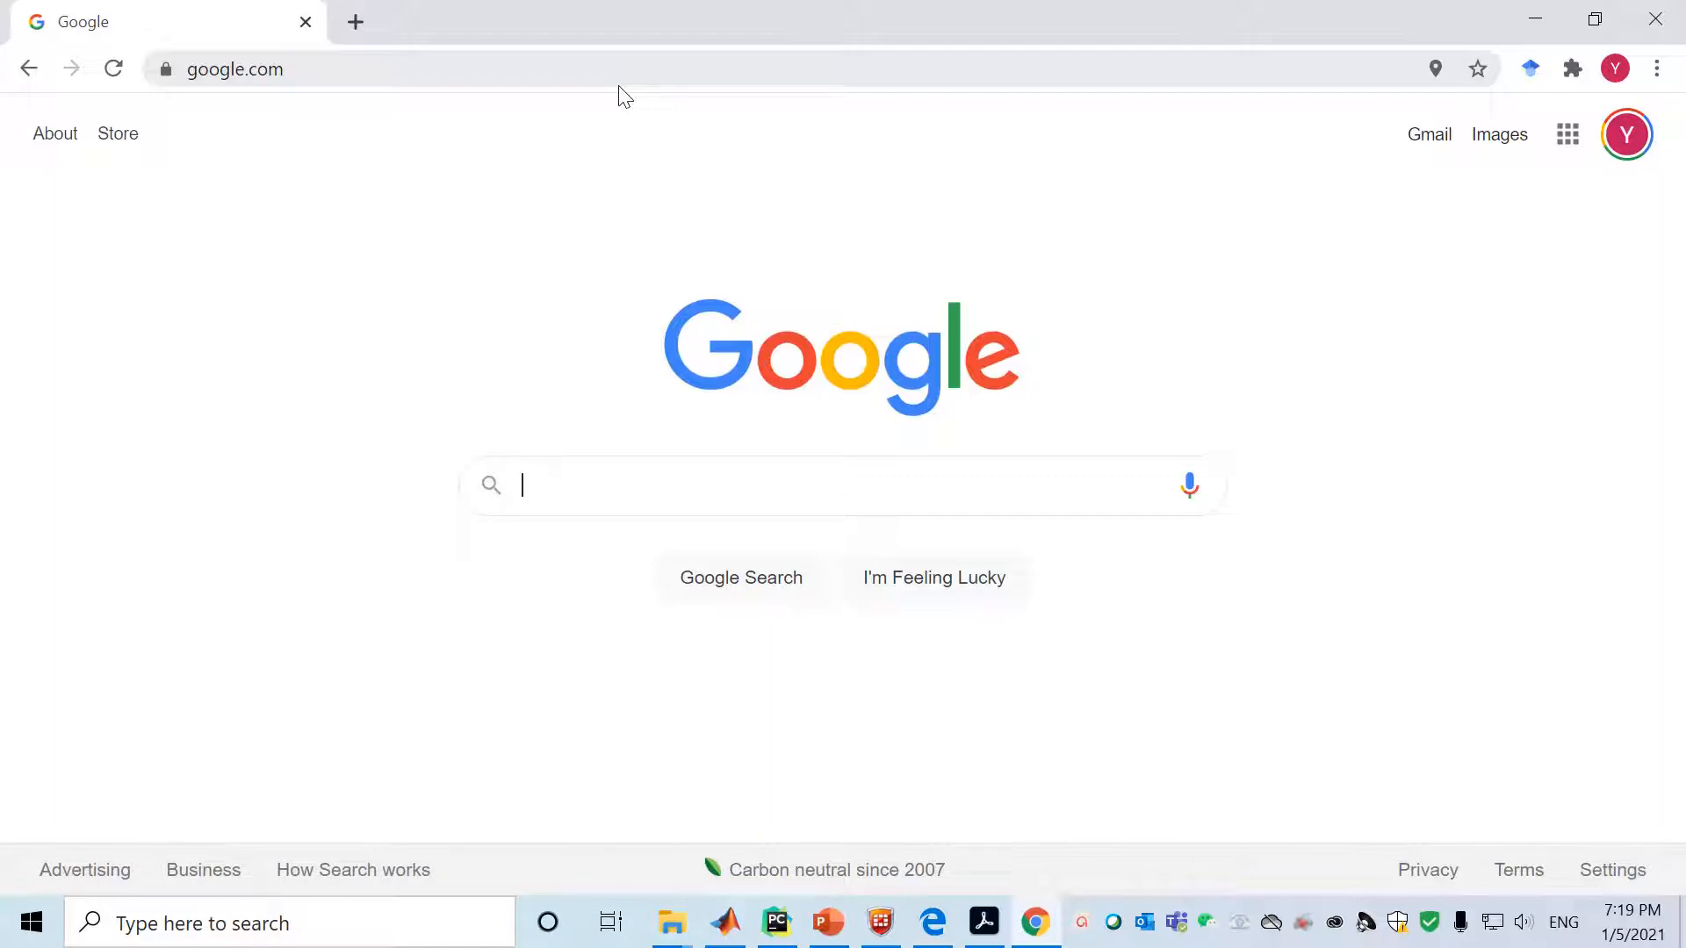
Search 'virtual lab uakron' and open the University of Akron Virtual Lab result
type("virtu")
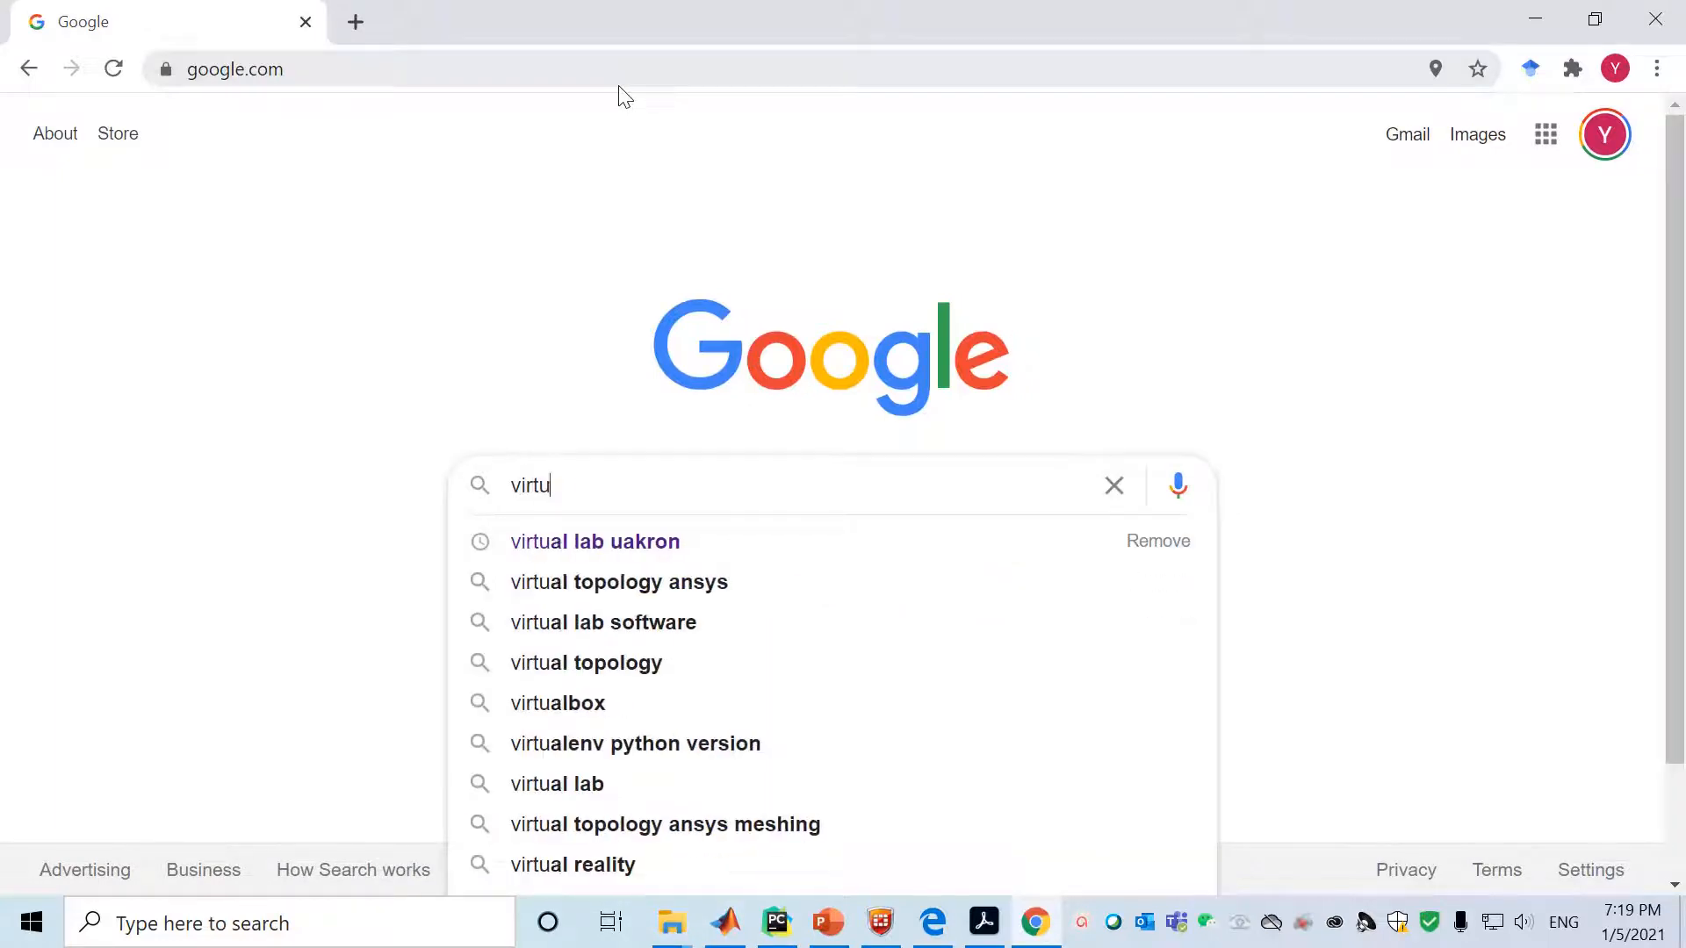
type("al lab")
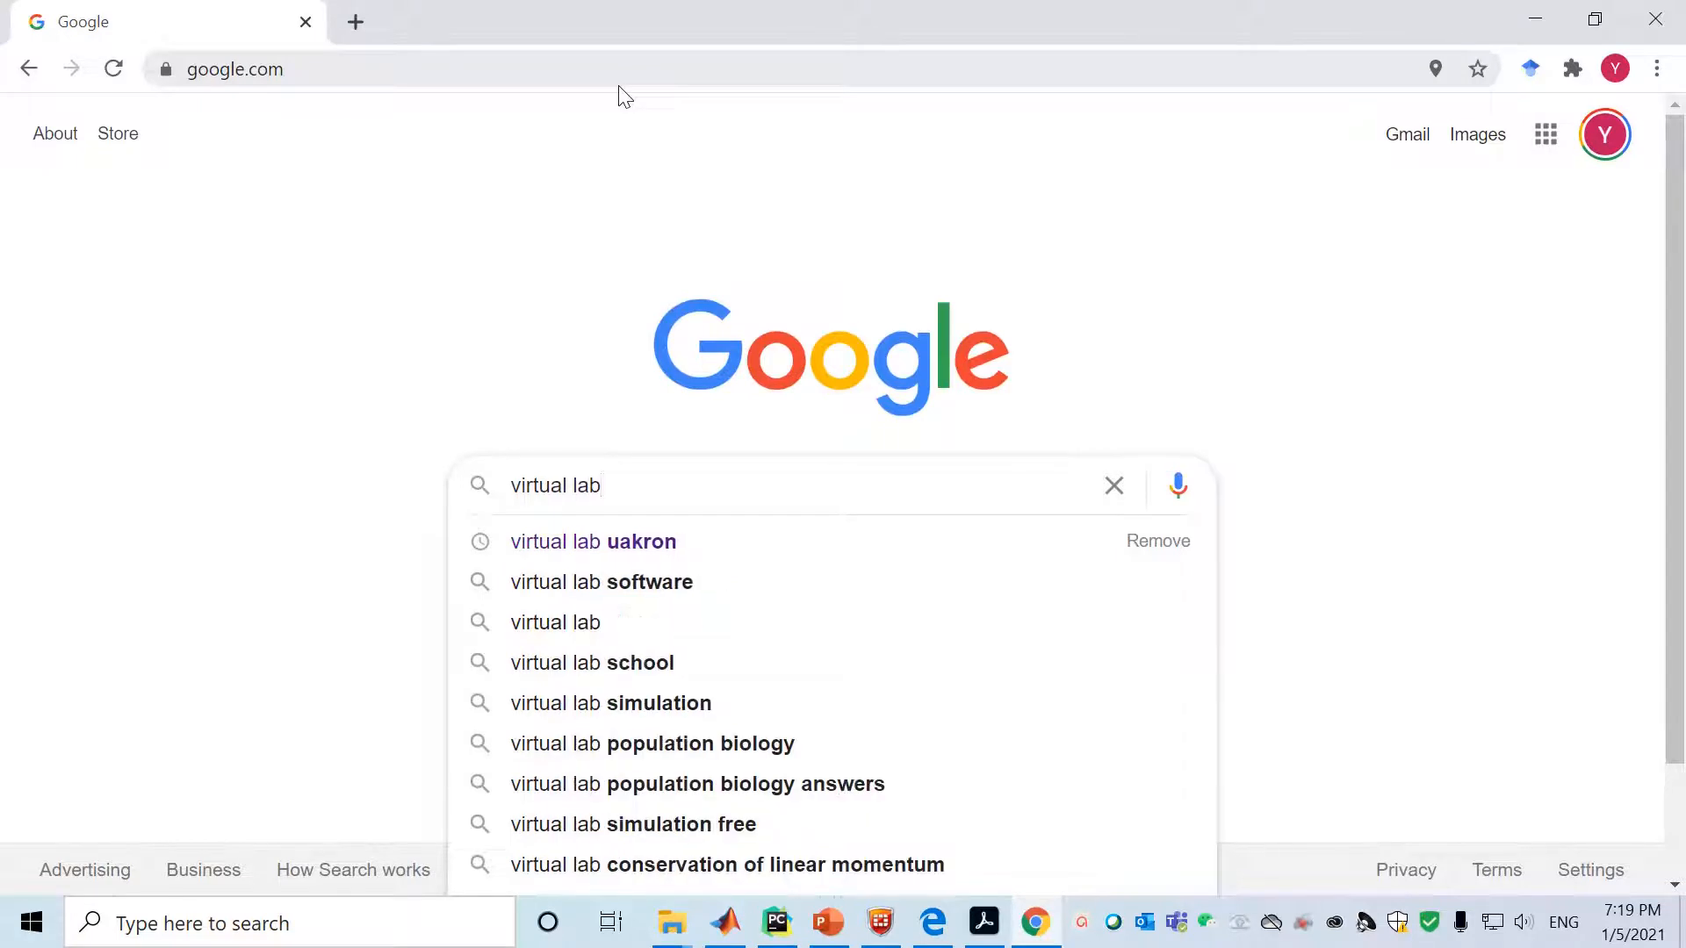
left_click(593, 540)
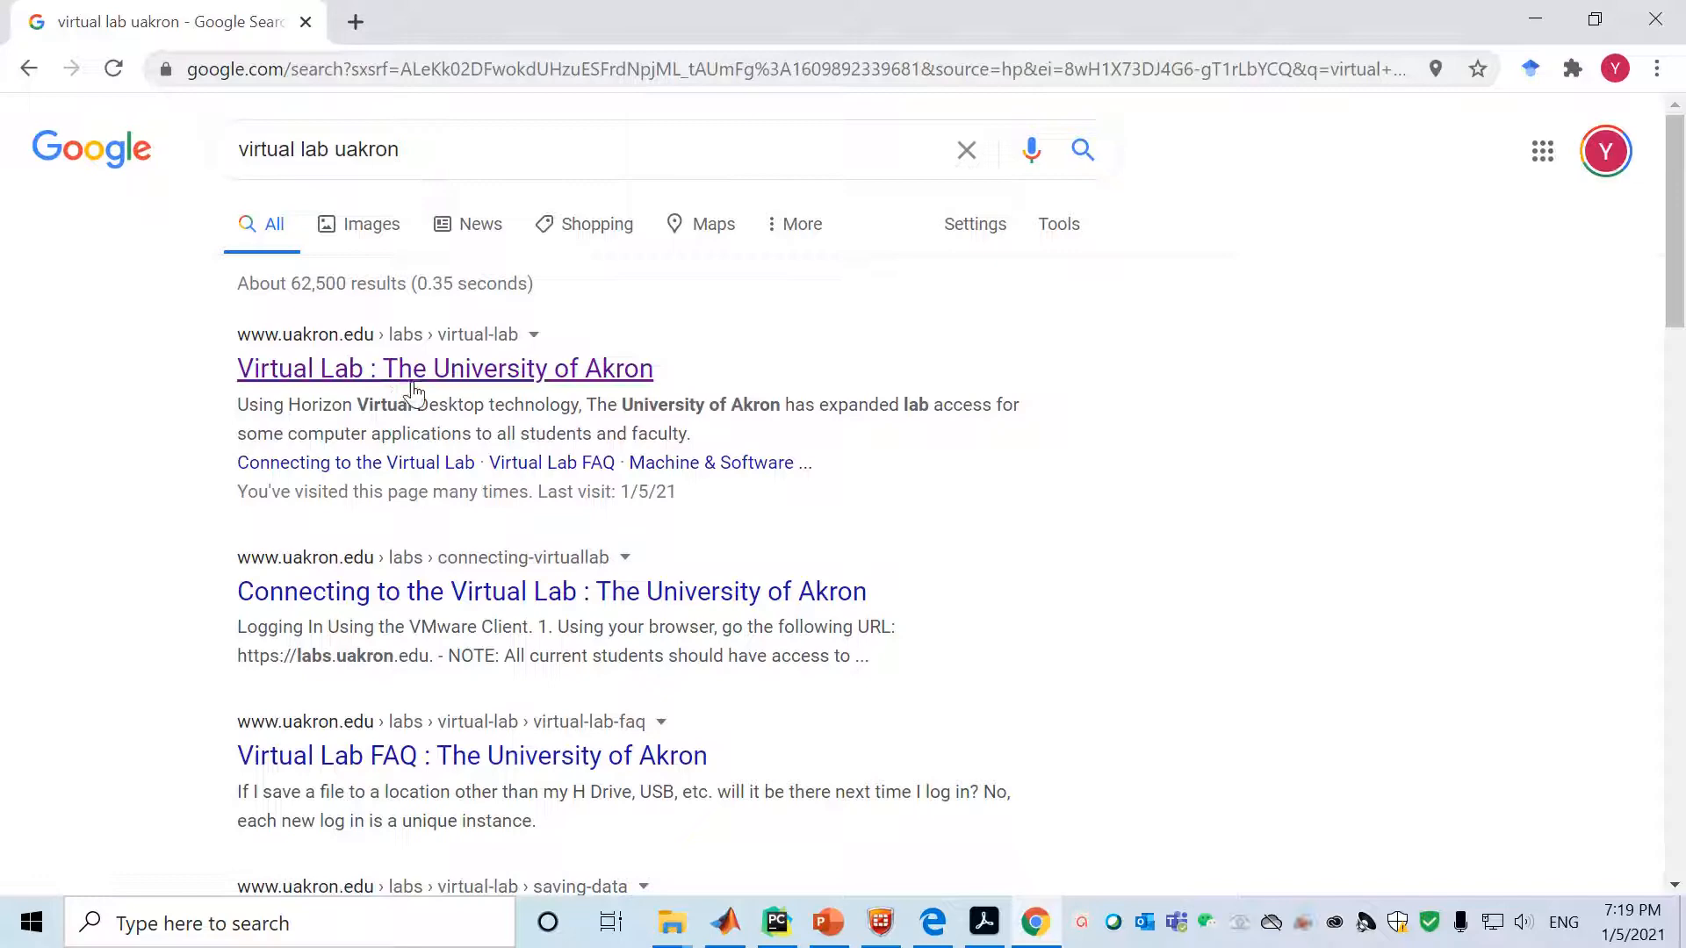
left_click(445, 367)
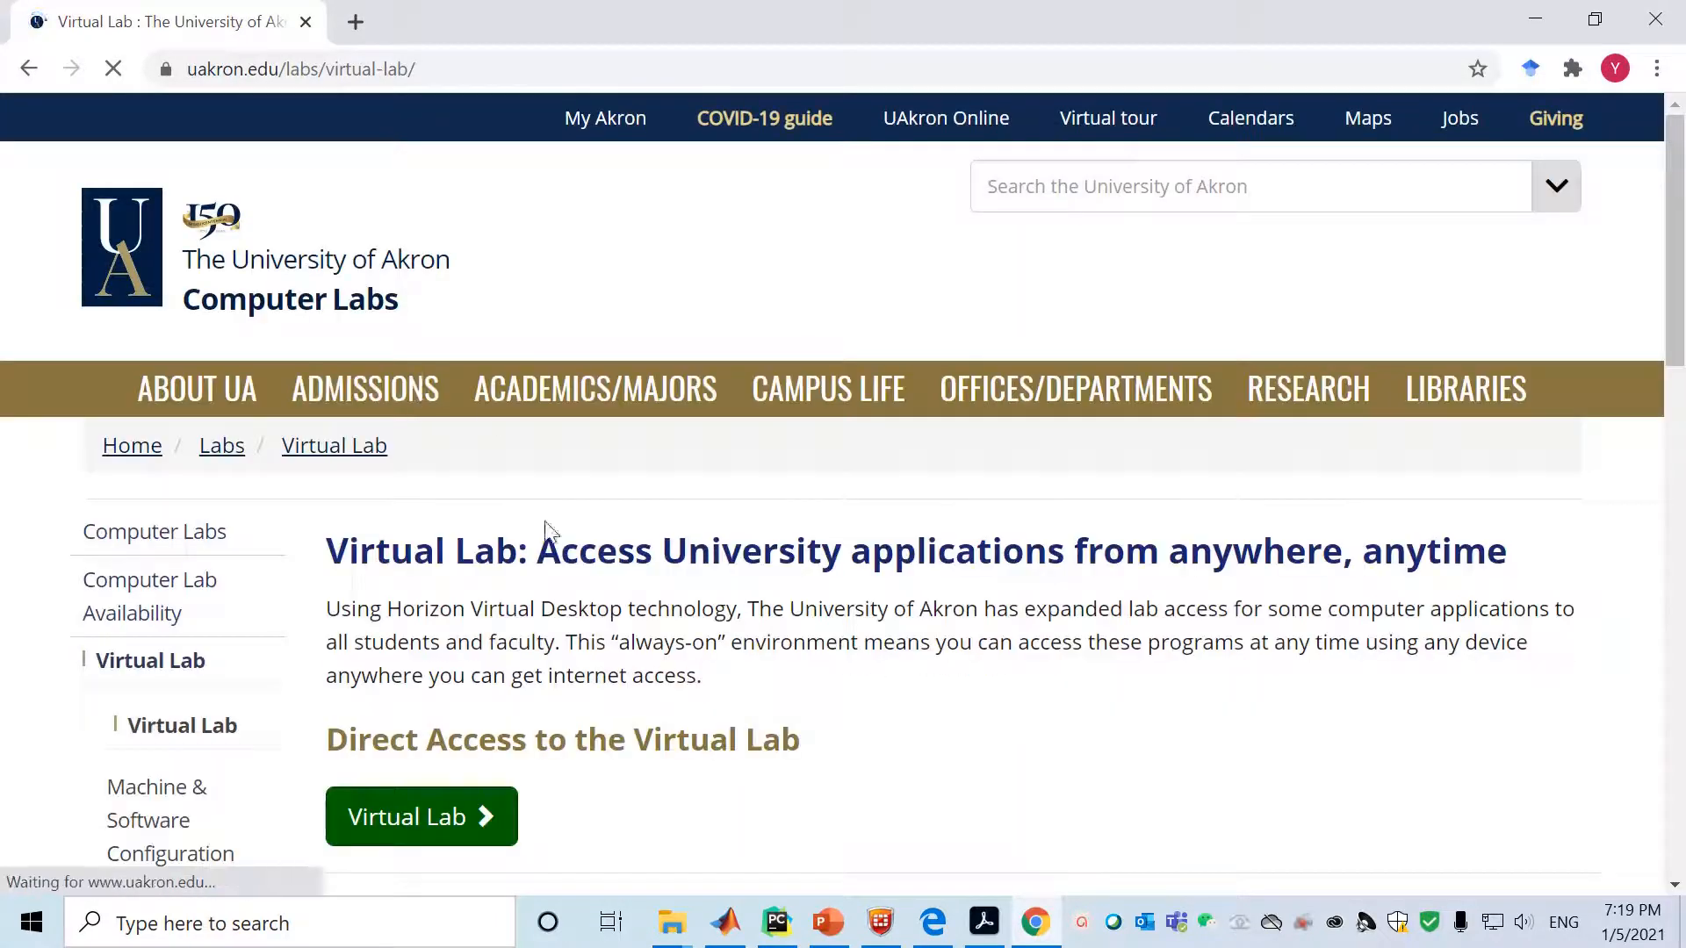
Follow the green Virtual Lab button to the VMware Horizon portal at labs.uakron.edu
scroll("down", 3)
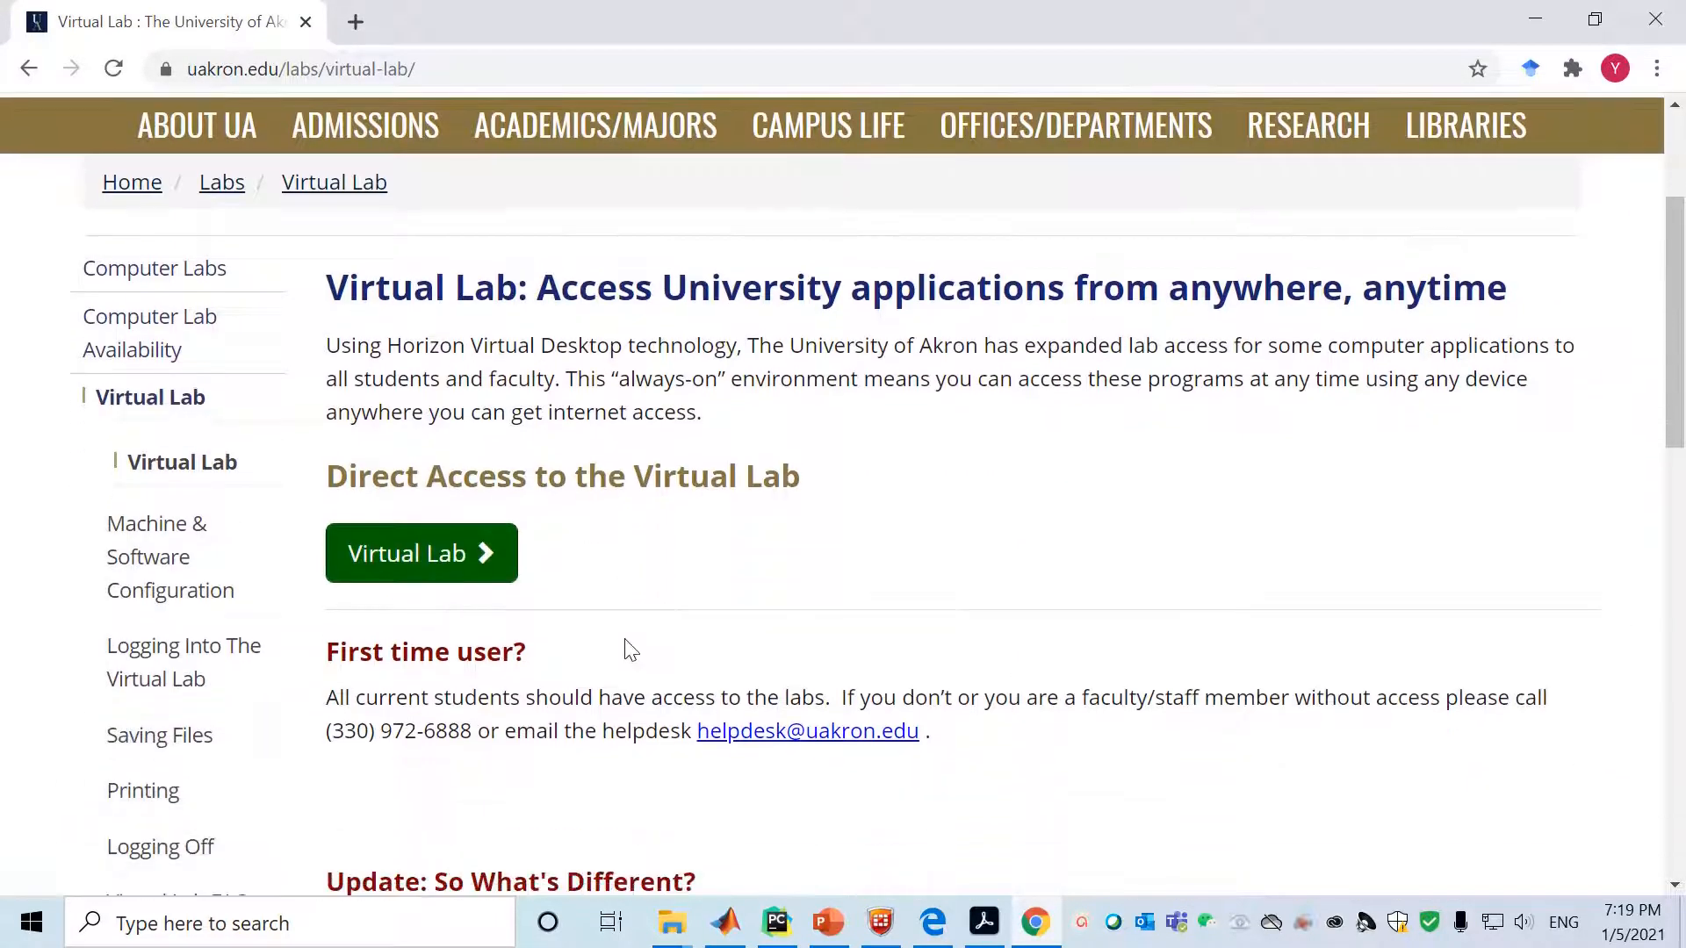
left_click(419, 553)
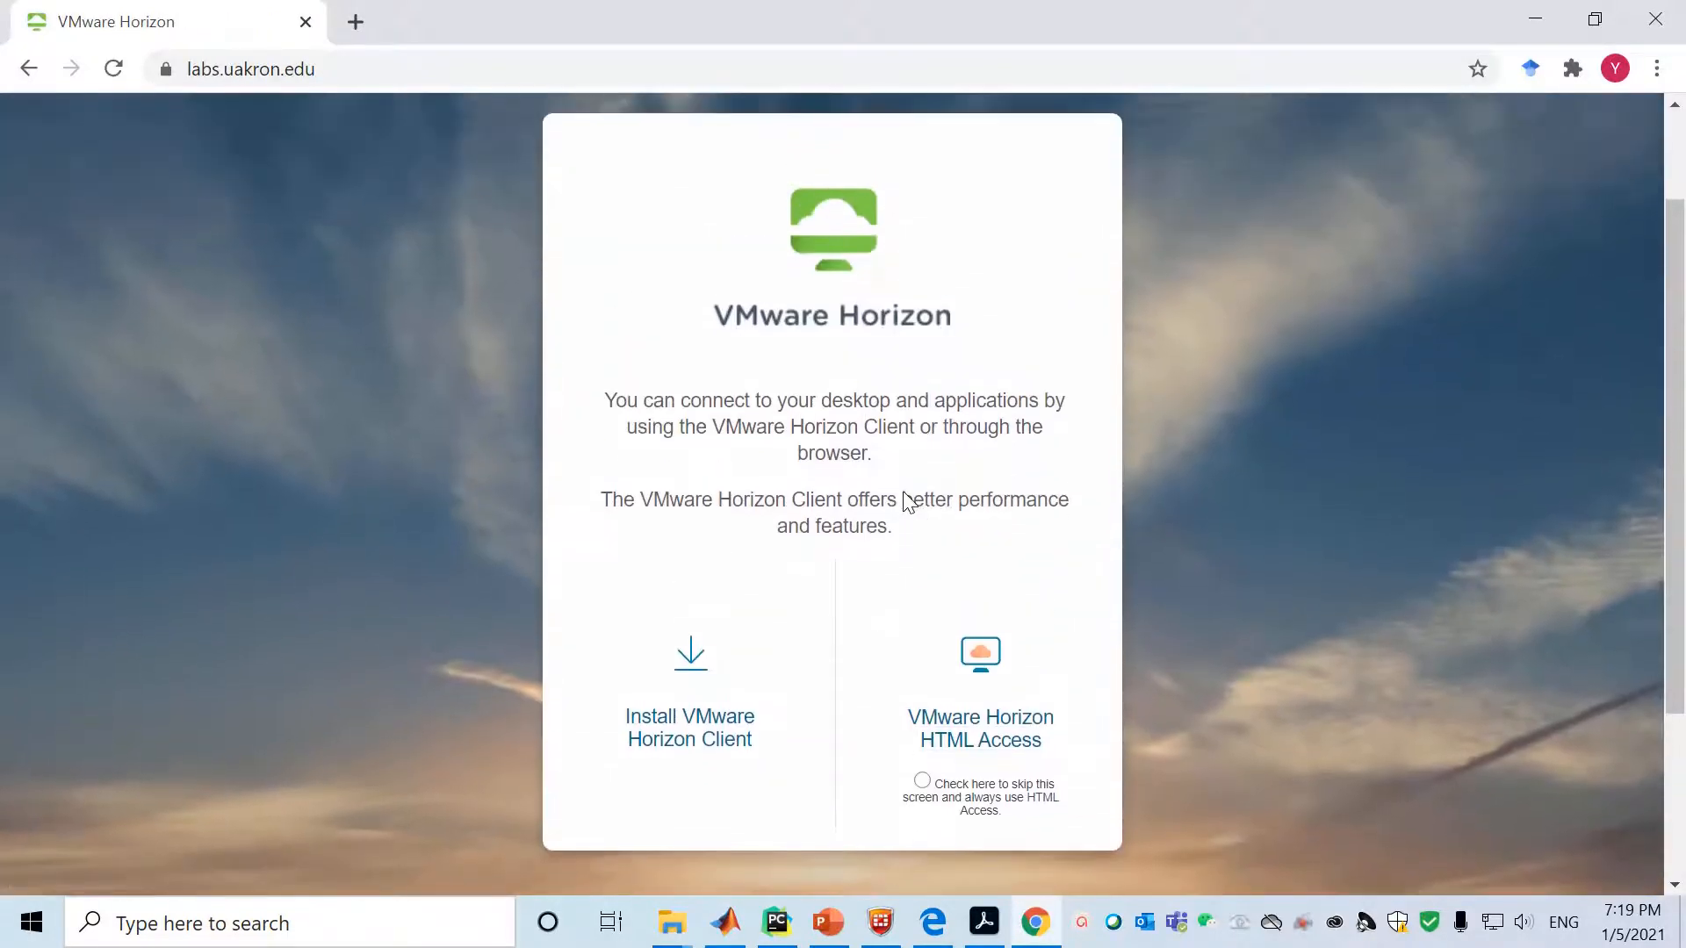
mouse_move(689, 740)
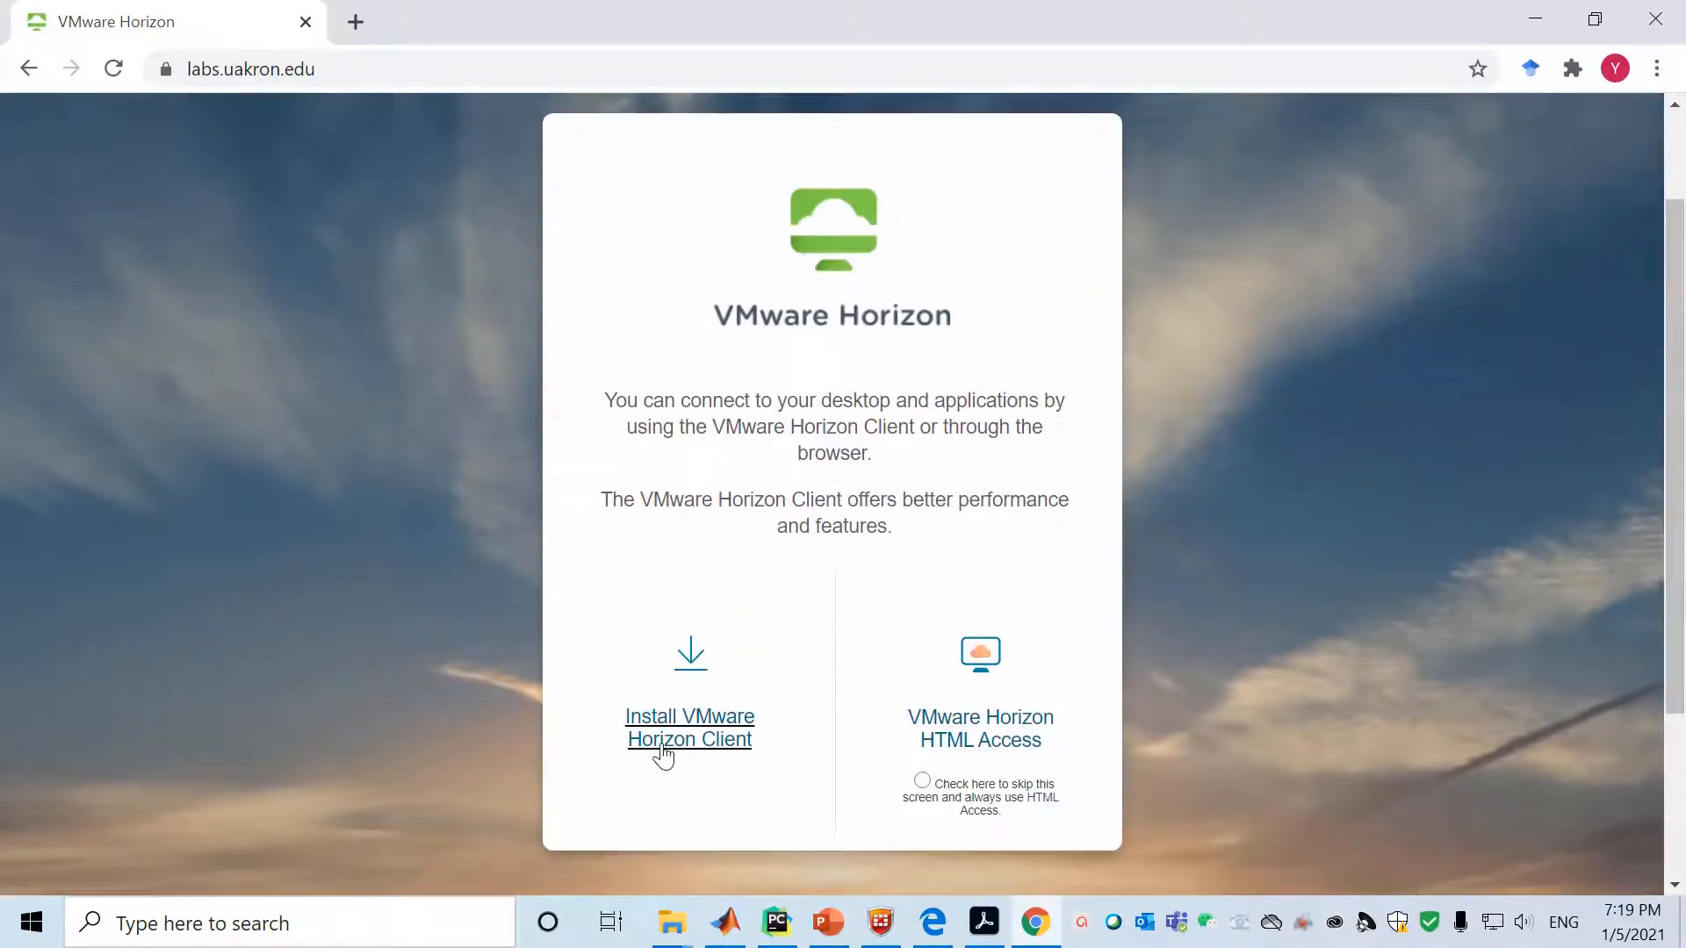
mouse_move(760, 772)
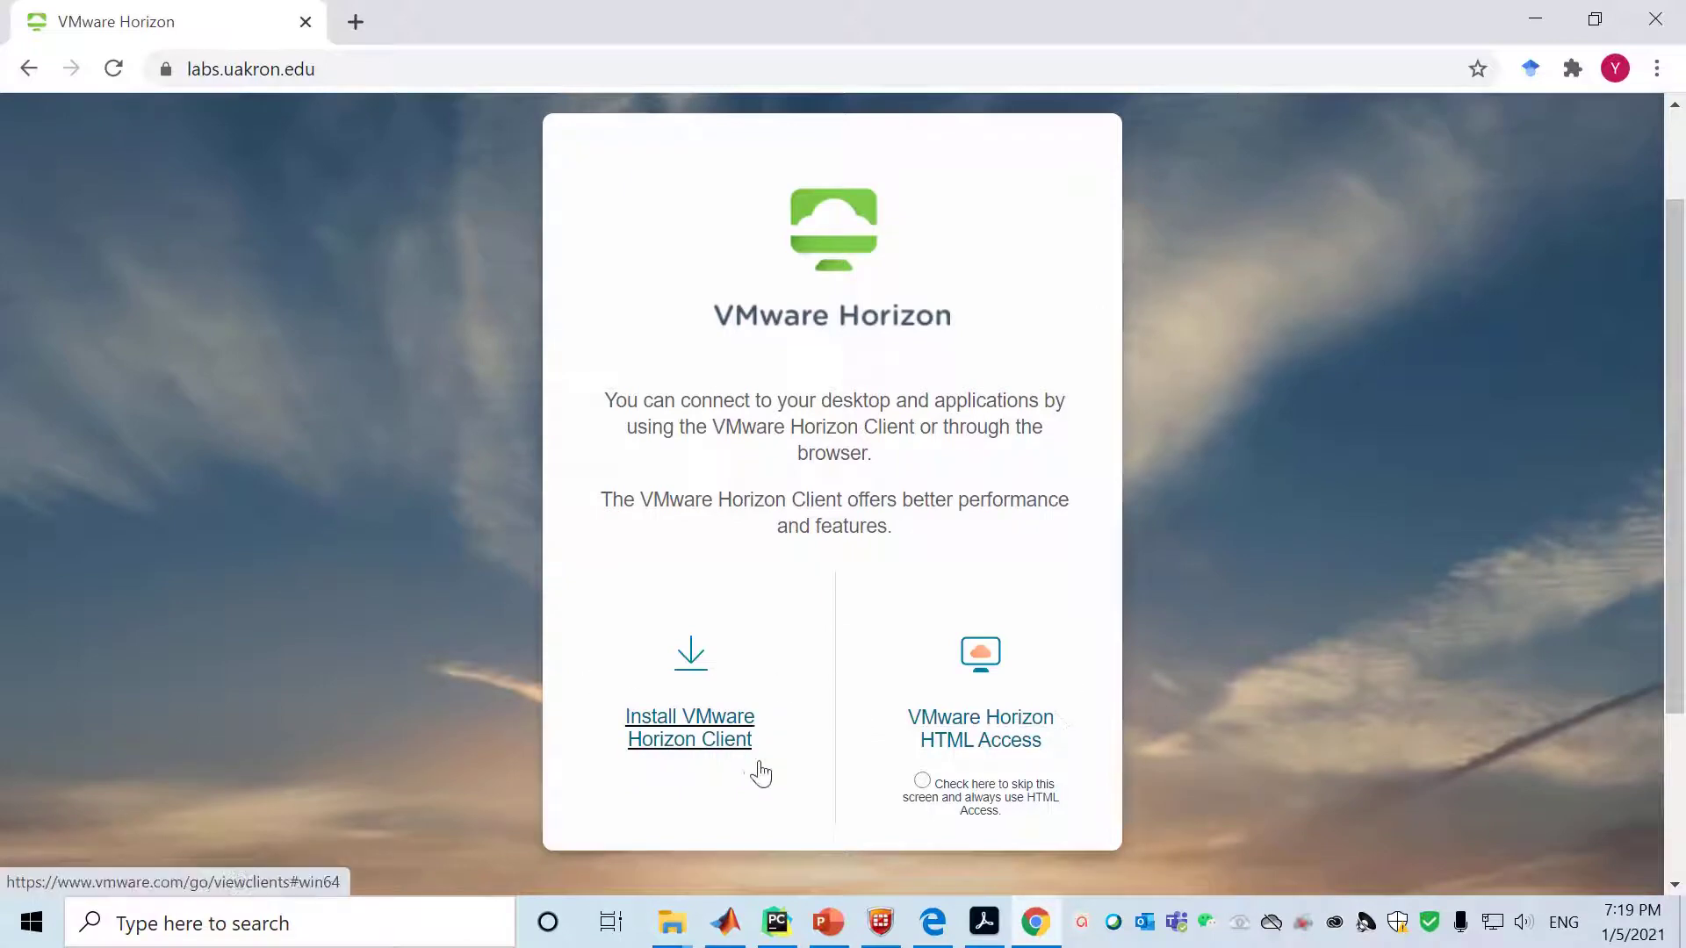
mouse_move(680, 725)
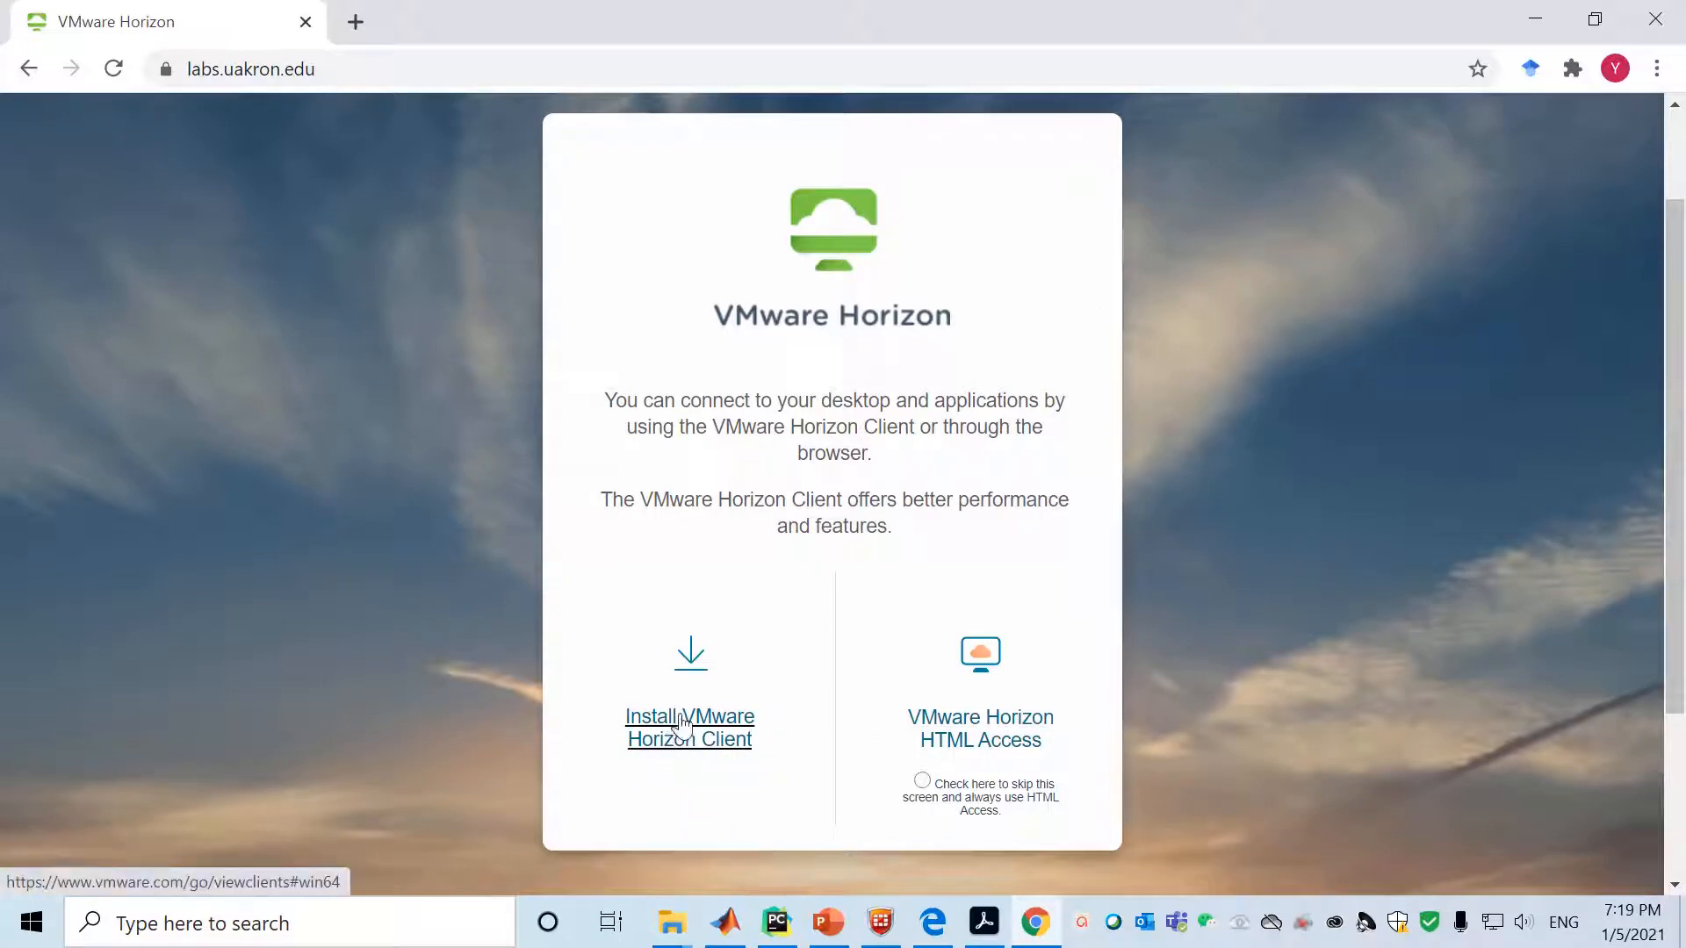
mouse_move(874, 785)
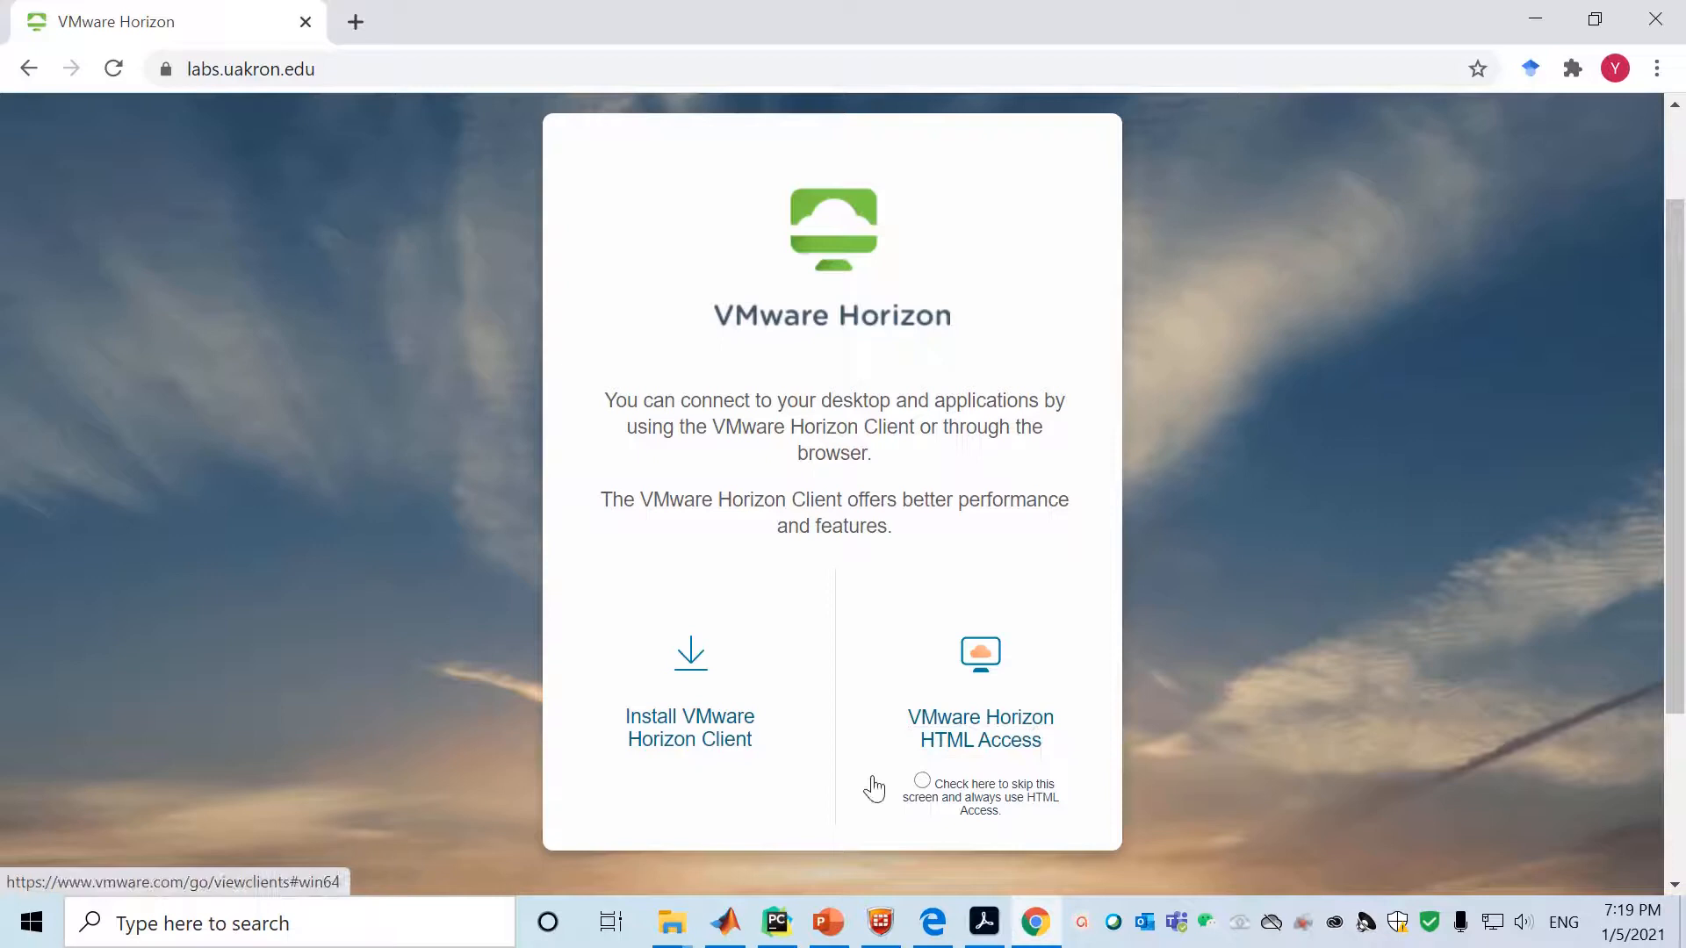
mouse_move(980, 729)
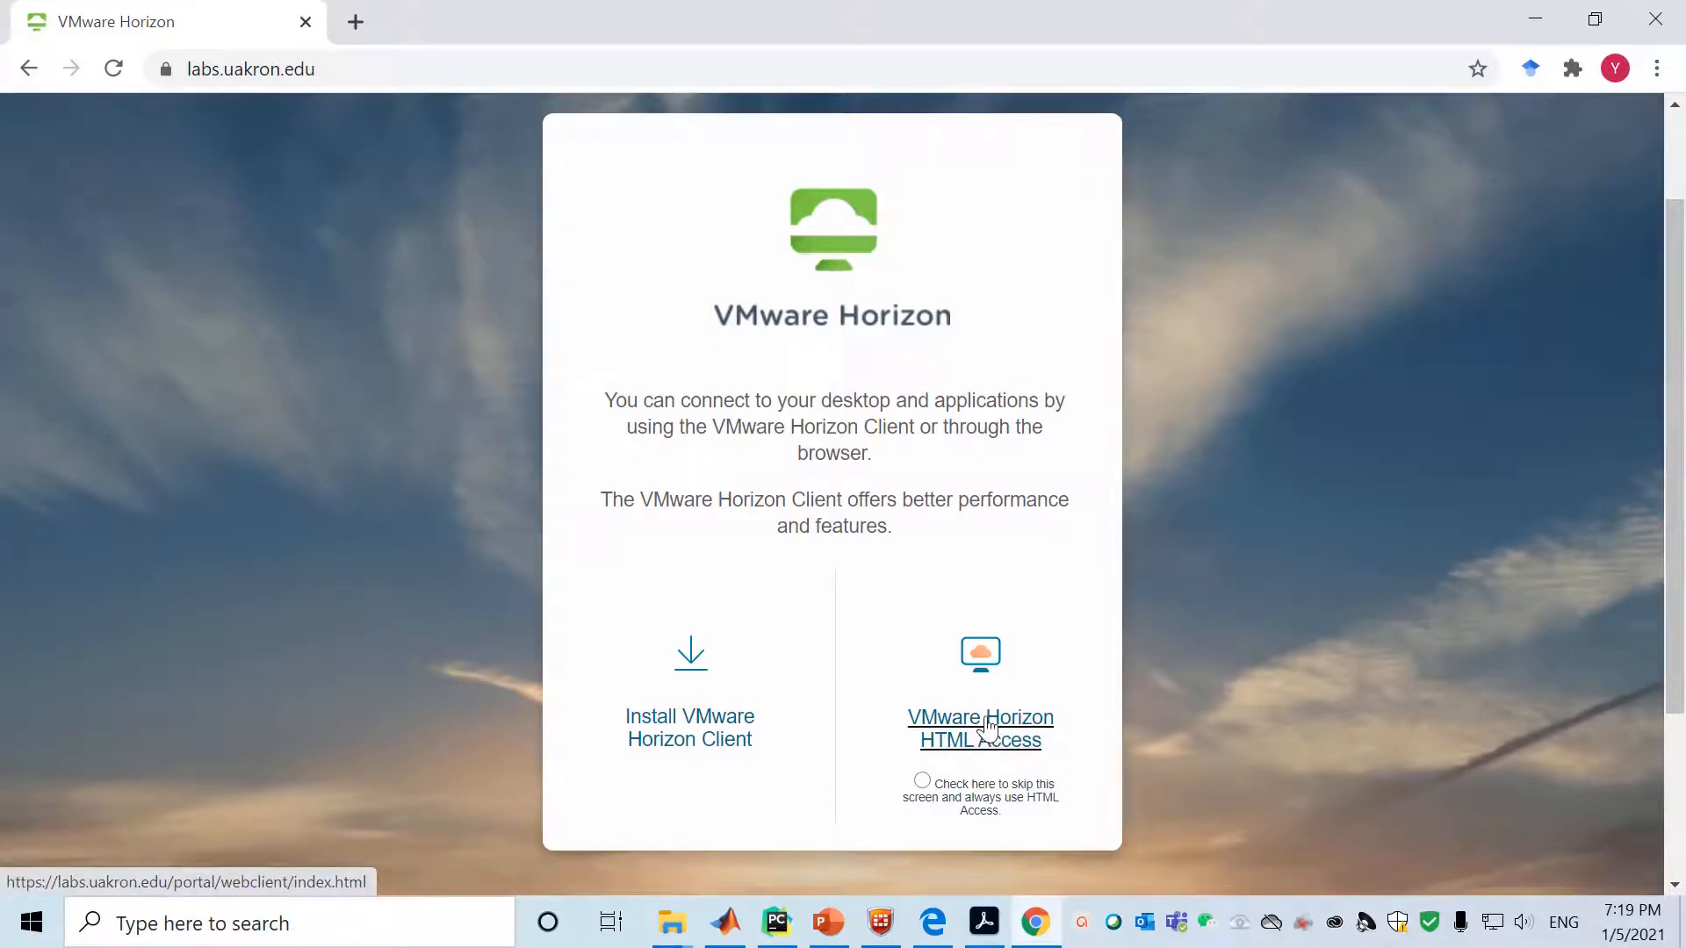
mouse_move(980, 729)
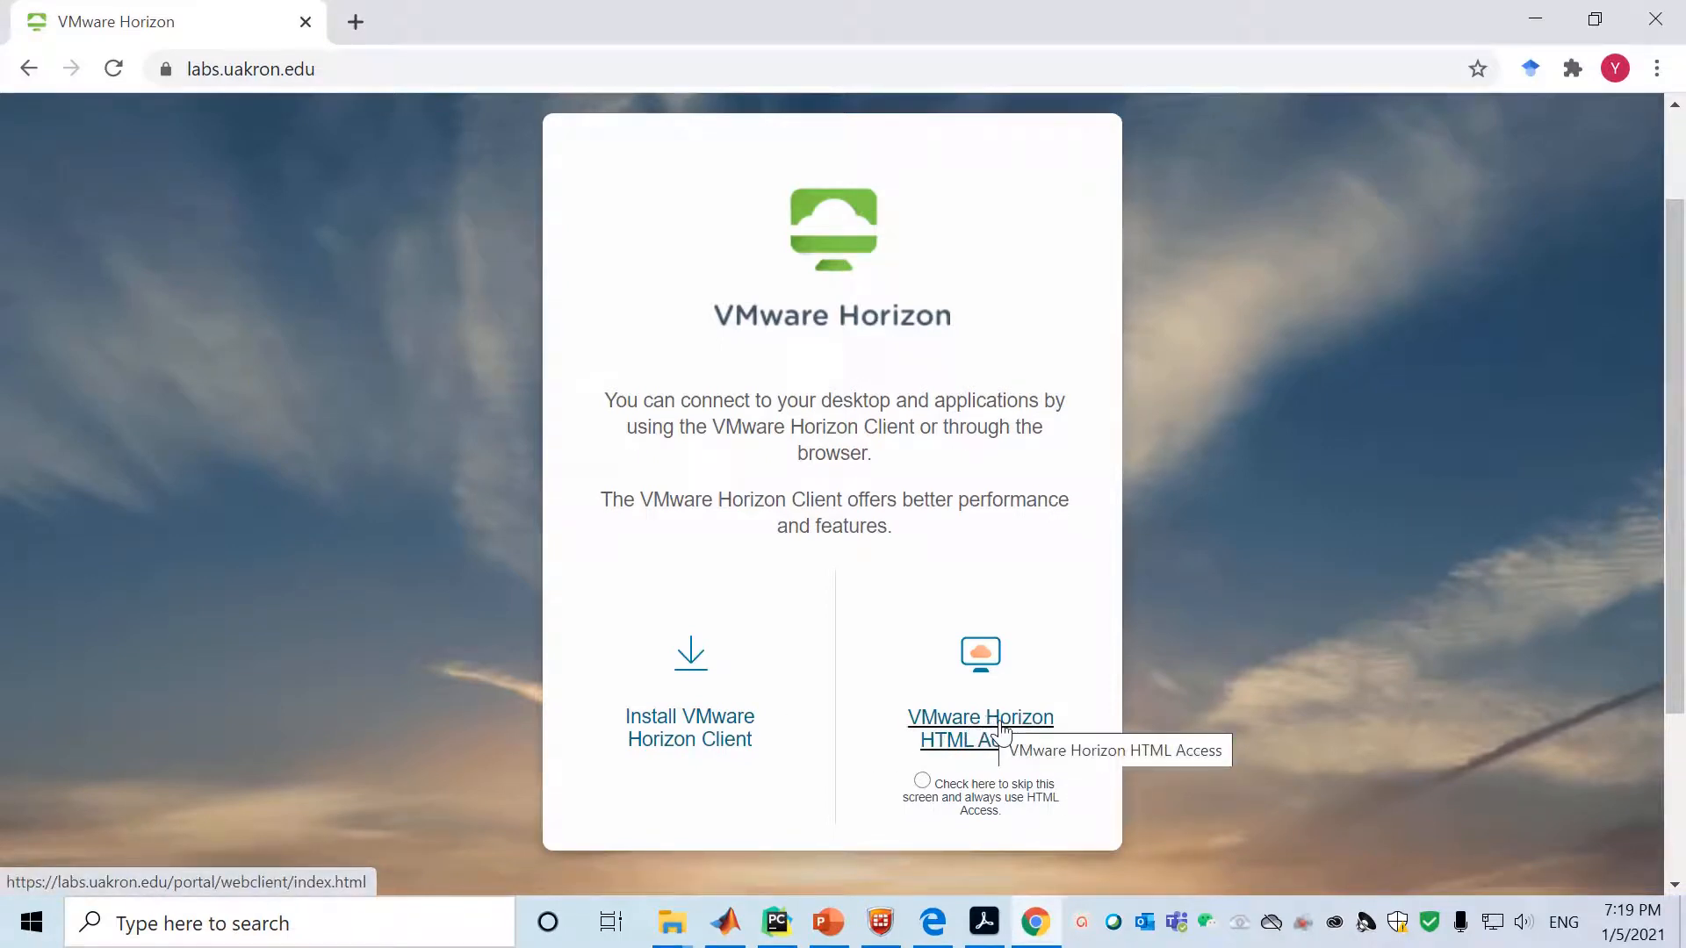
Choose VMware Horizon HTML Access instead of installing the Horizon client
left_click(980, 727)
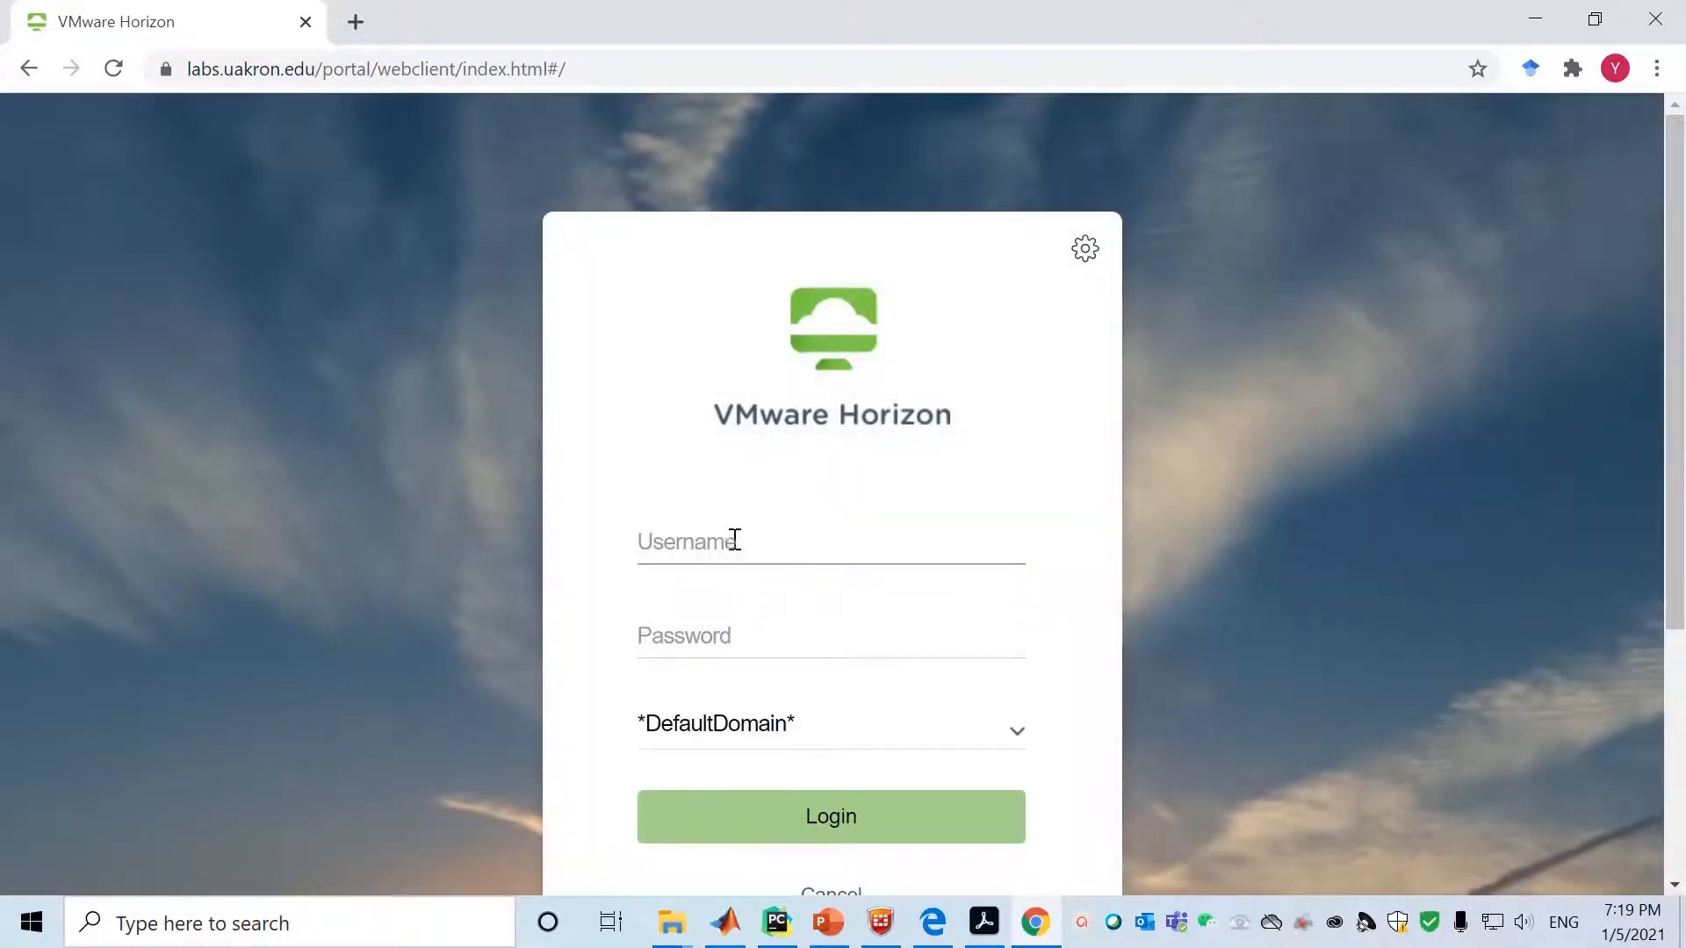
type("y")
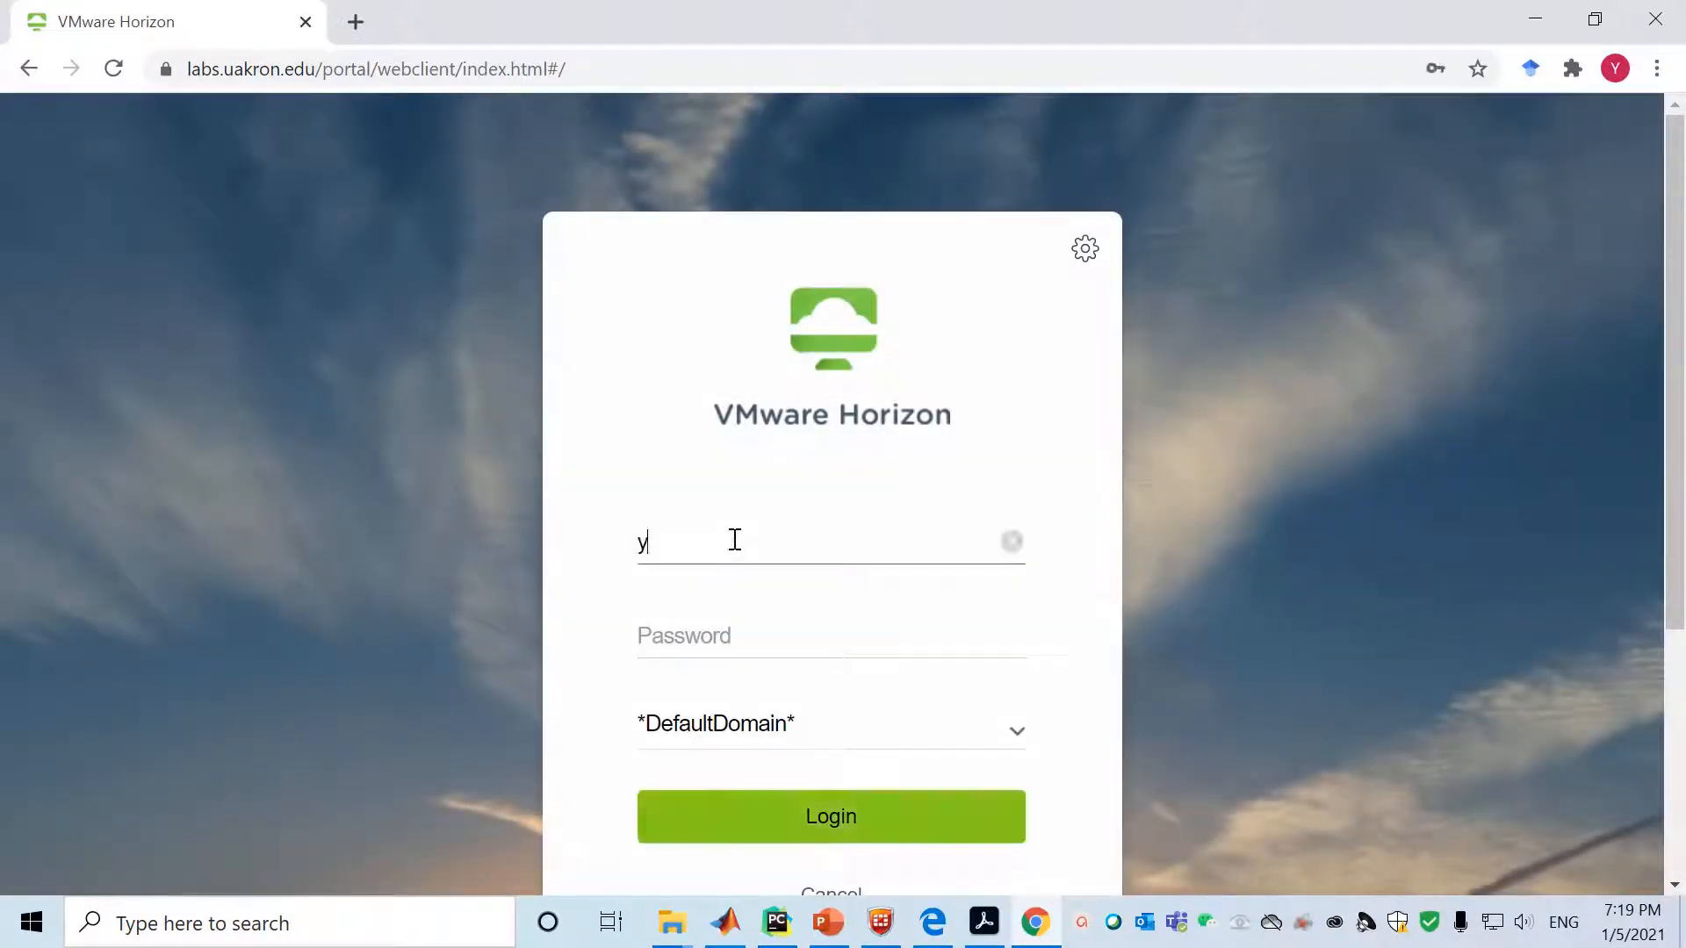
type("dong")
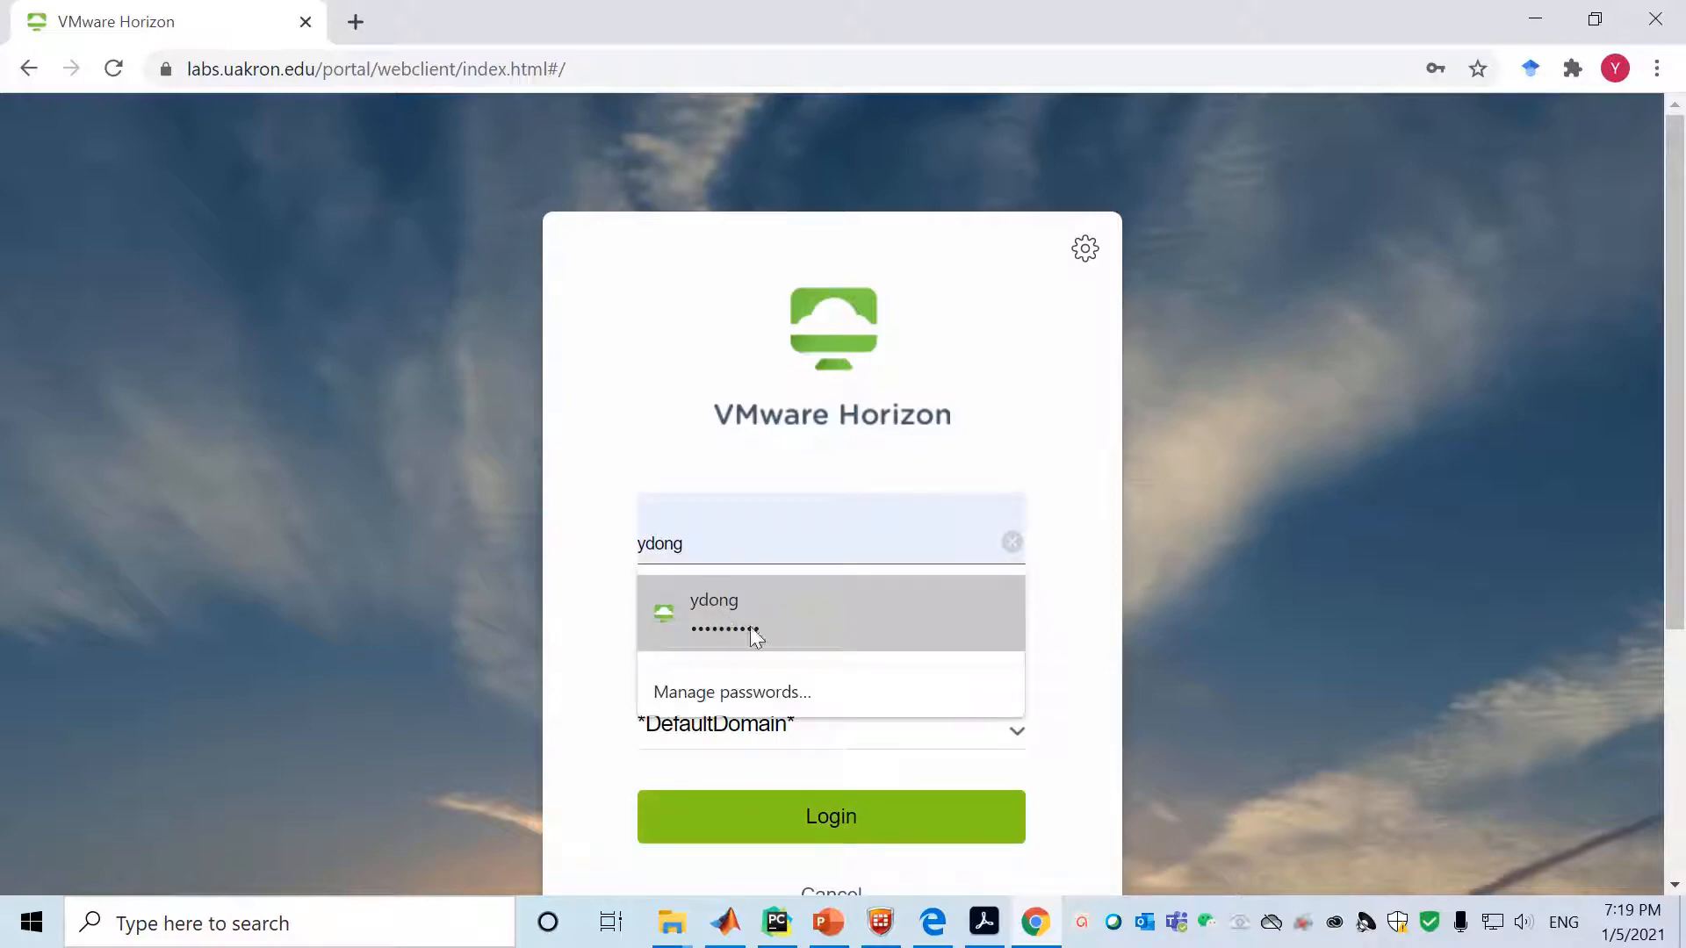
left_click(831, 613)
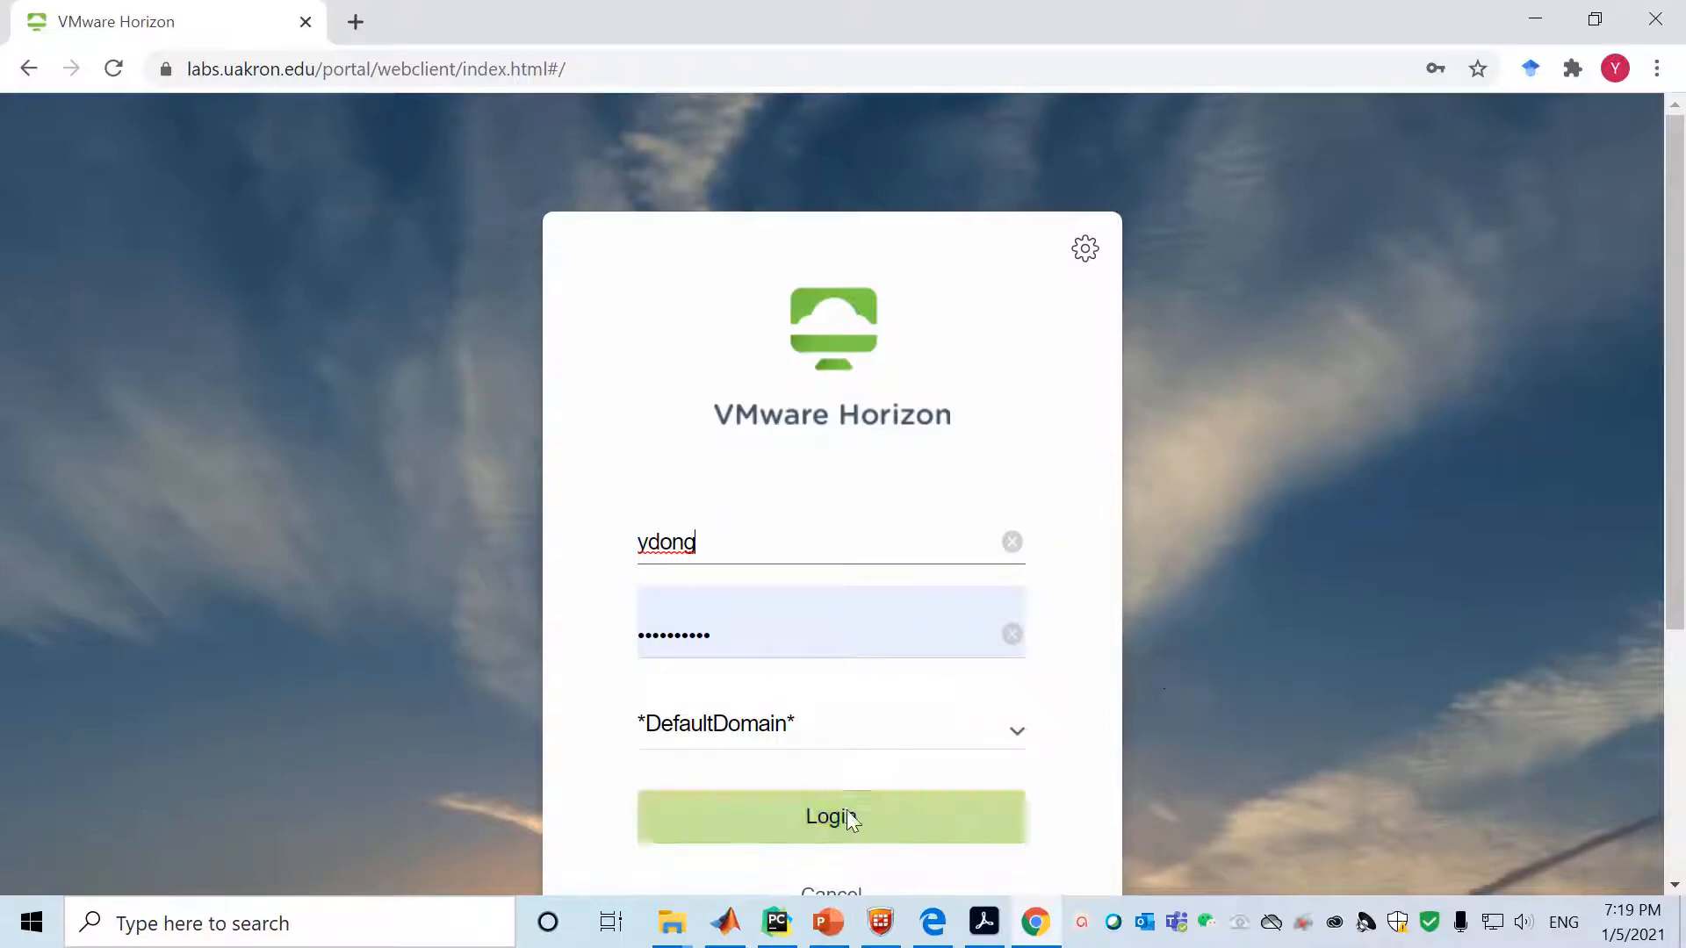
left_click(831, 817)
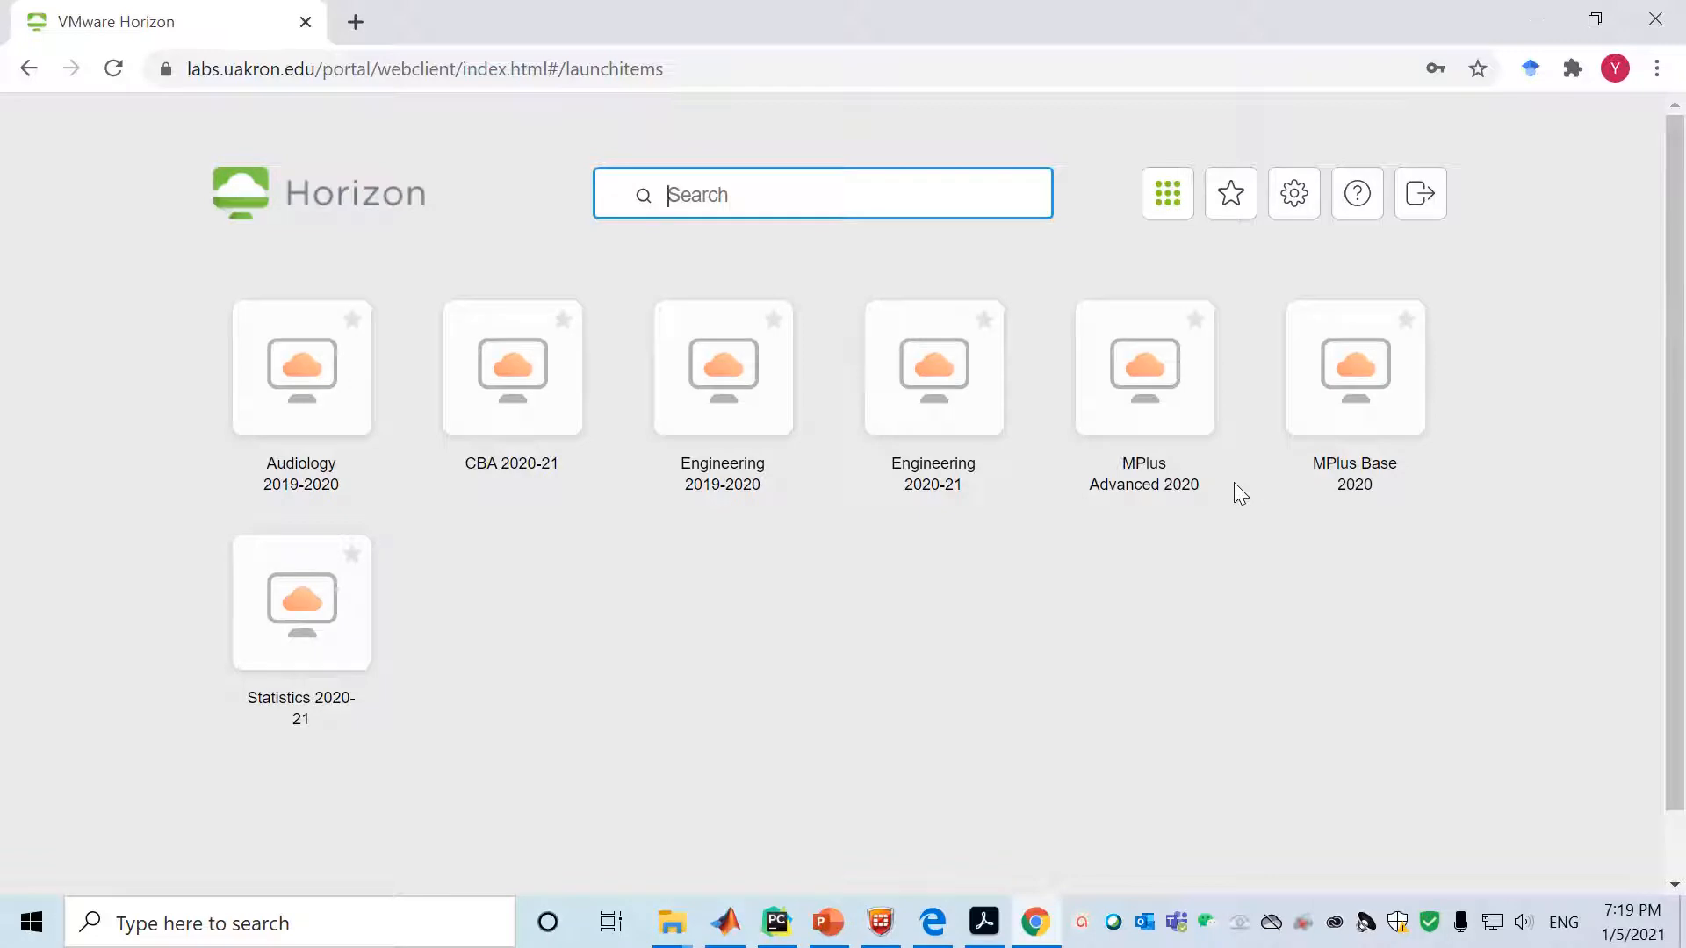
mouse_move(301, 367)
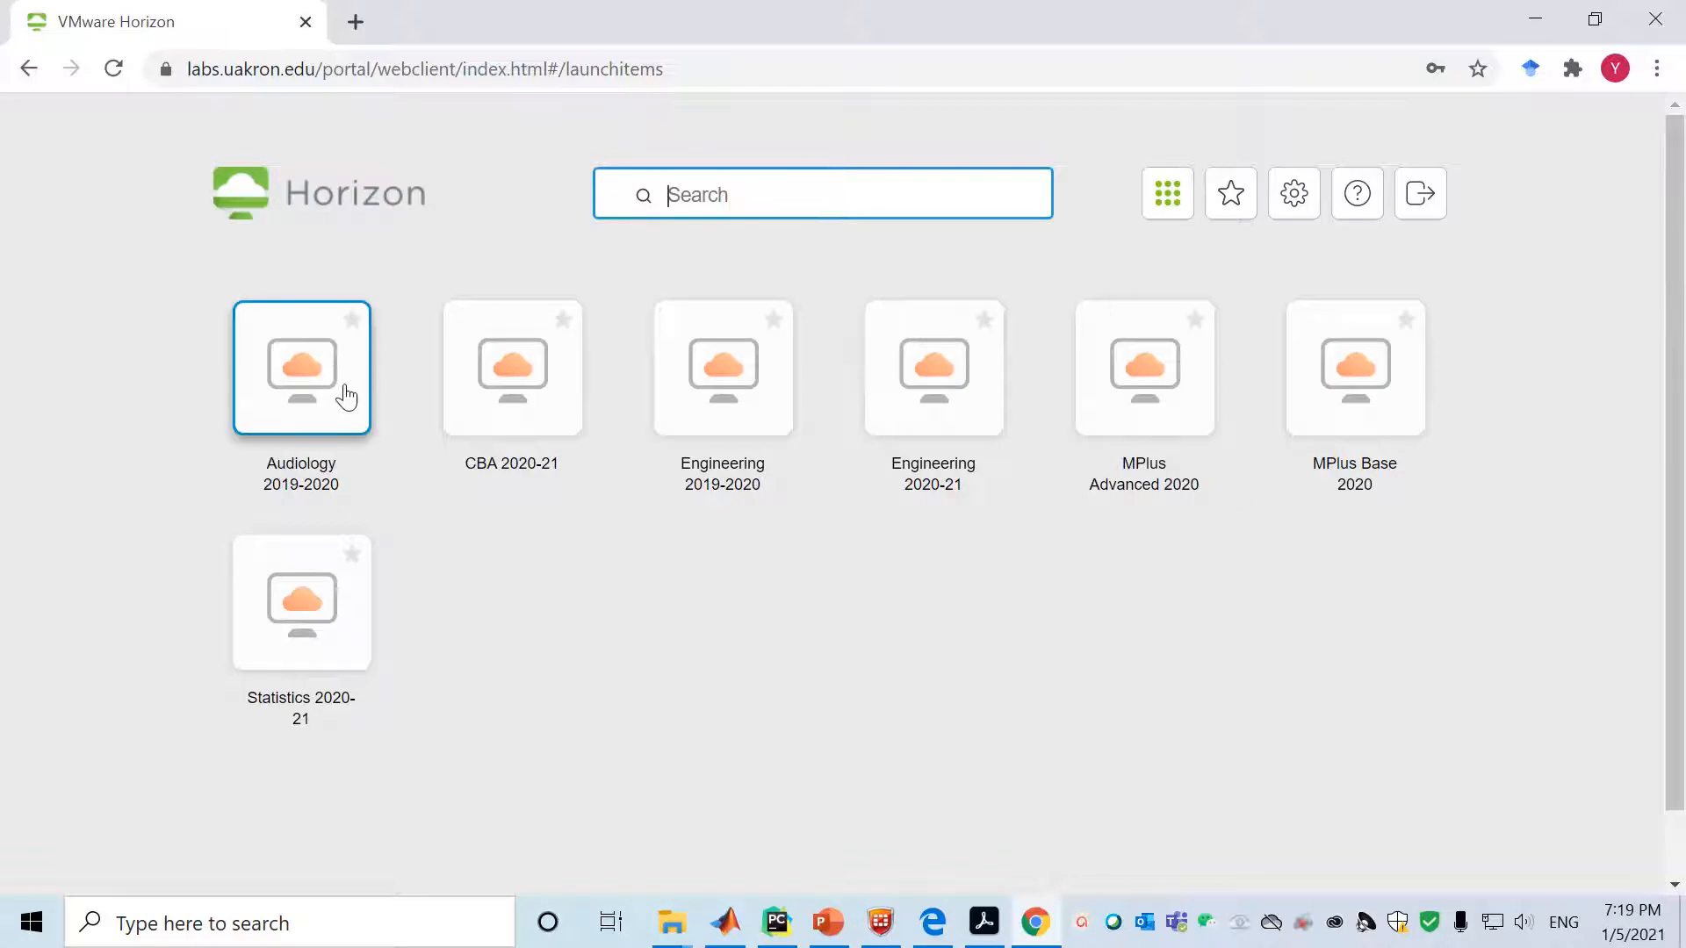
mouse_move(629, 644)
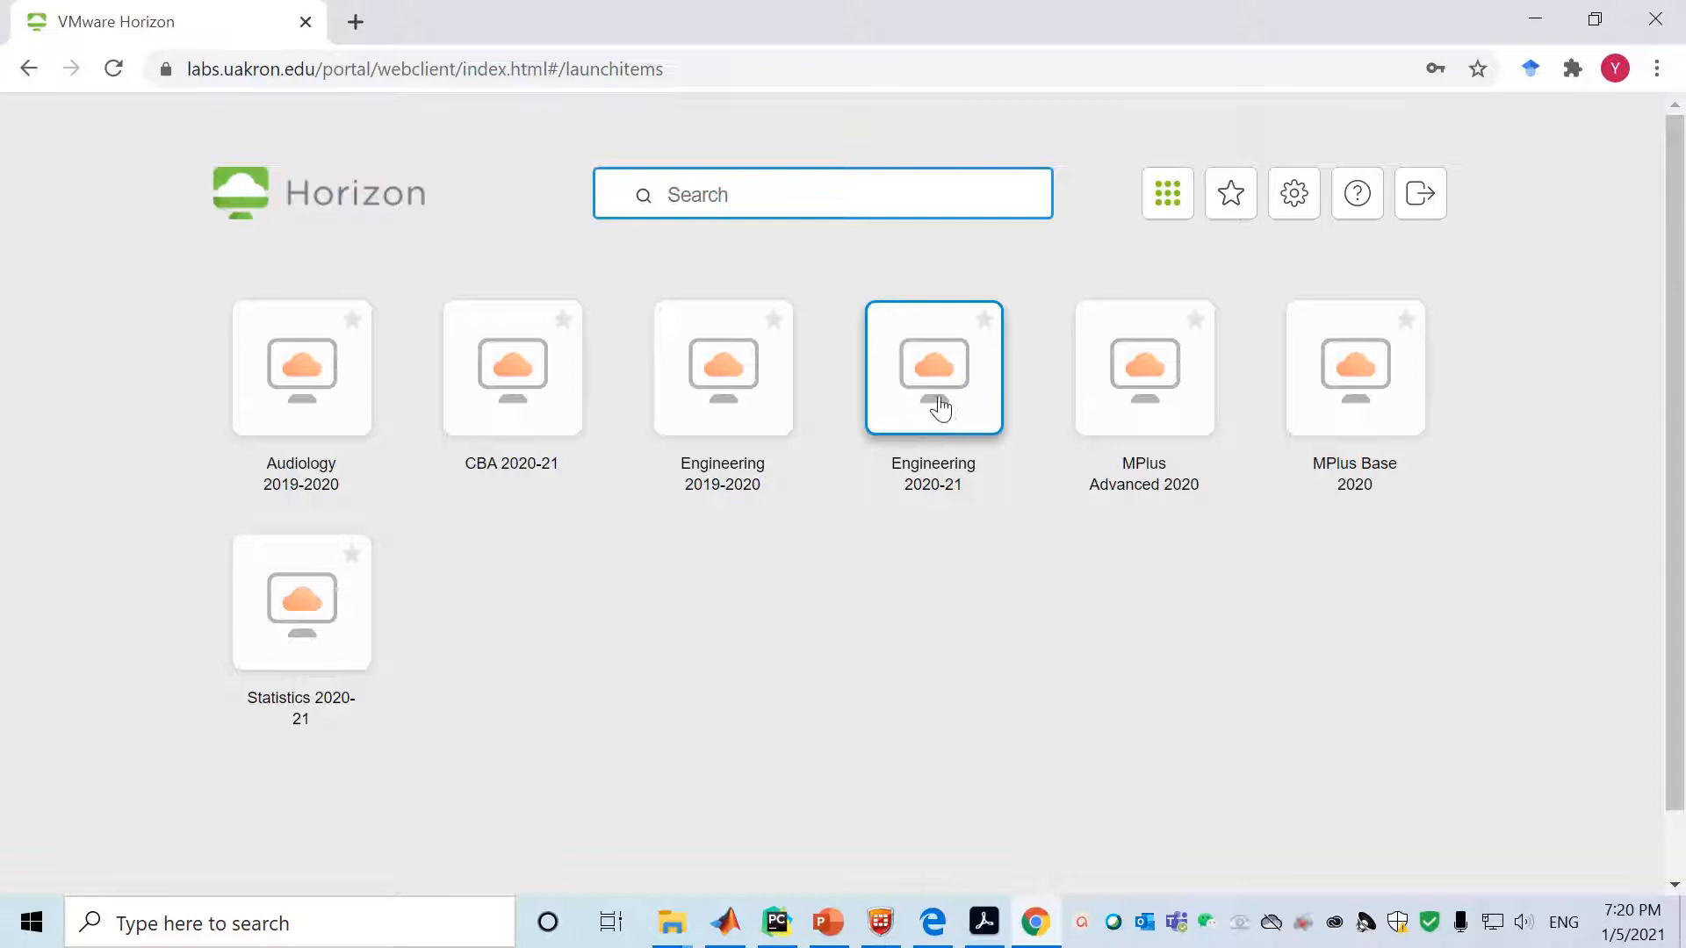
Launch the Engineering 2020-21 desktop from the Horizon desktop list
left_click(930, 367)
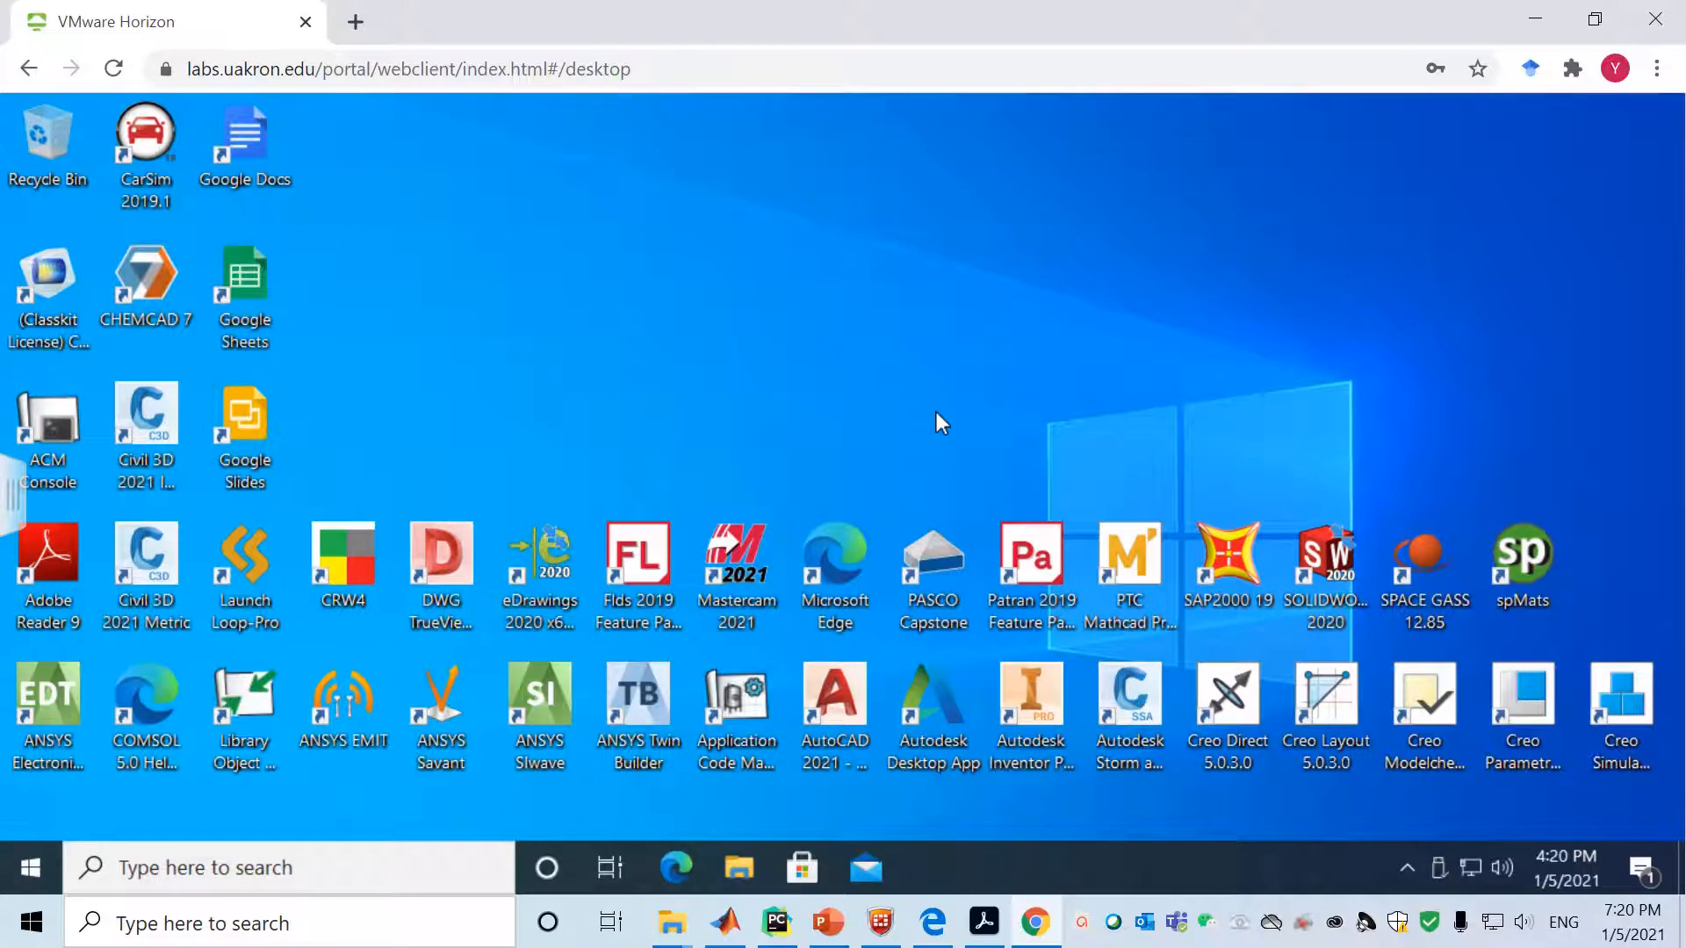
mouse_move(1032, 463)
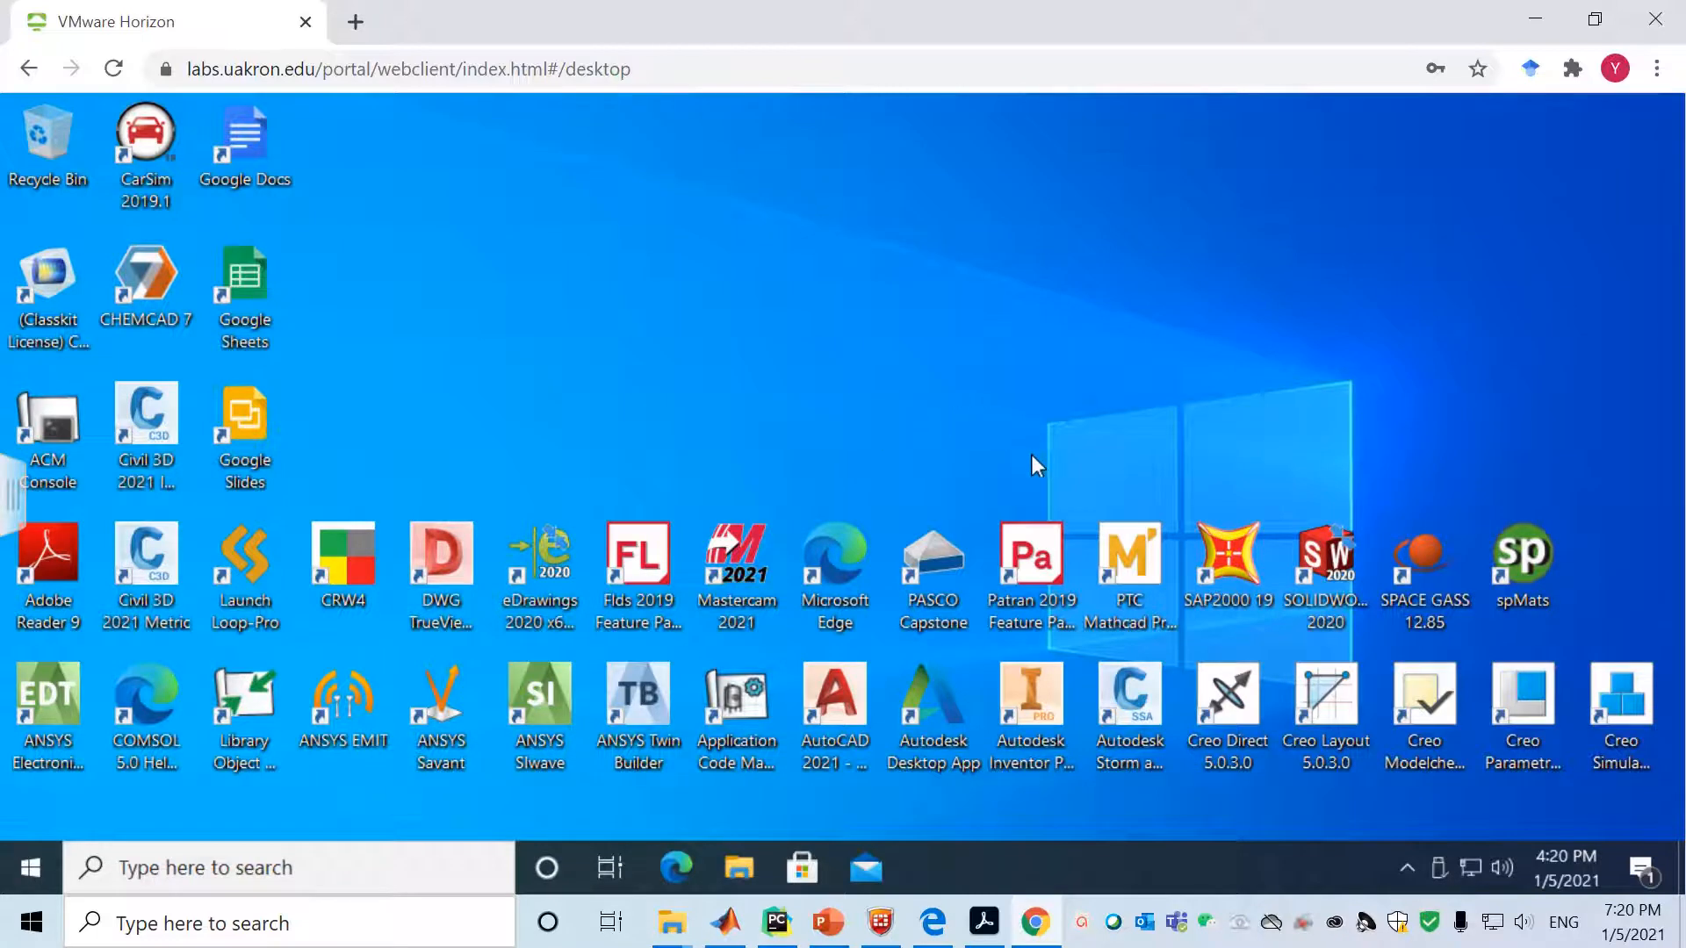
mouse_move(299, 829)
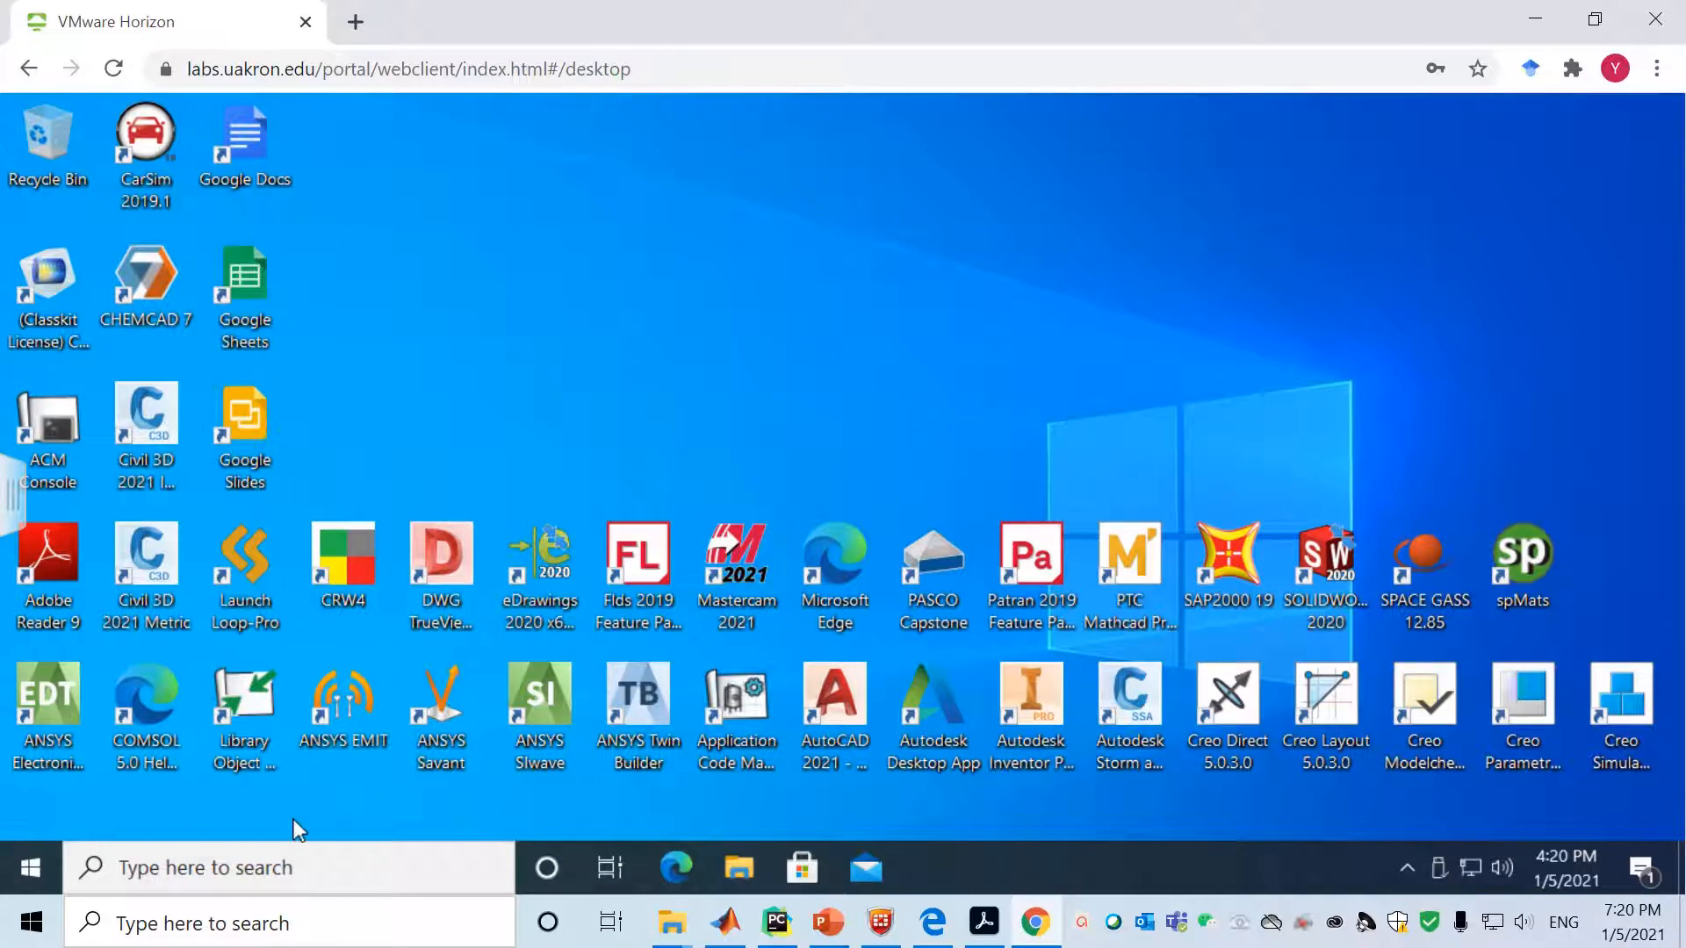
Let the Engineering desktop load, briefly restore Chrome down to glance at the slide, then maximize it again
left_click(289, 867)
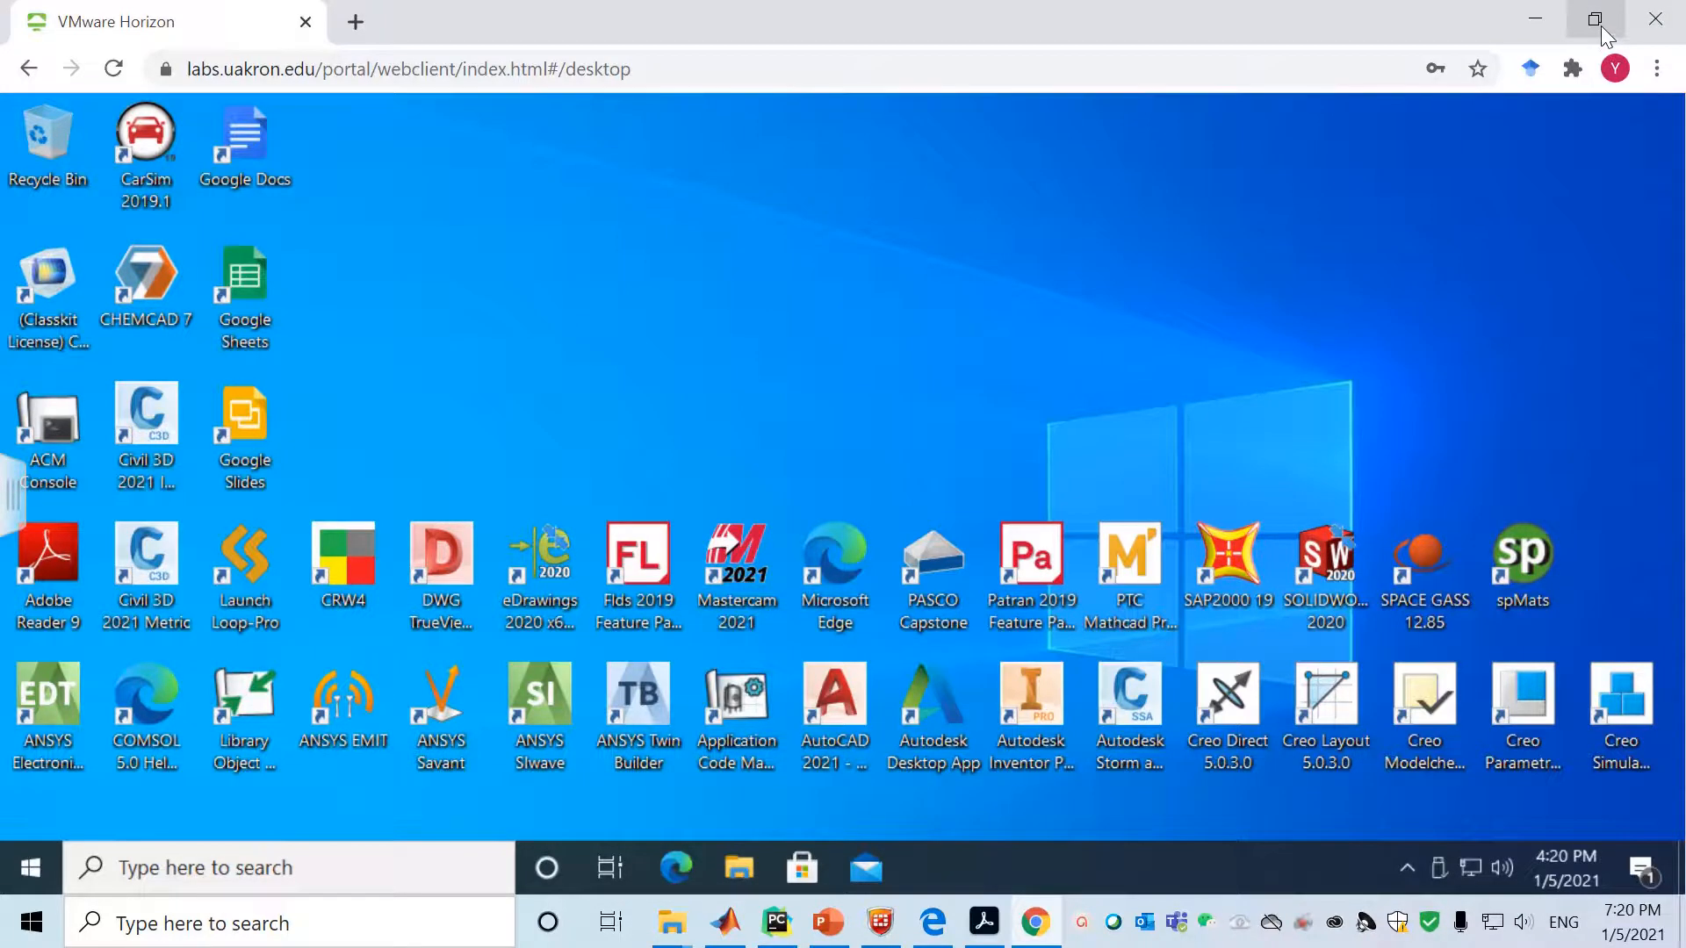
left_click(1597, 19)
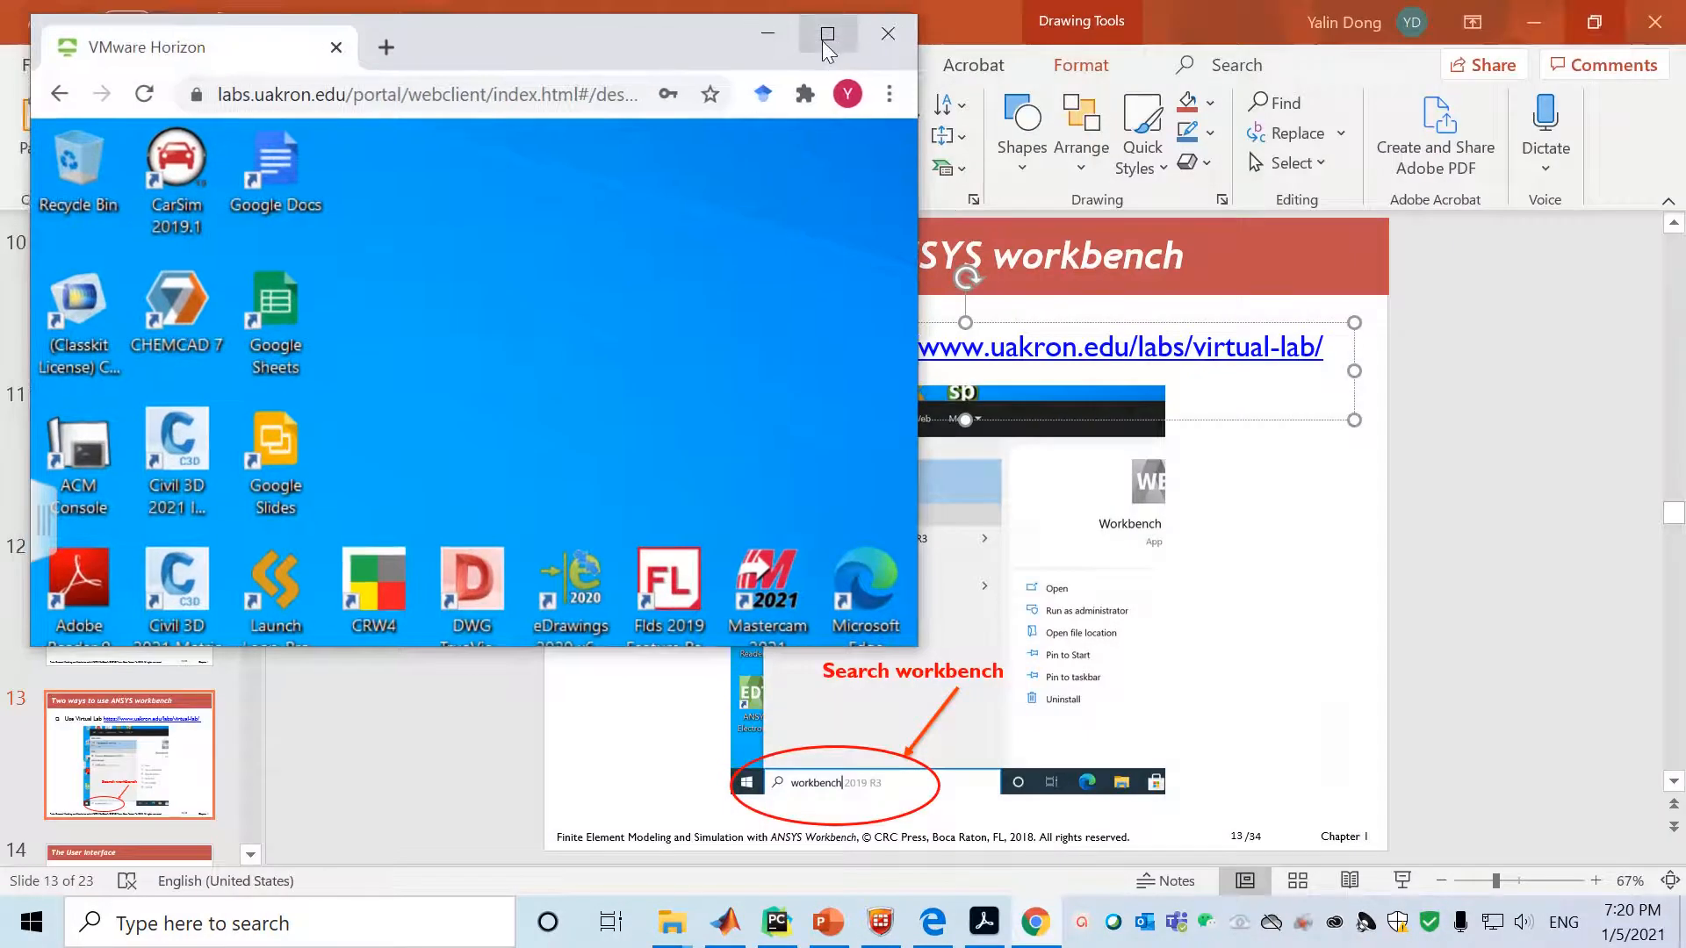
left_click(827, 34)
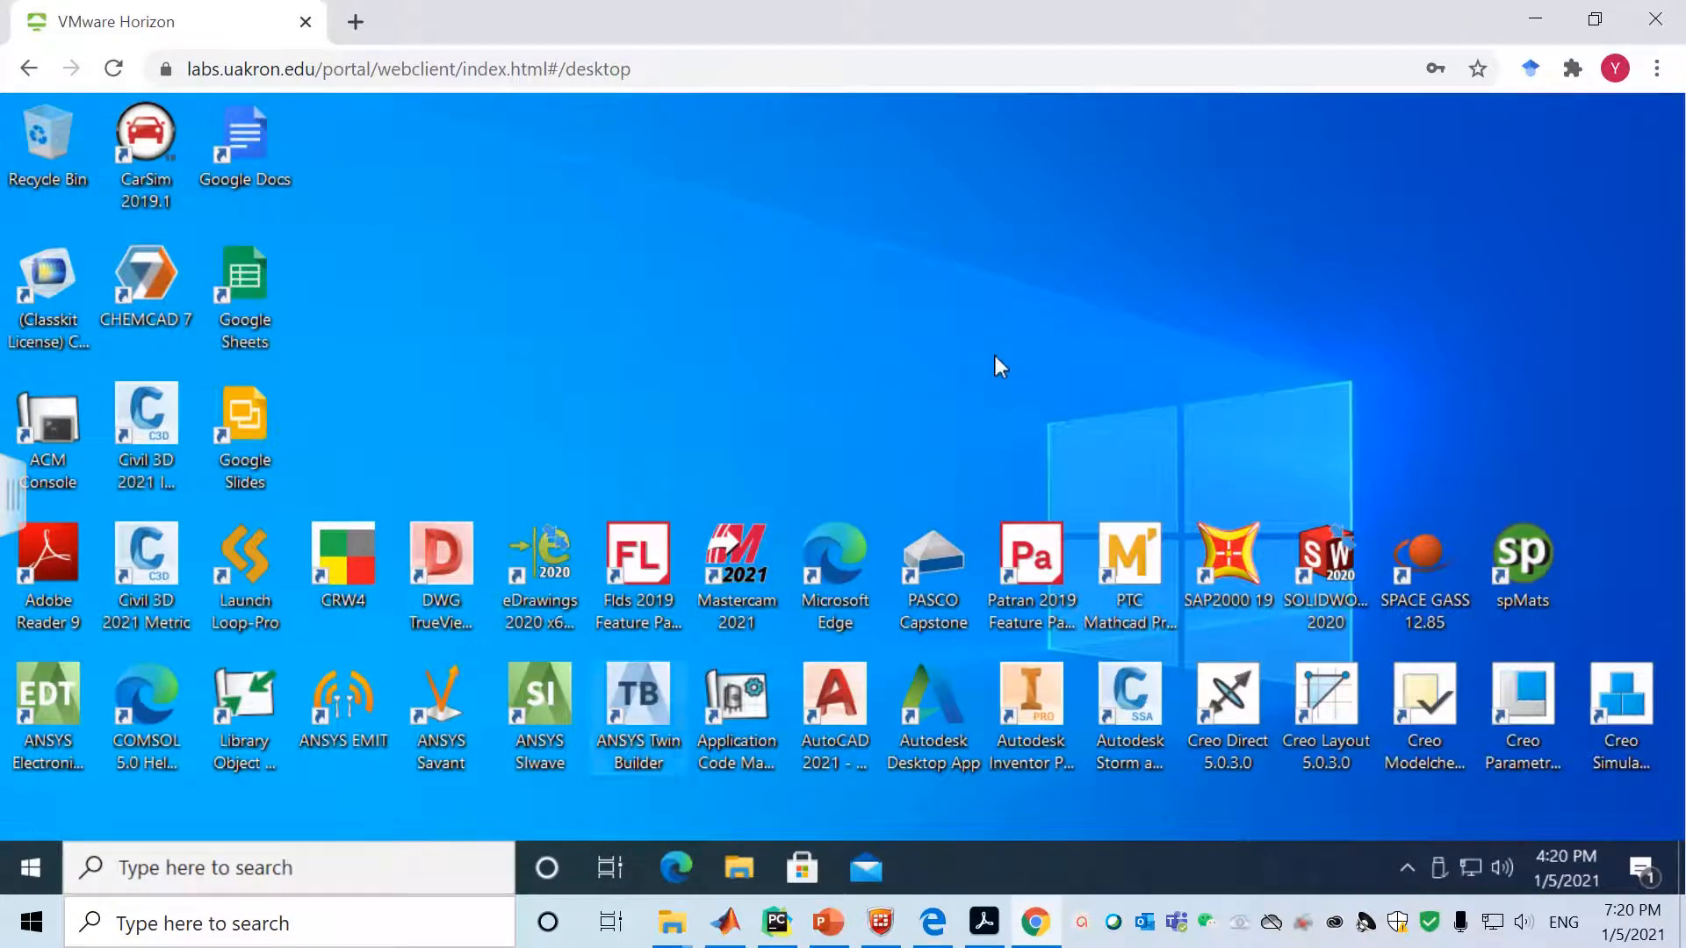
Search the remote desktop for 'workbench 2019 R3' and launch the Workbench 2019 R3 app
left_click(288, 867)
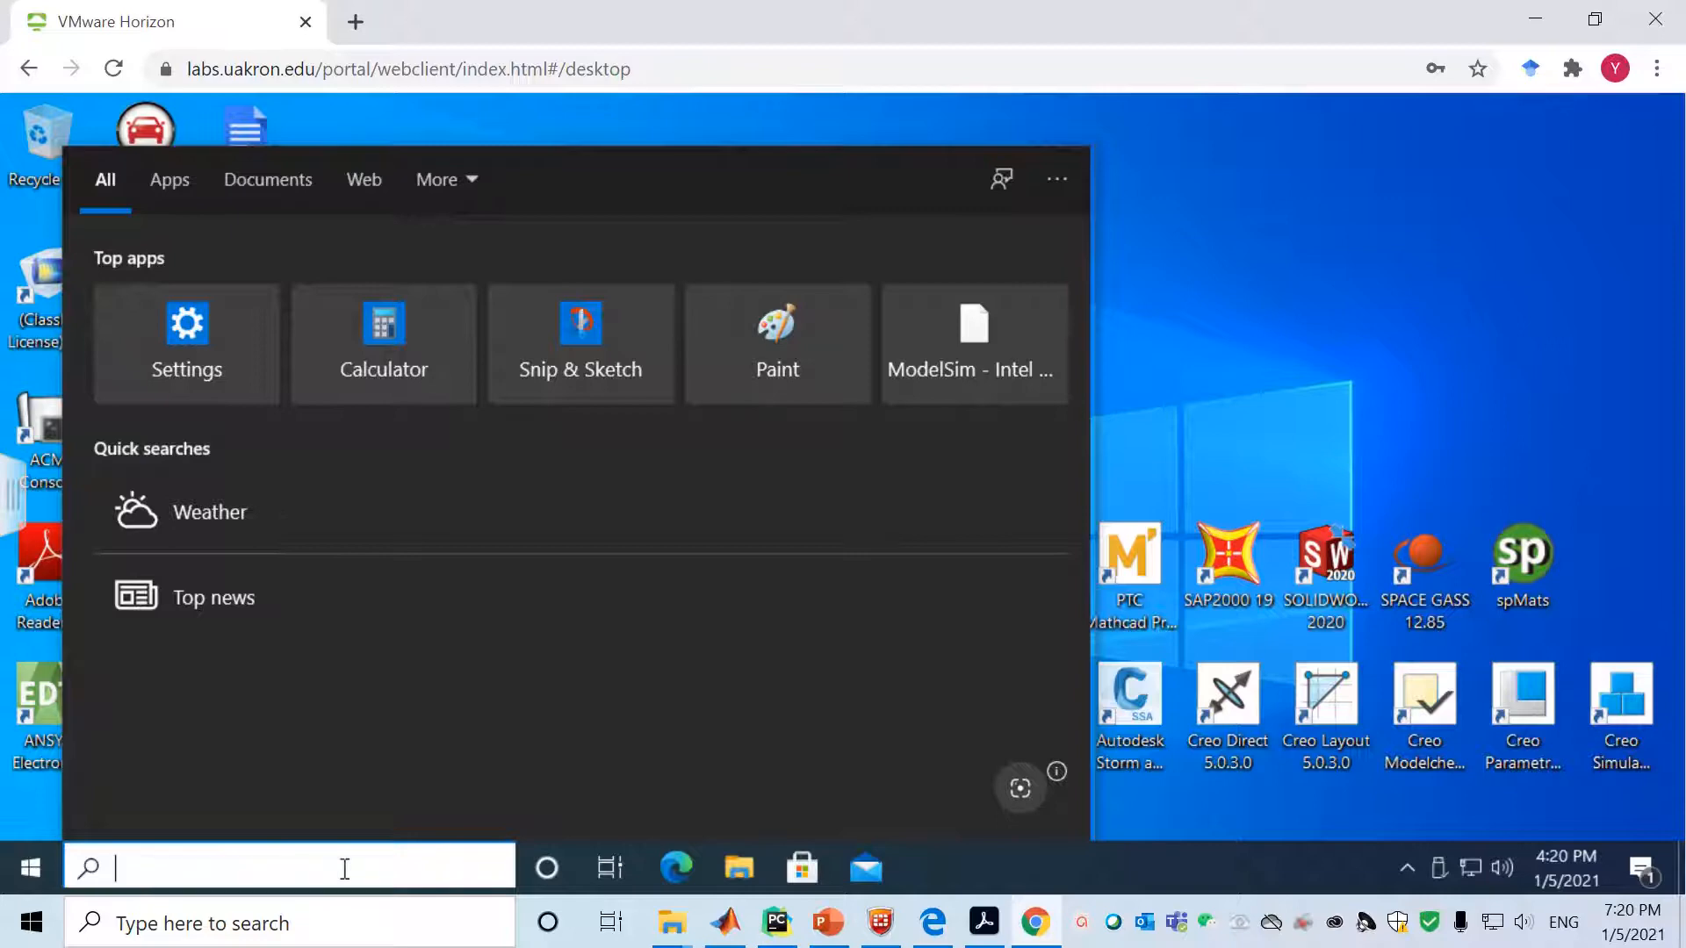
type("work")
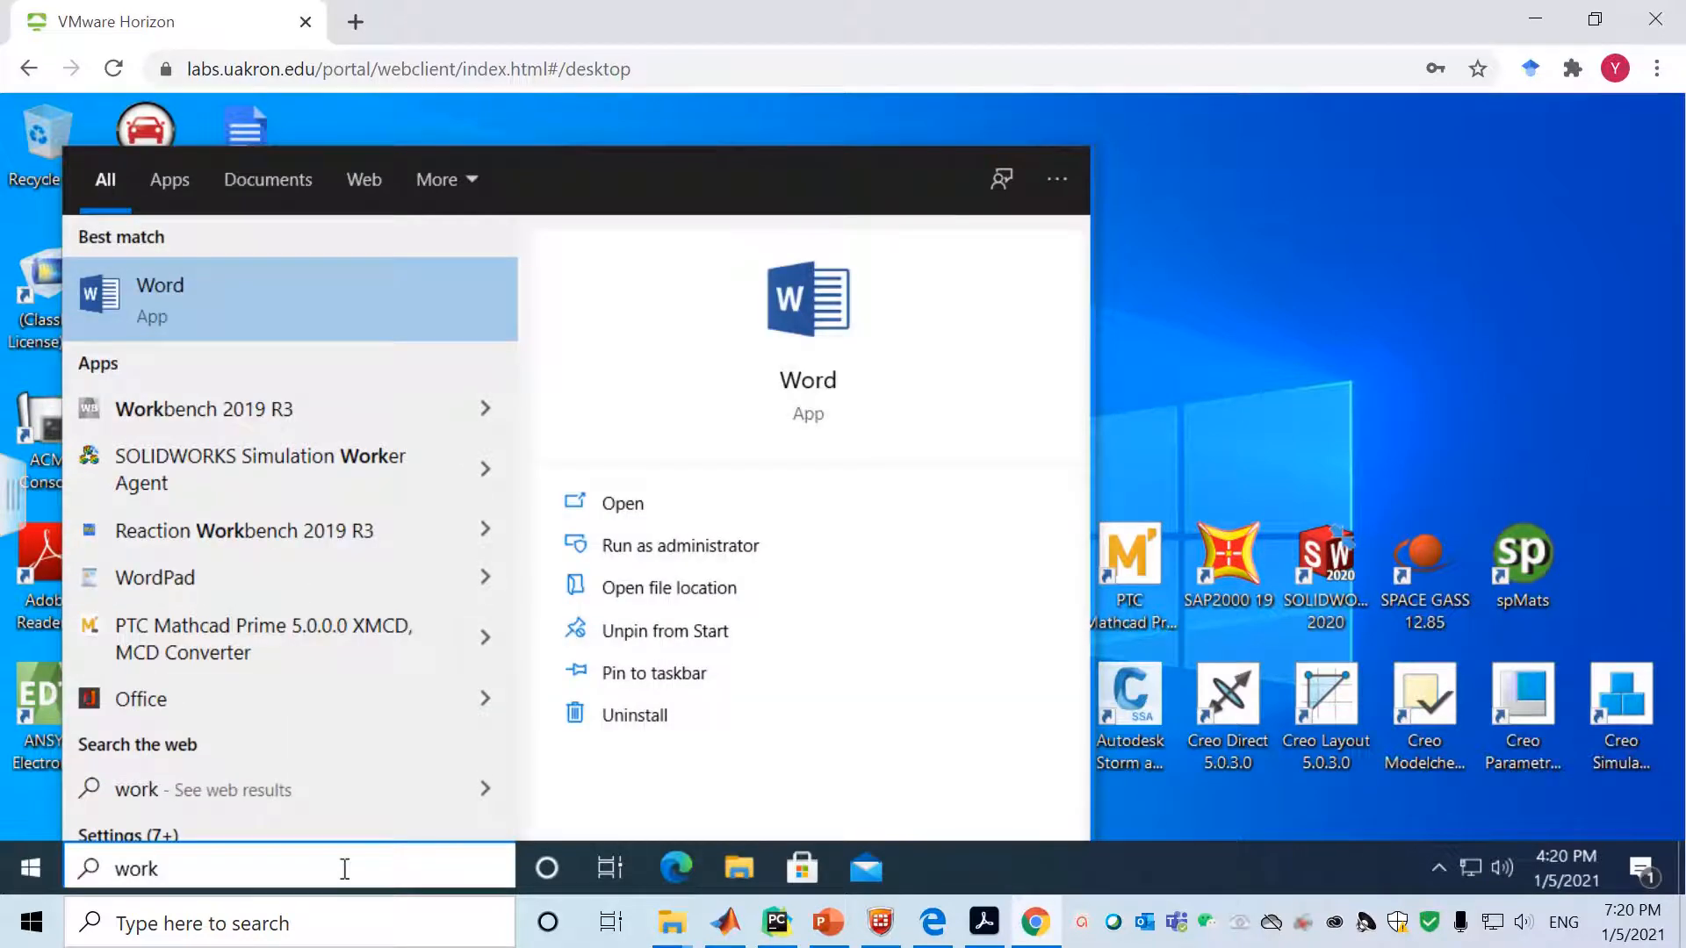
type("bench 2019 R3")
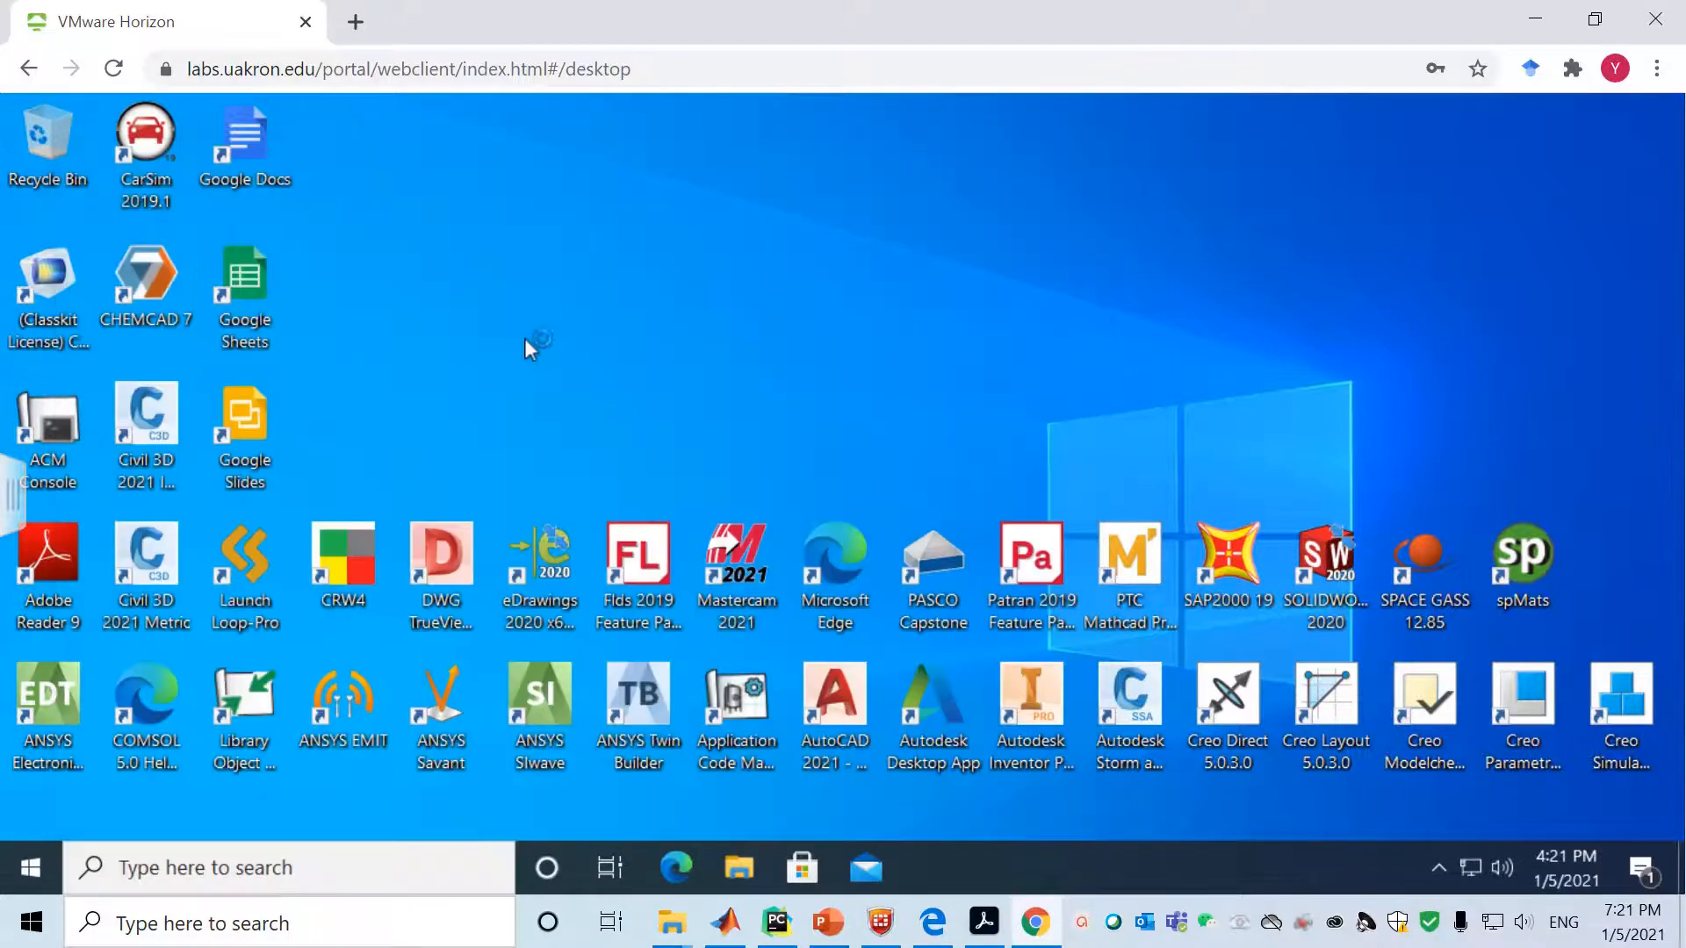
mouse_move(522, 339)
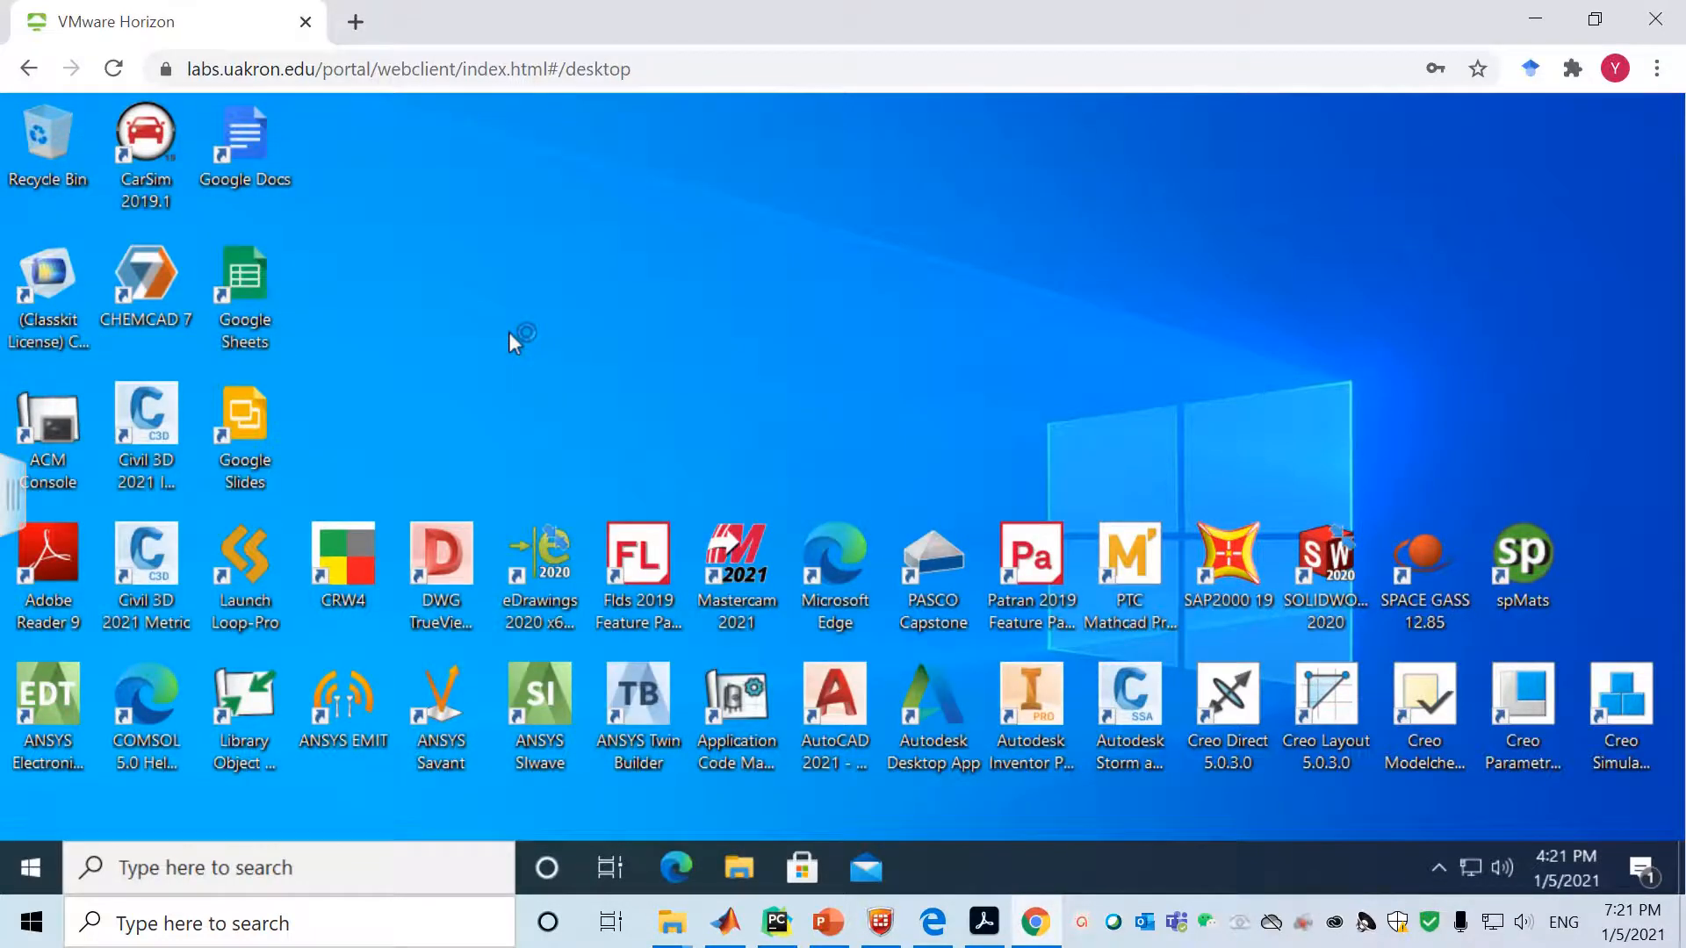